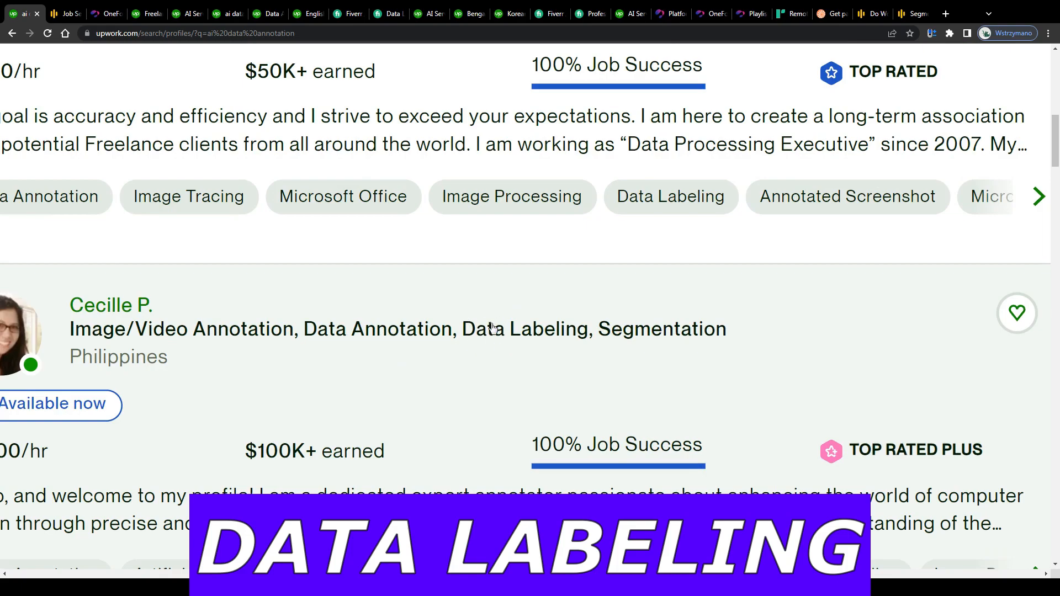
Step: Glance at OneForma's work opportunities, then open Upwork's Data Annotation jobs listing
click(64, 13)
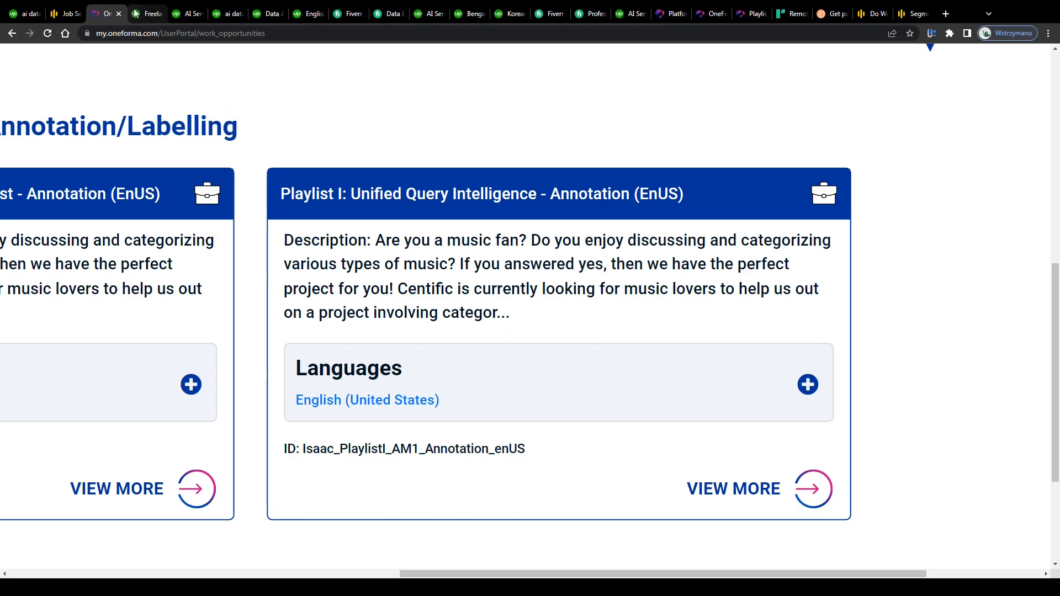
click(146, 14)
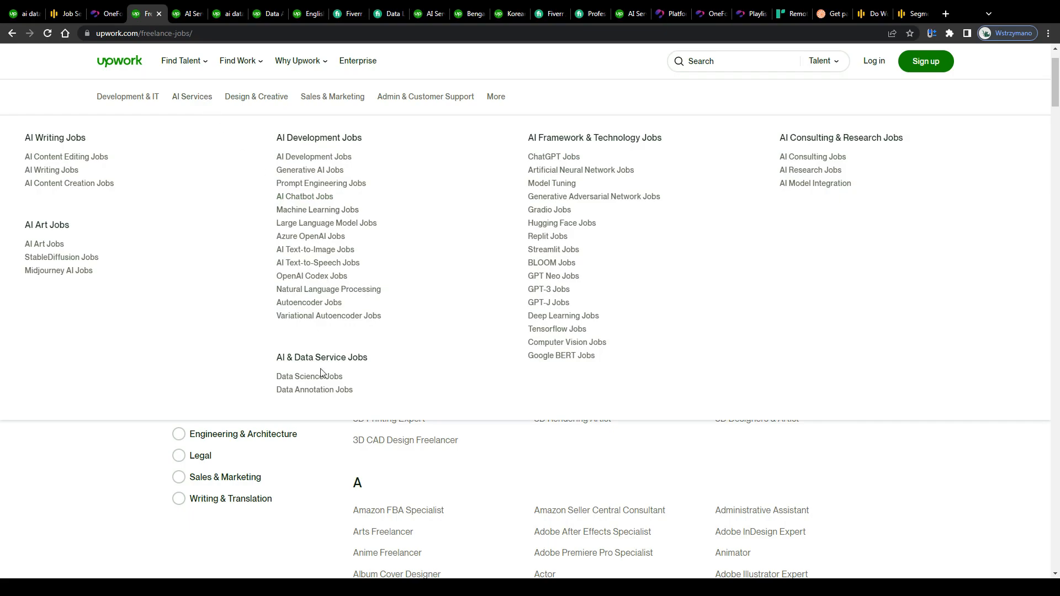
click(314, 389)
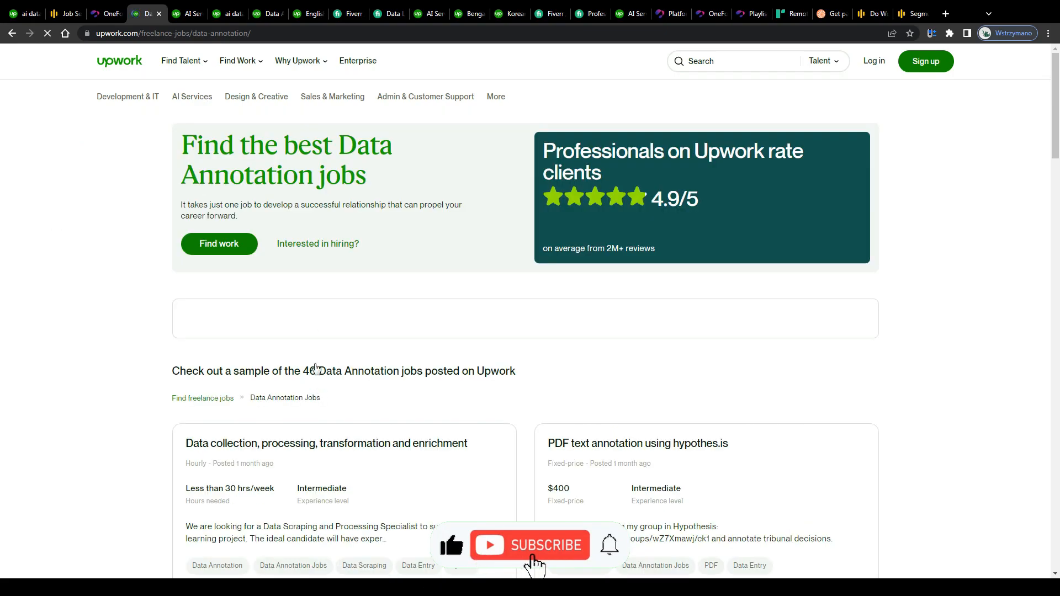
scroll(down, 3)
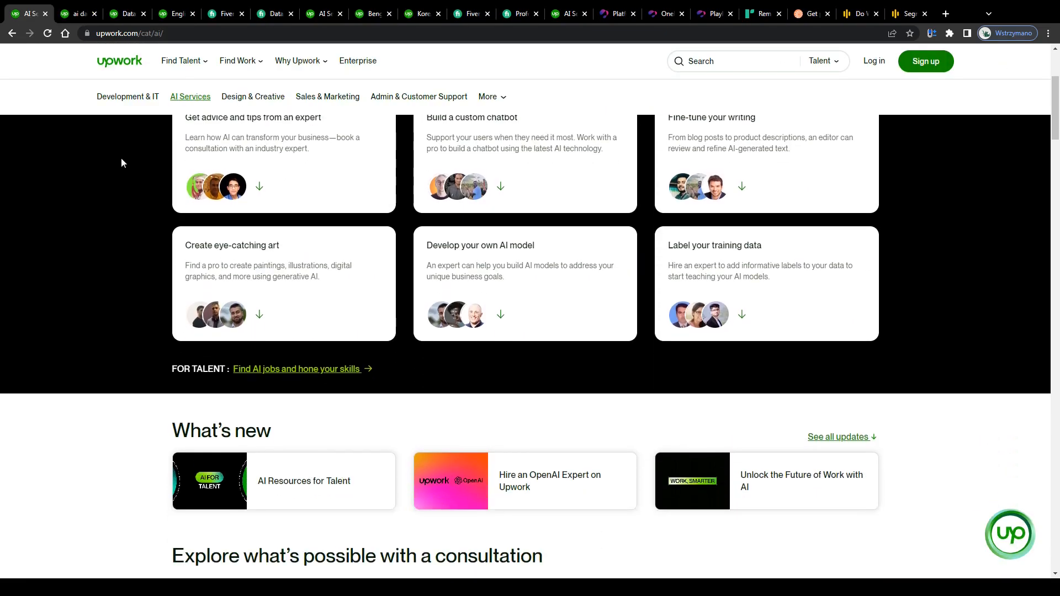
Step: Scroll AI Services to the AI Data Services card and view 'ai data annotation' freelancers
scroll(up, 3)
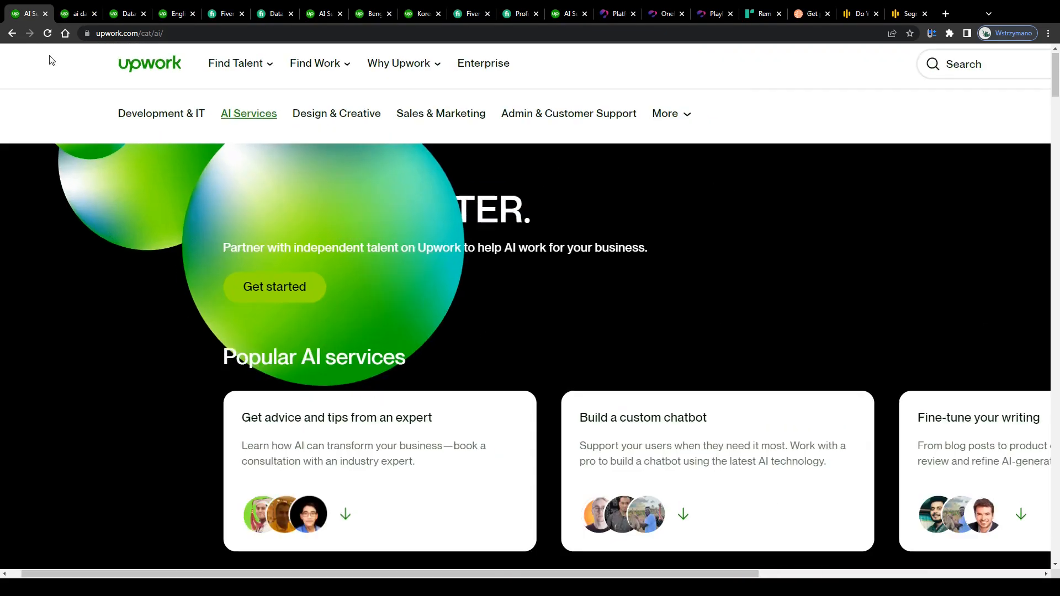
click(634, 74)
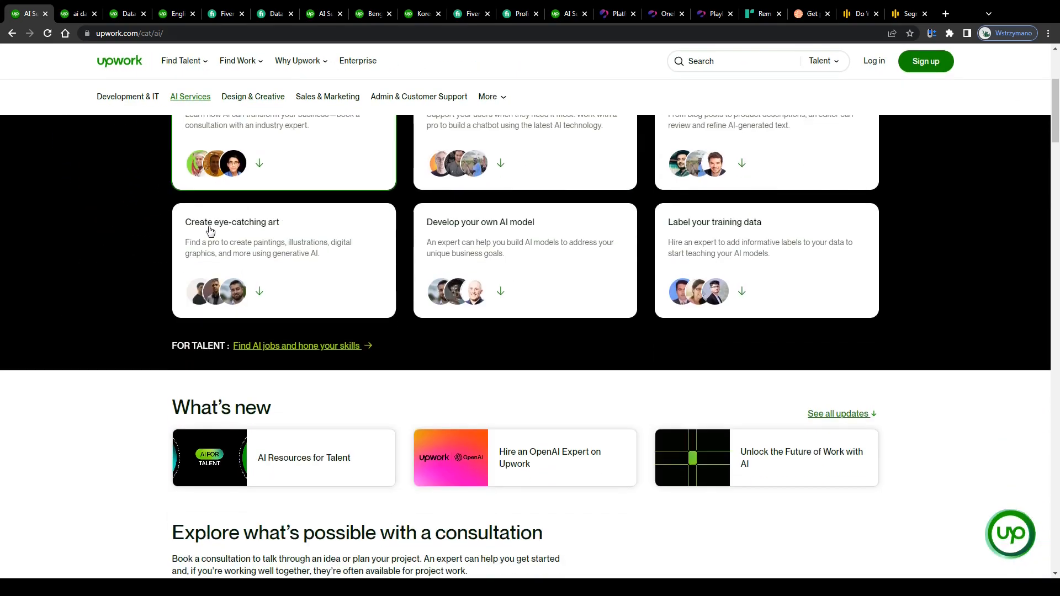
scroll(down, 3)
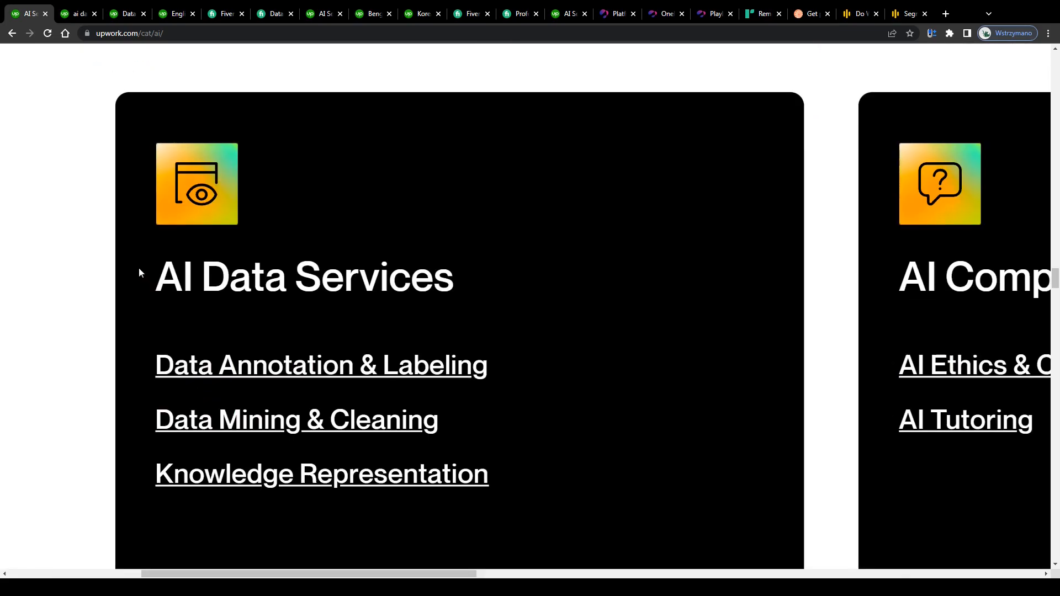
mouse_move(265, 359)
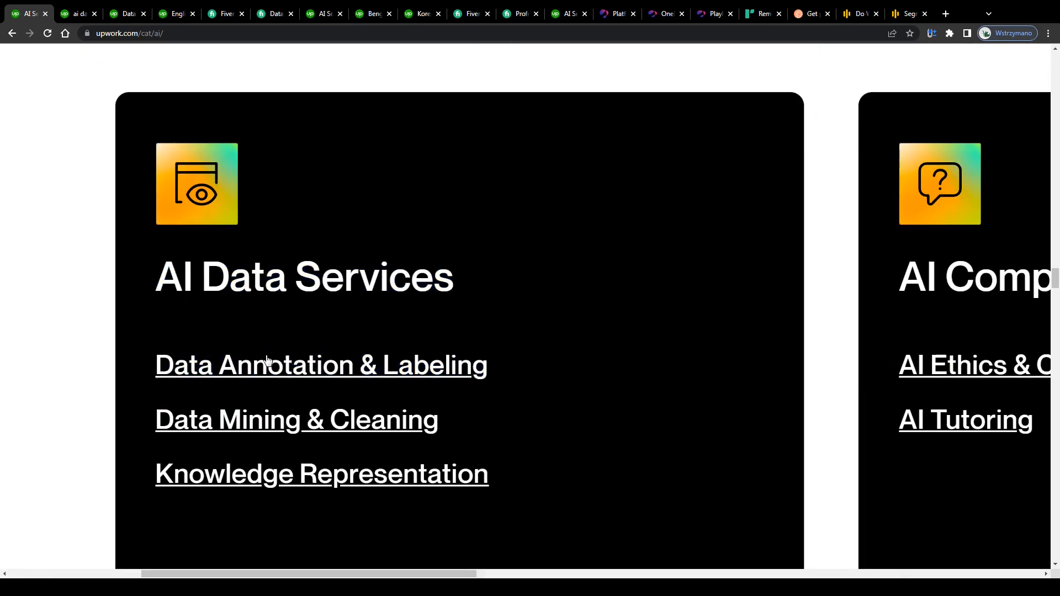
scroll(down, 3)
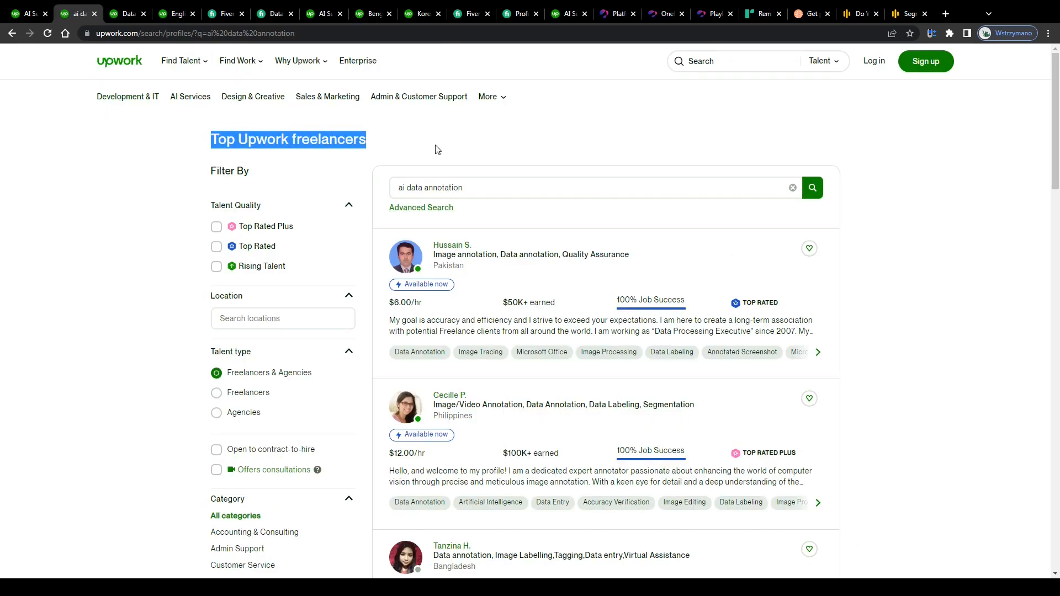
Step: Scroll through annotator profiles with rates and job success, then view Data Annotation job posts
scroll(down, 3)
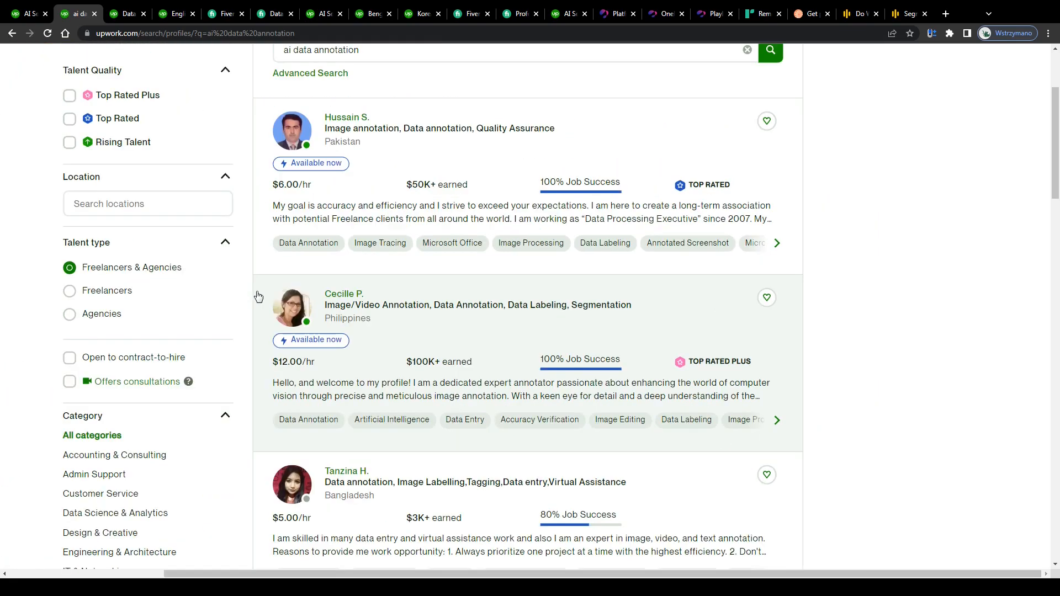
scroll(down, 3)
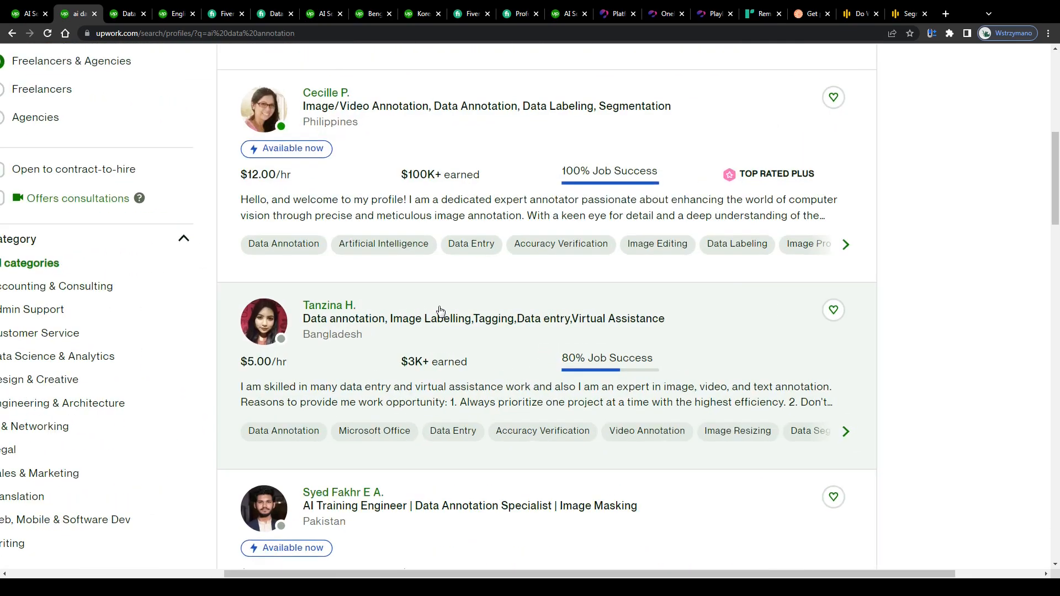
scroll(down, 3)
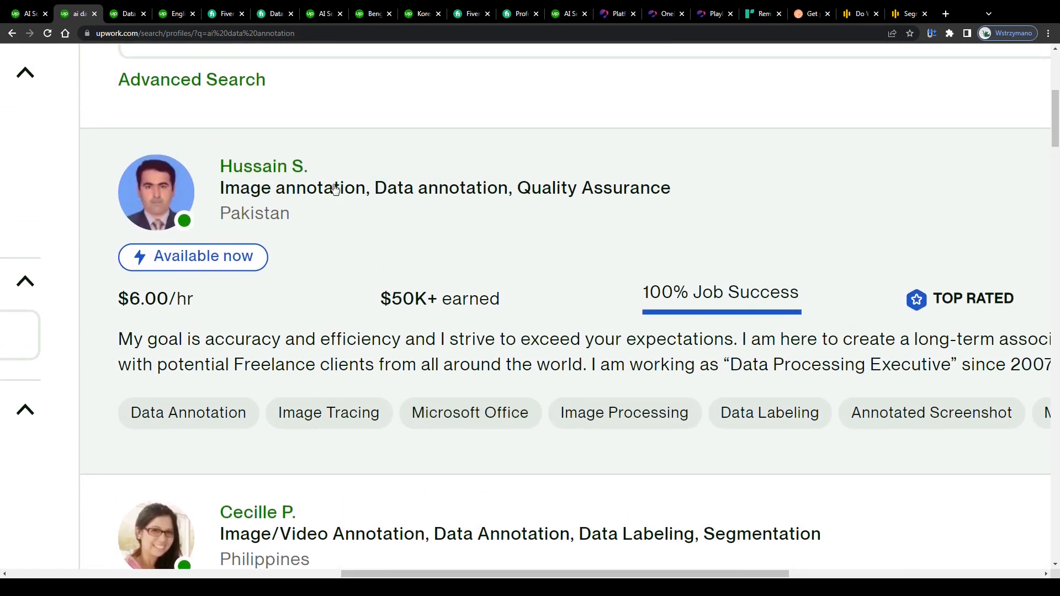
mouse_move(434, 217)
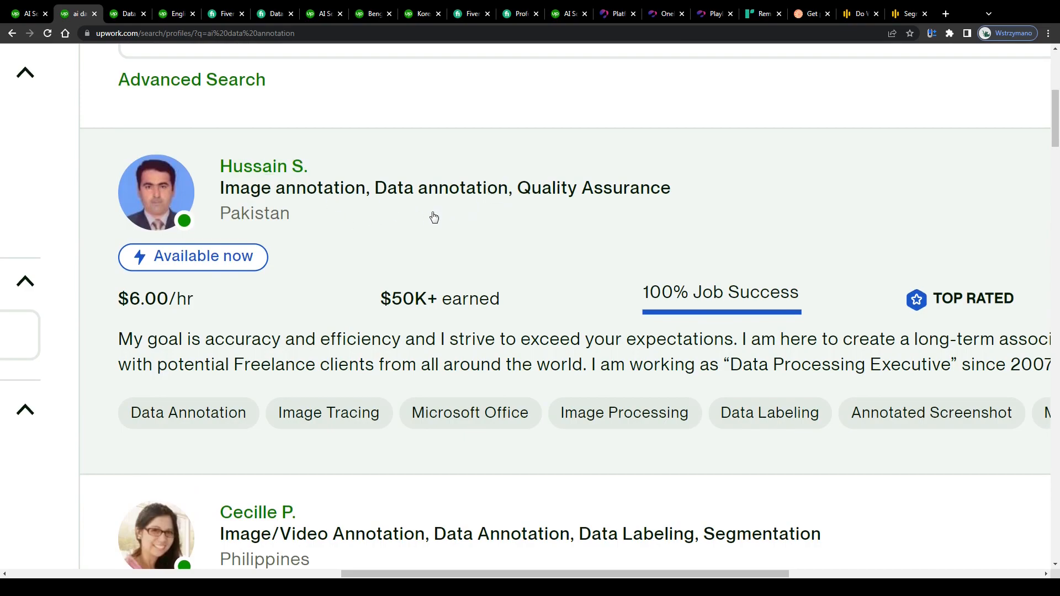
scroll(down, 3)
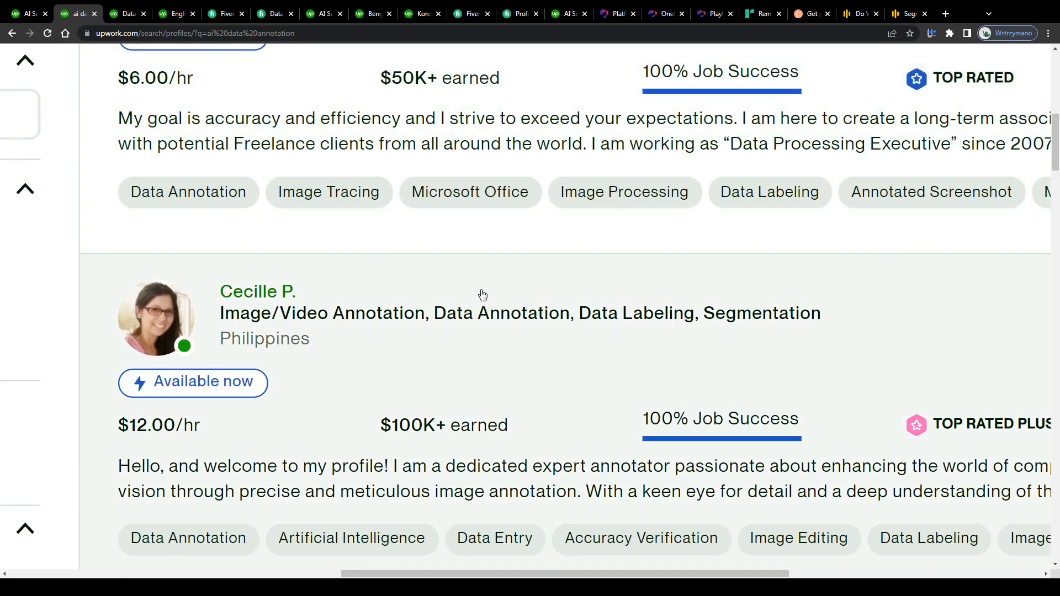
scroll(down, 3)
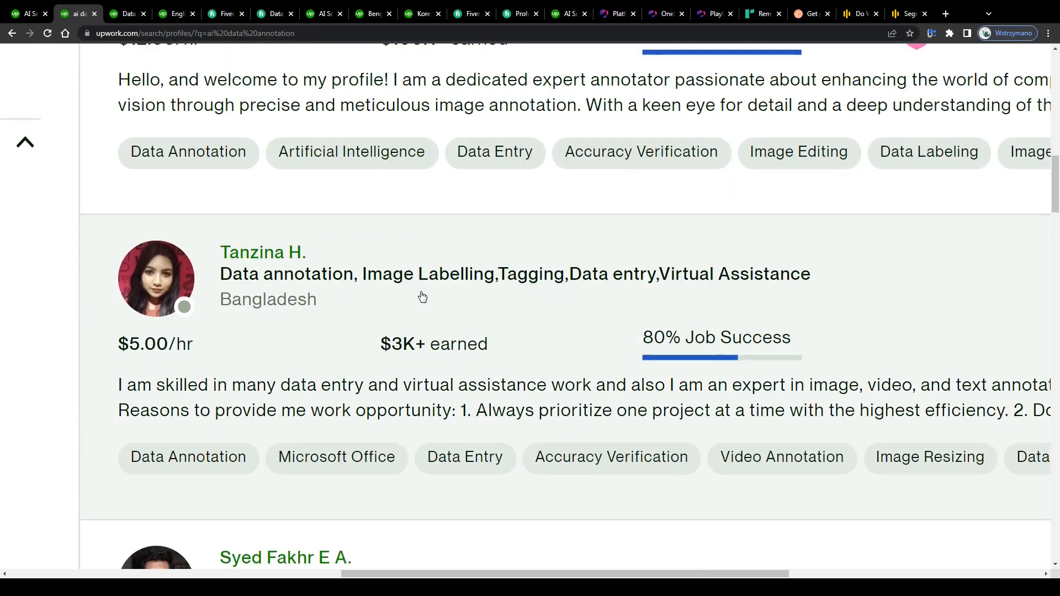
scroll(down, 3)
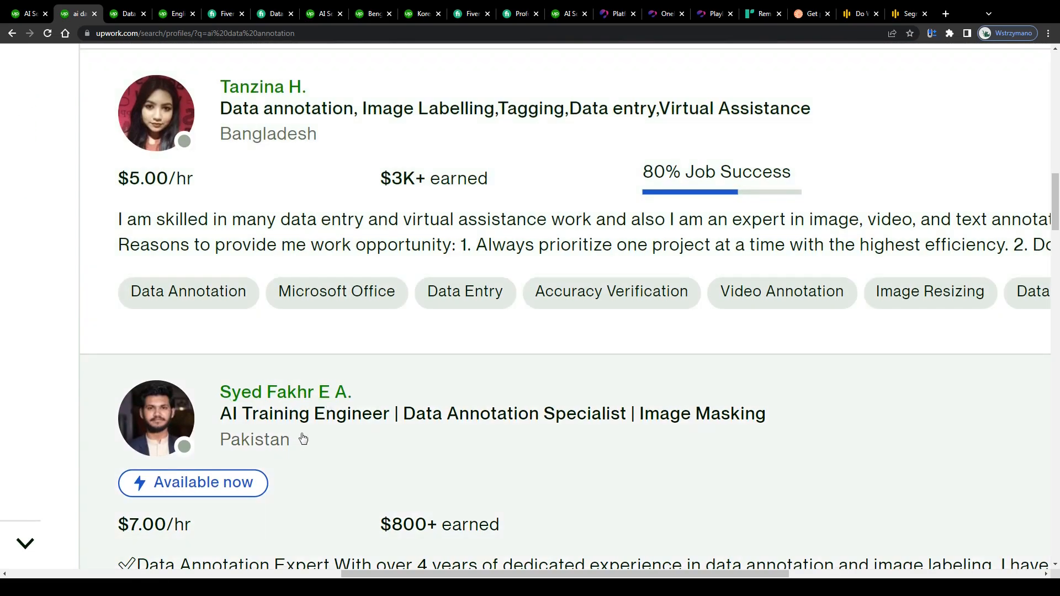
mouse_move(418, 310)
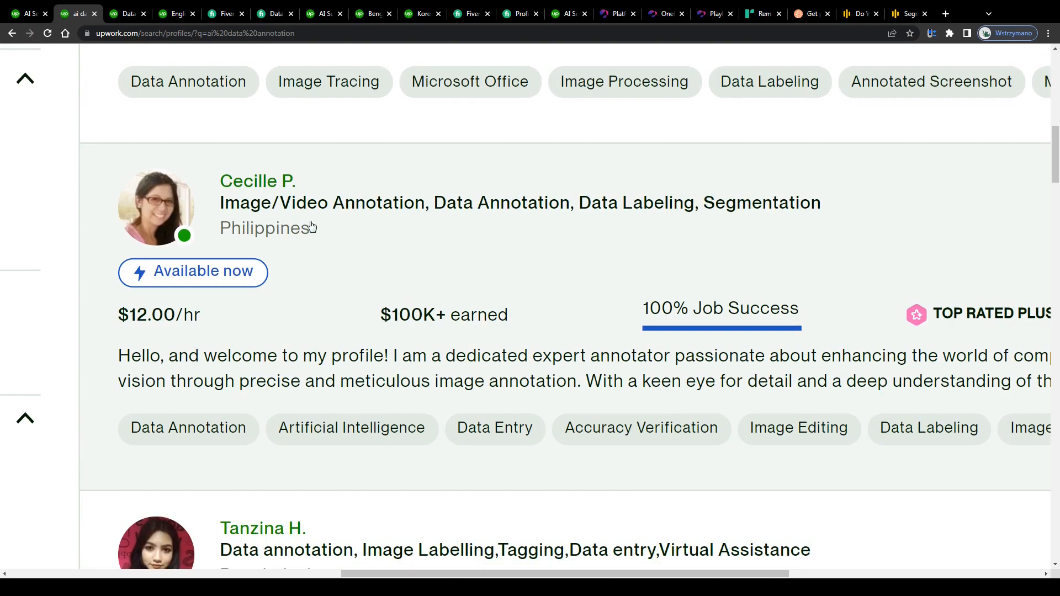
mouse_move(238, 219)
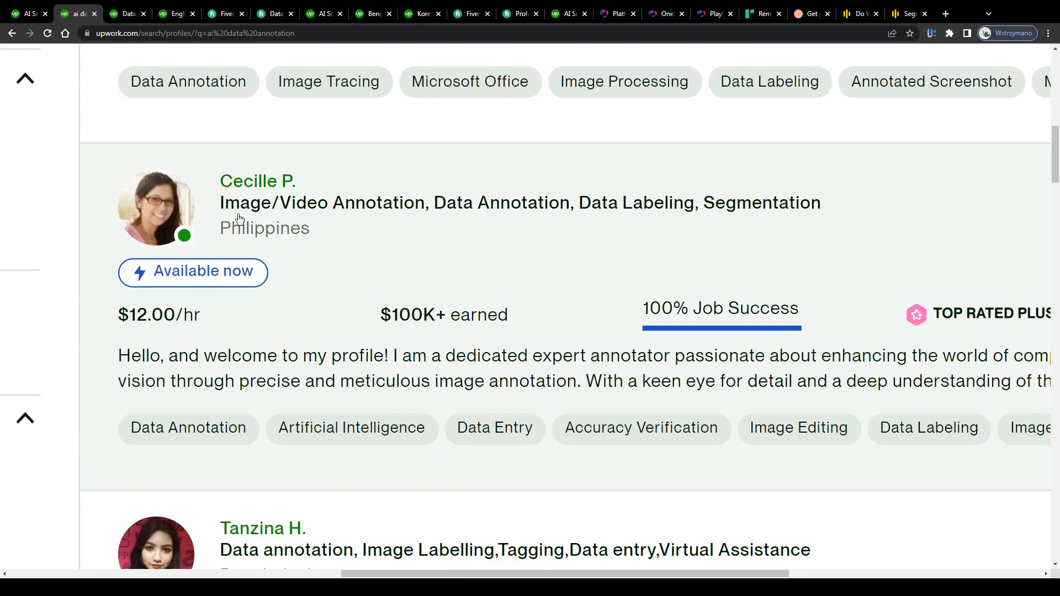
mouse_move(536, 217)
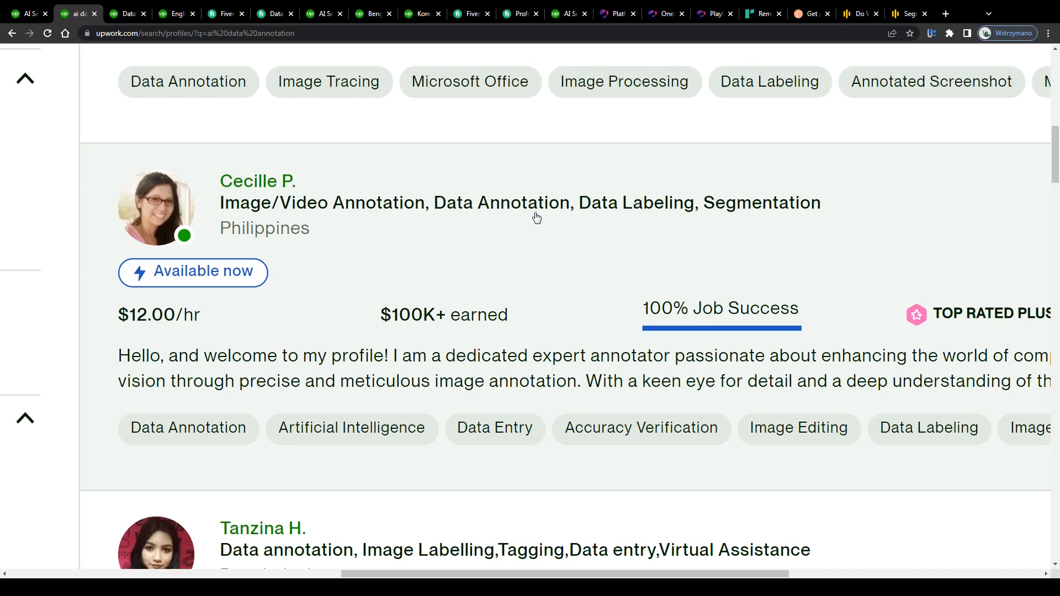
mouse_move(206, 282)
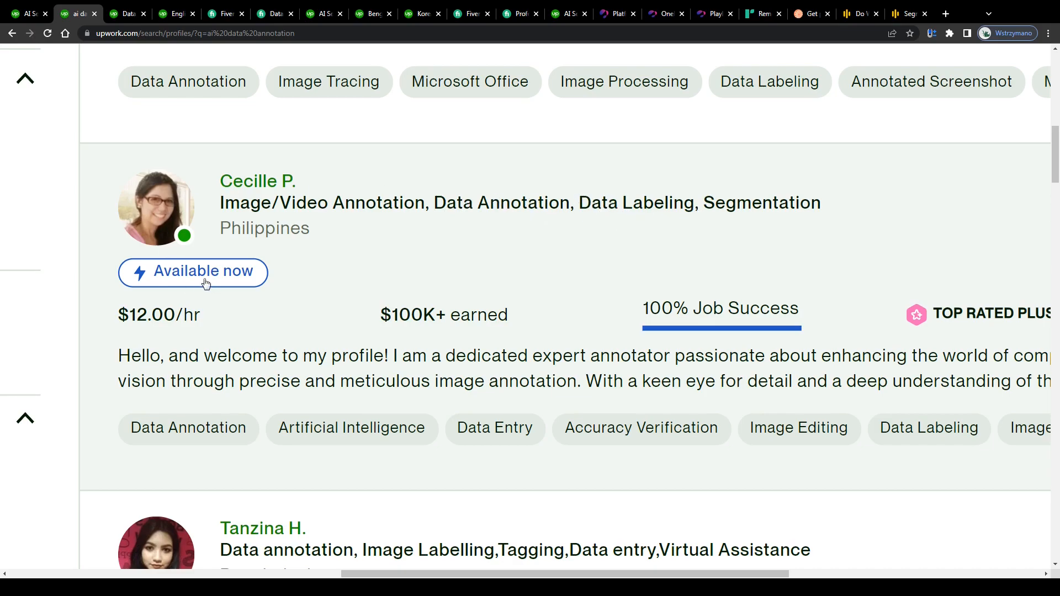
mouse_move(151, 311)
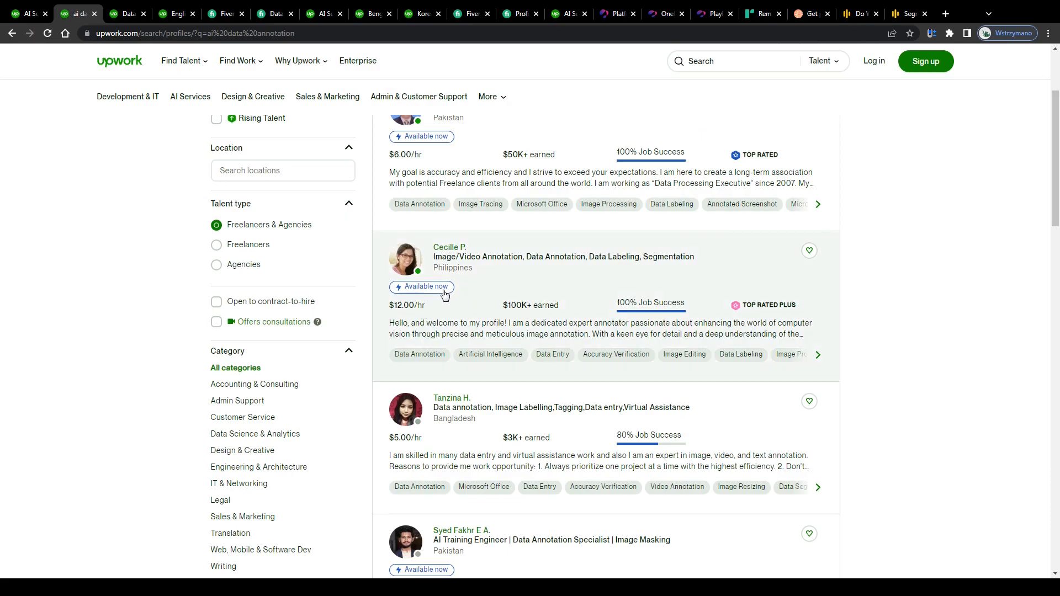
click(127, 13)
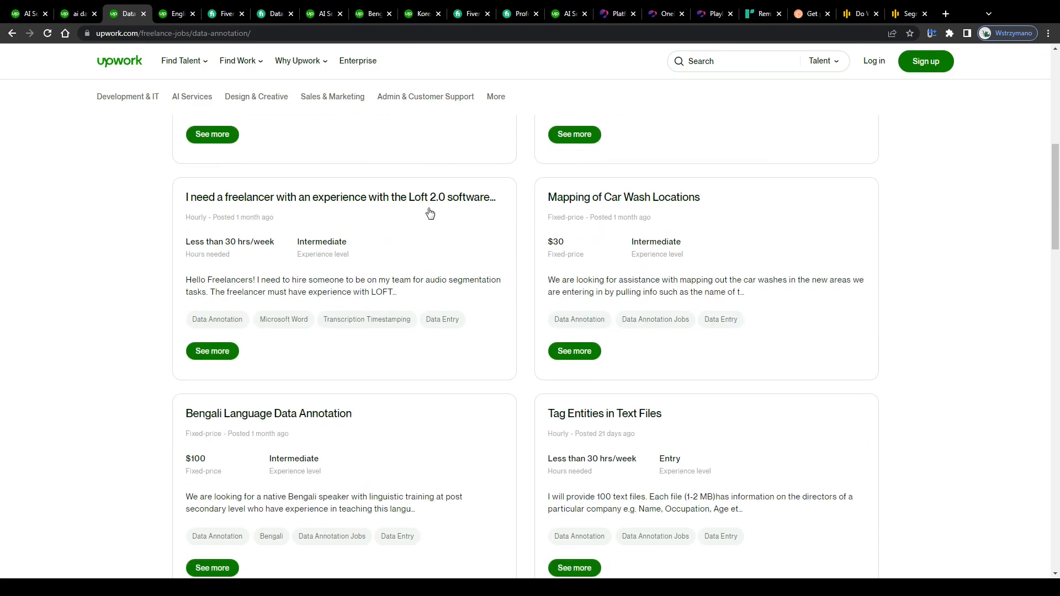
scroll(down, 3)
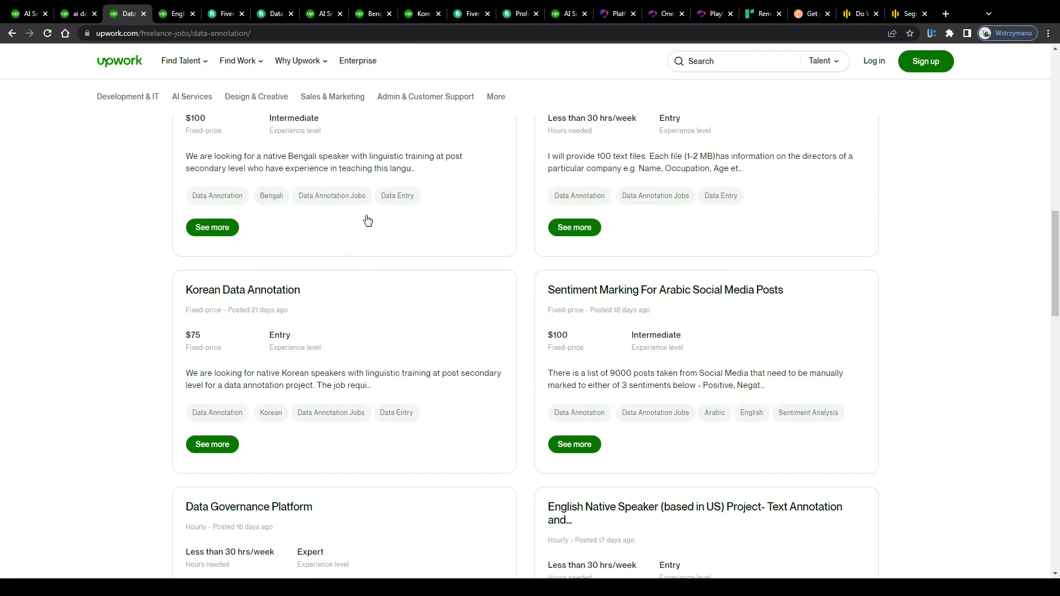
scroll(down, 3)
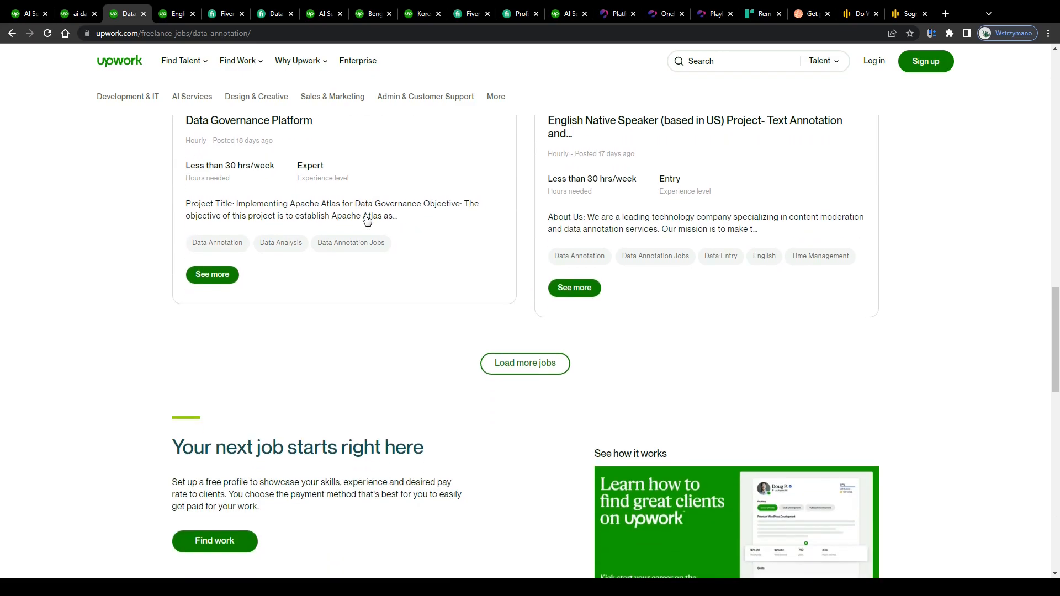
click(524, 364)
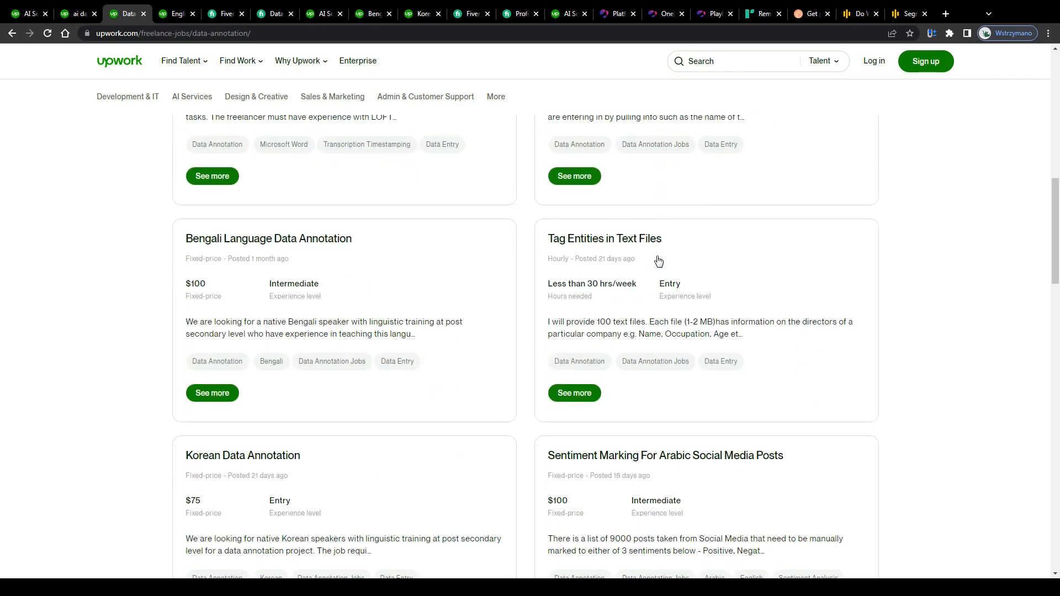
scroll(down, 3)
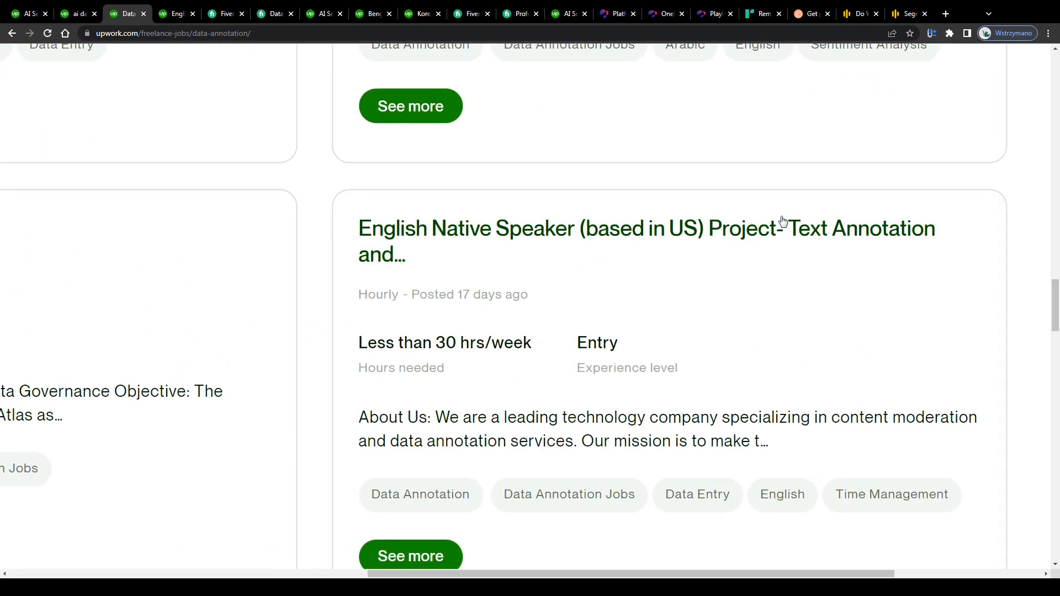
mouse_move(416, 286)
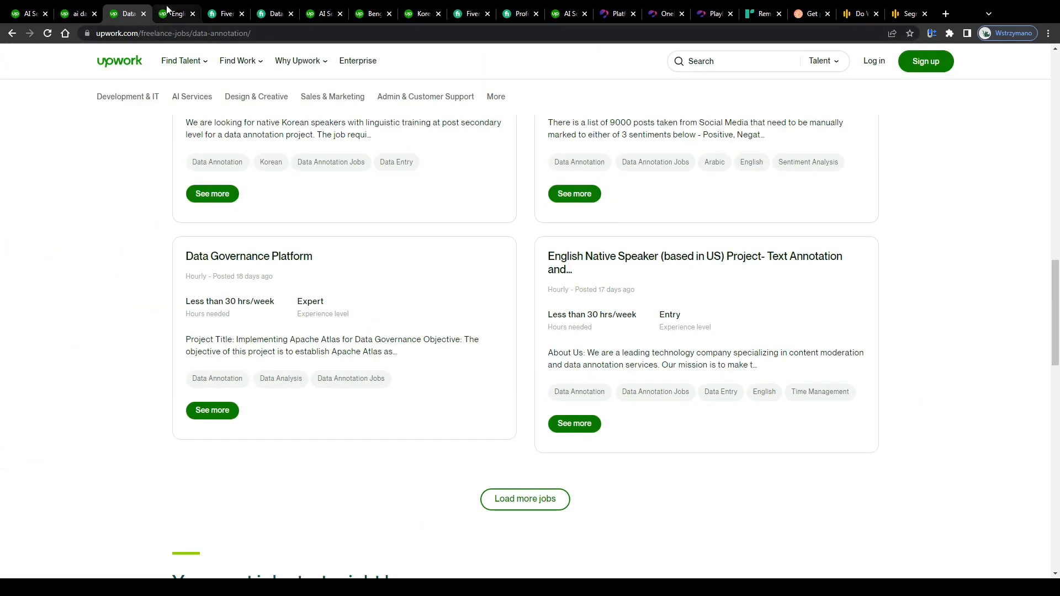
Step: Open the English Native Speaker annotation job and highlight its Text and Comment Annotation duties
click(573, 424)
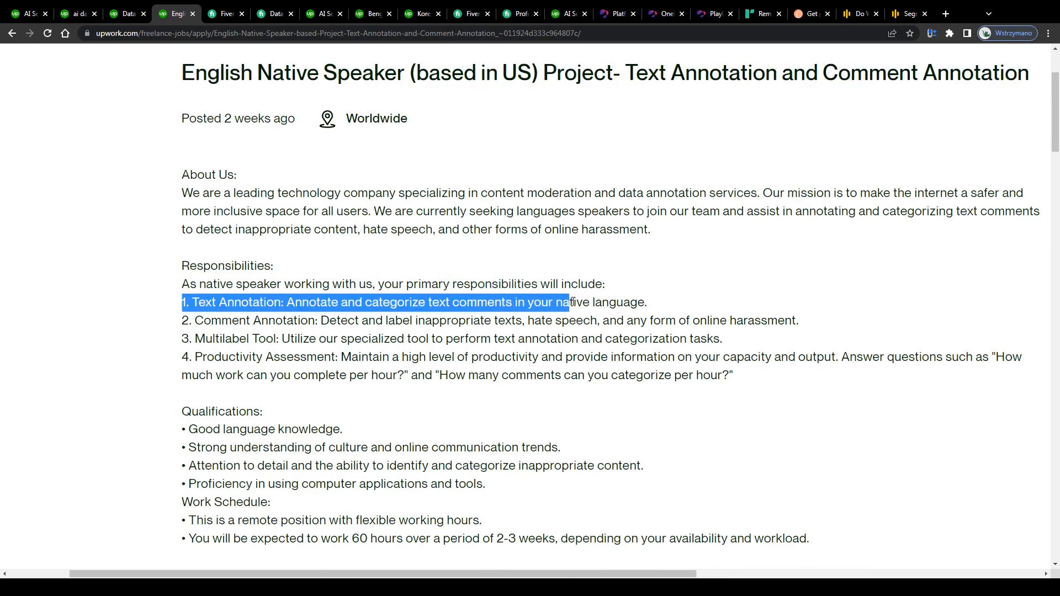
drag(570, 302, 351, 320)
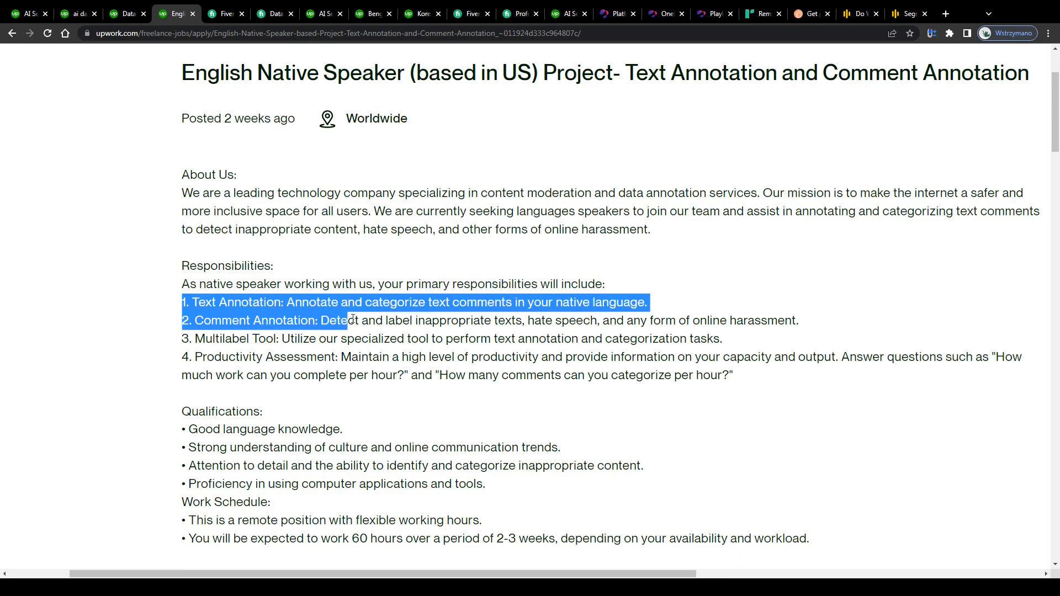
drag(347, 320, 655, 320)
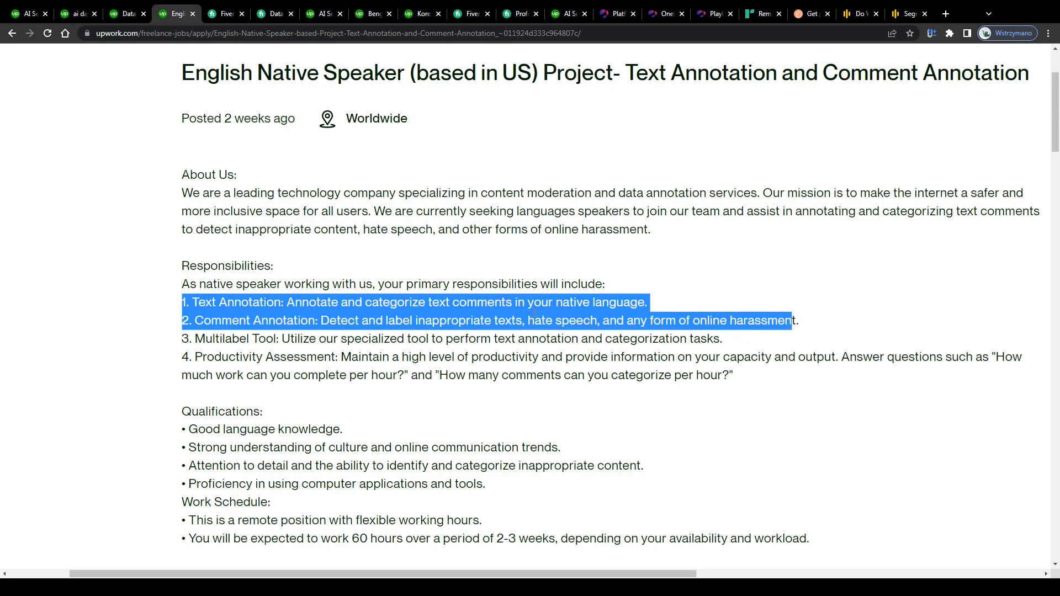
mouse_move(494, 298)
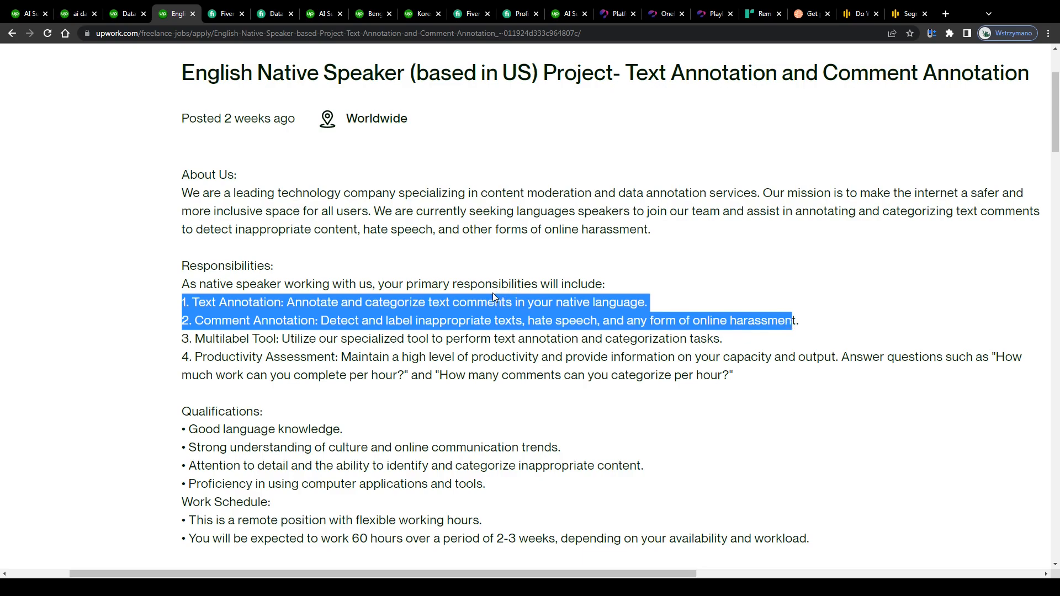
scroll(down, 3)
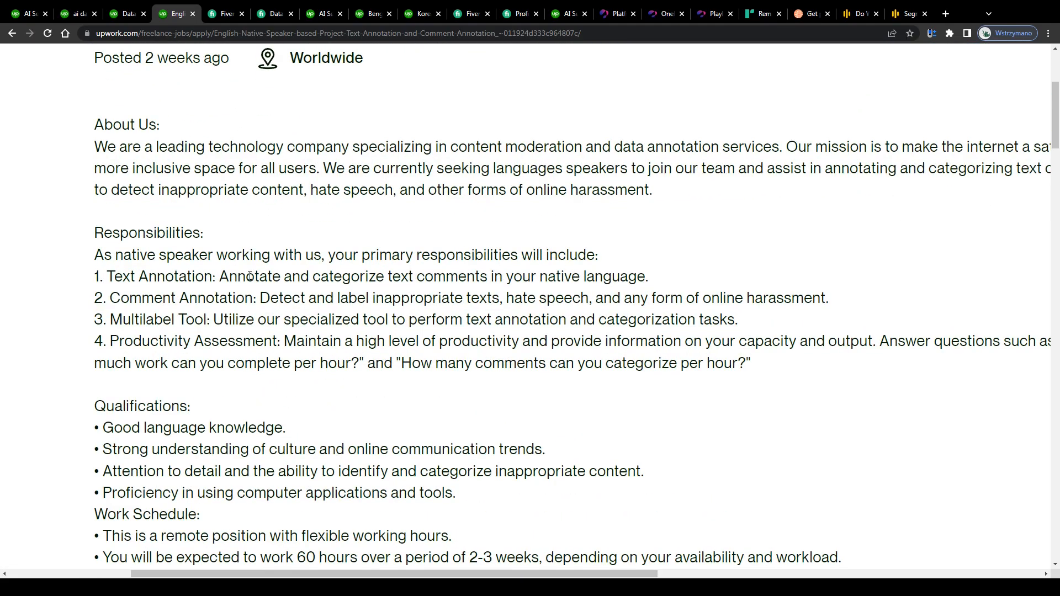
drag(257, 299, 551, 298)
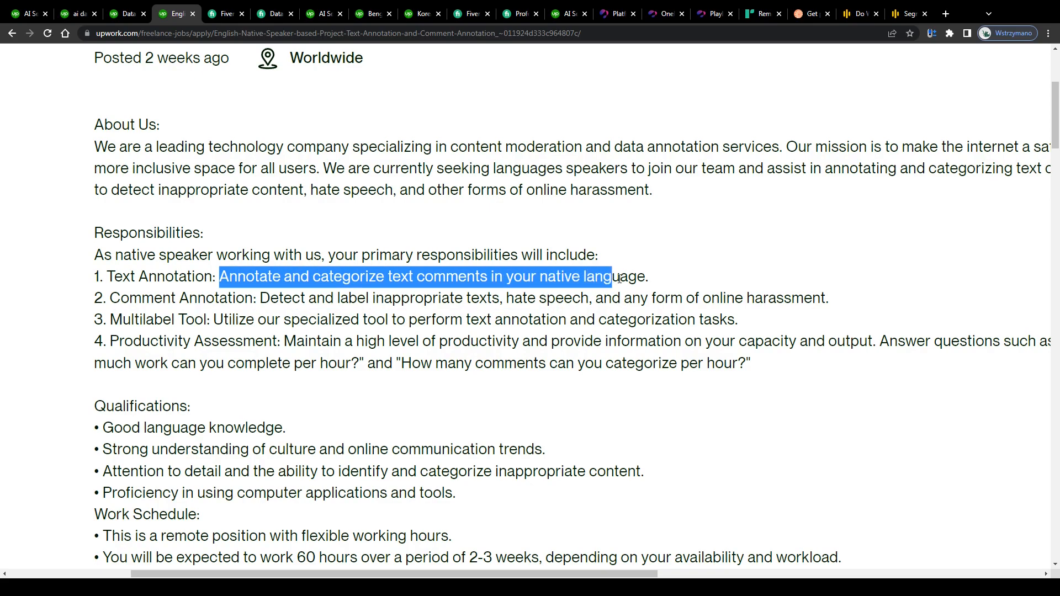
drag(260, 298, 474, 297)
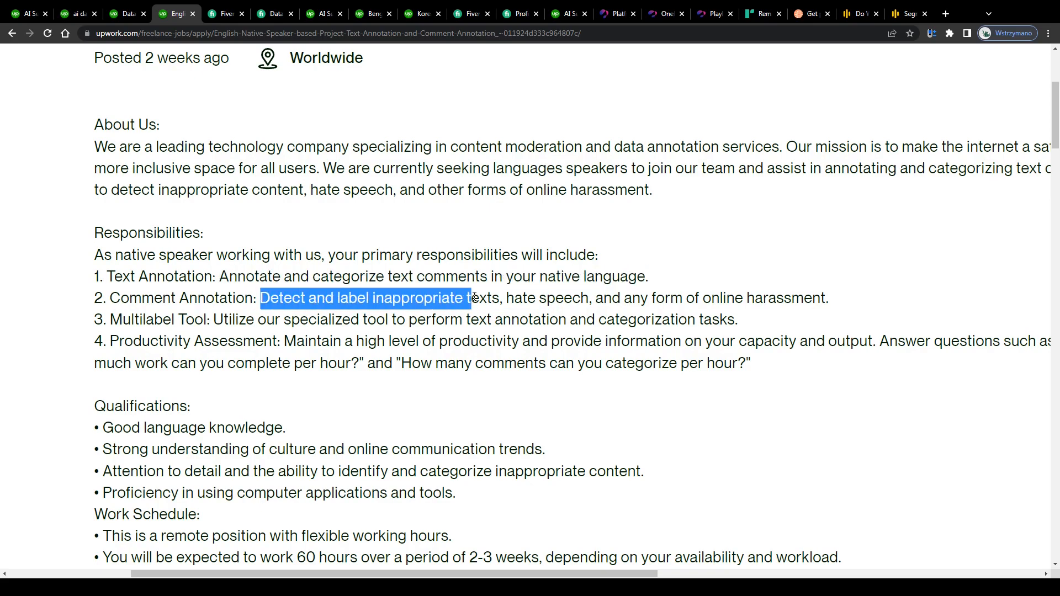
drag(506, 298, 743, 298)
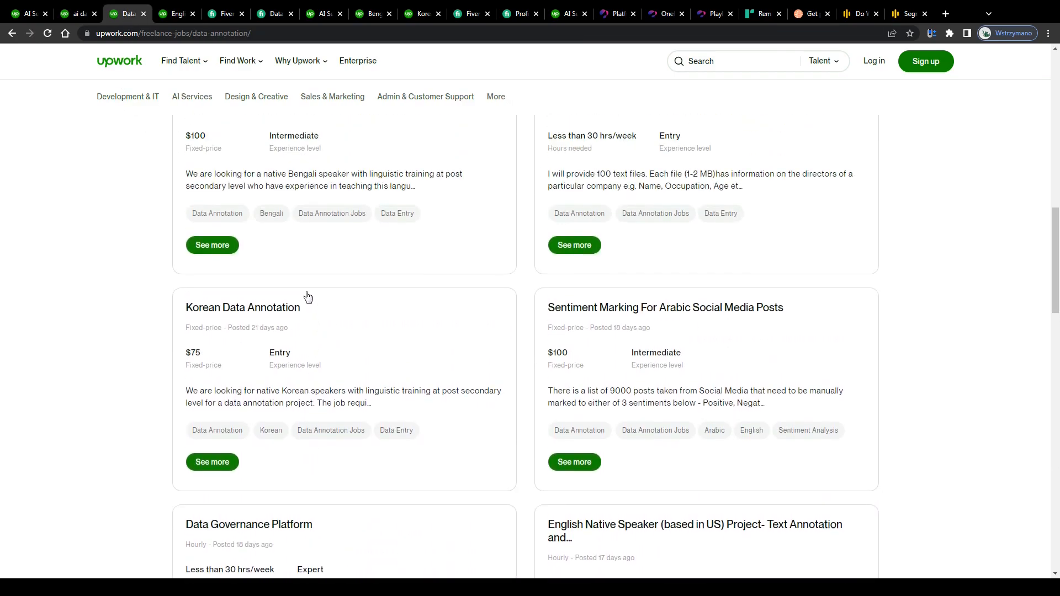
Step: Scroll up and down through the Upwork data annotation job listings
scroll(down, 3)
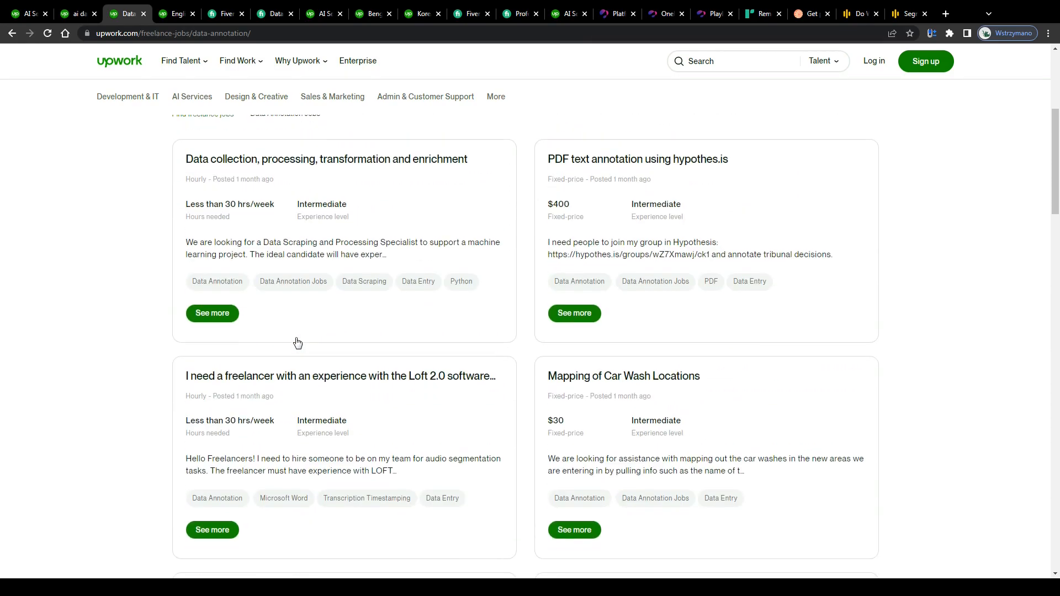
scroll(up, 3)
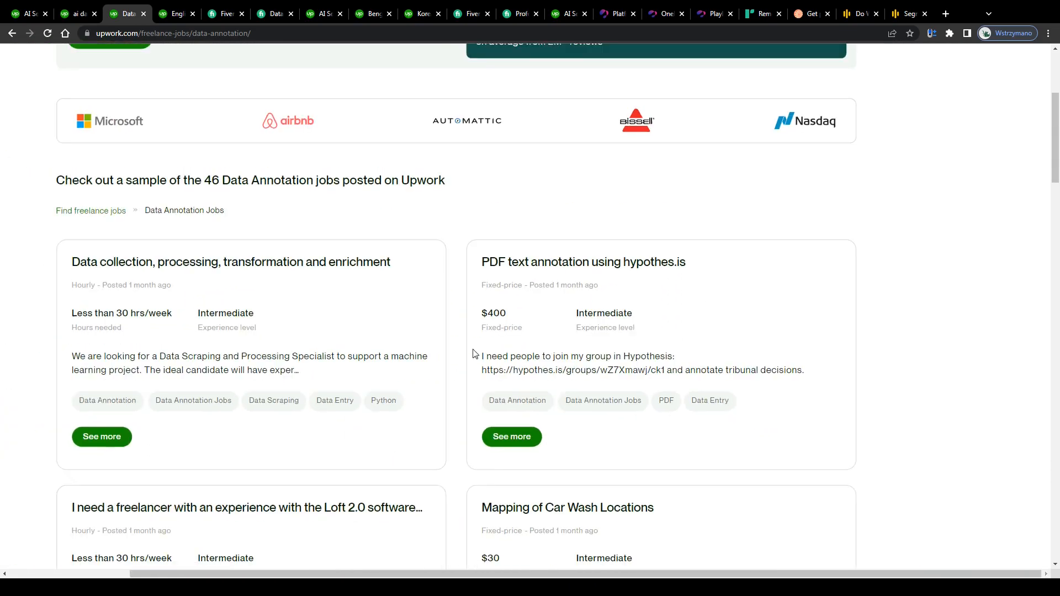
scroll(down, 3)
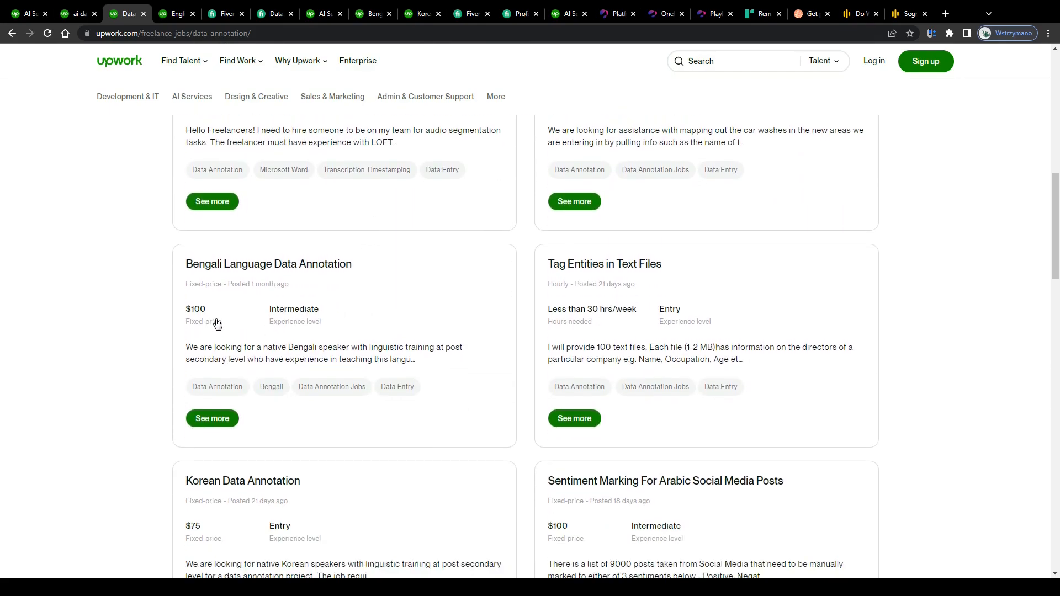
scroll(down, 3)
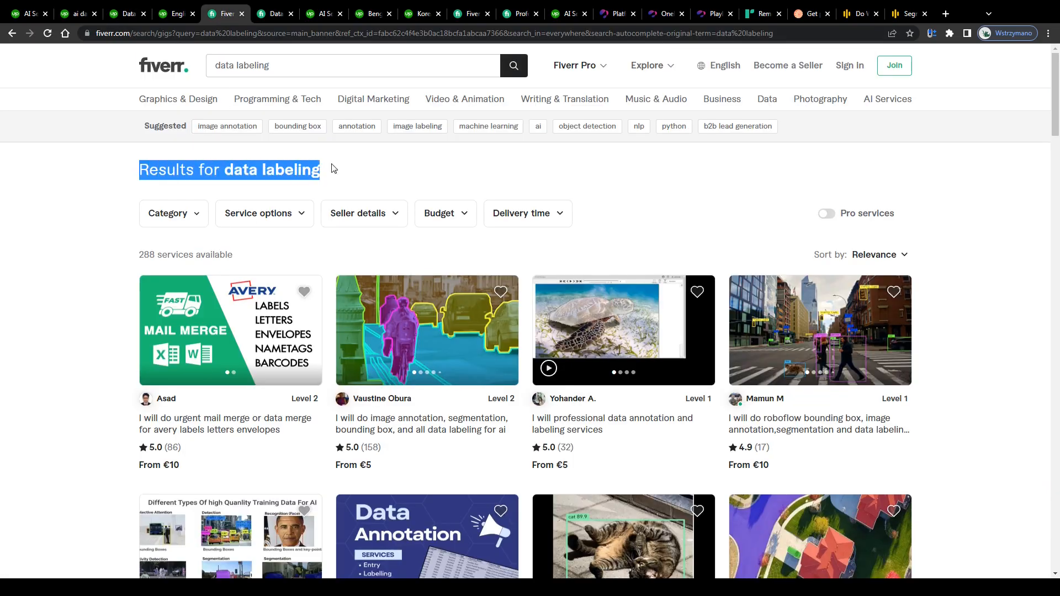
Step: Scroll Fiverr's data labeling results and highlight the 'results for data labeling' heading
scroll(down, 3)
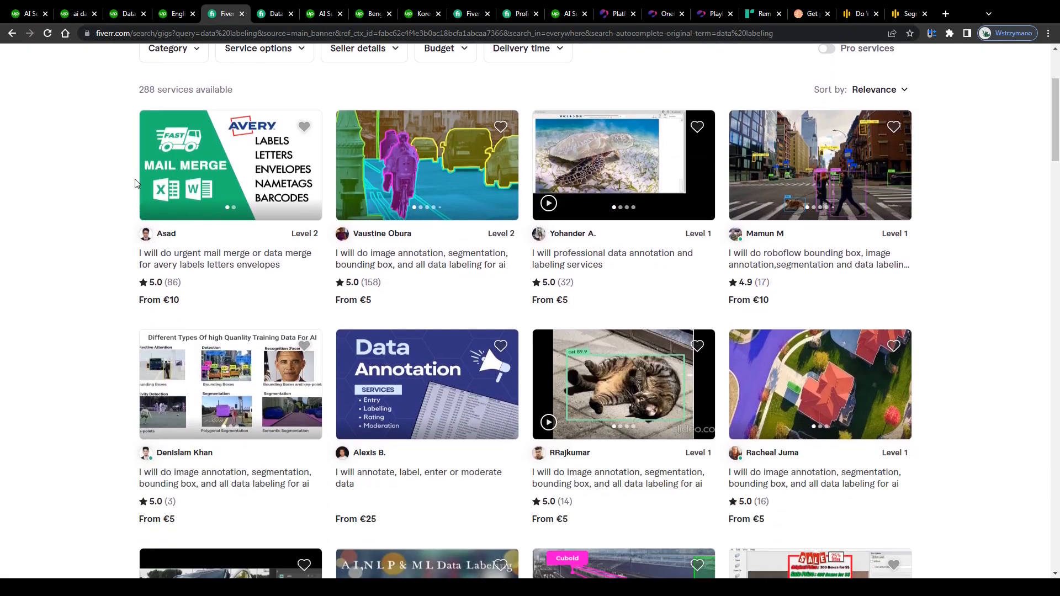
scroll(down, 3)
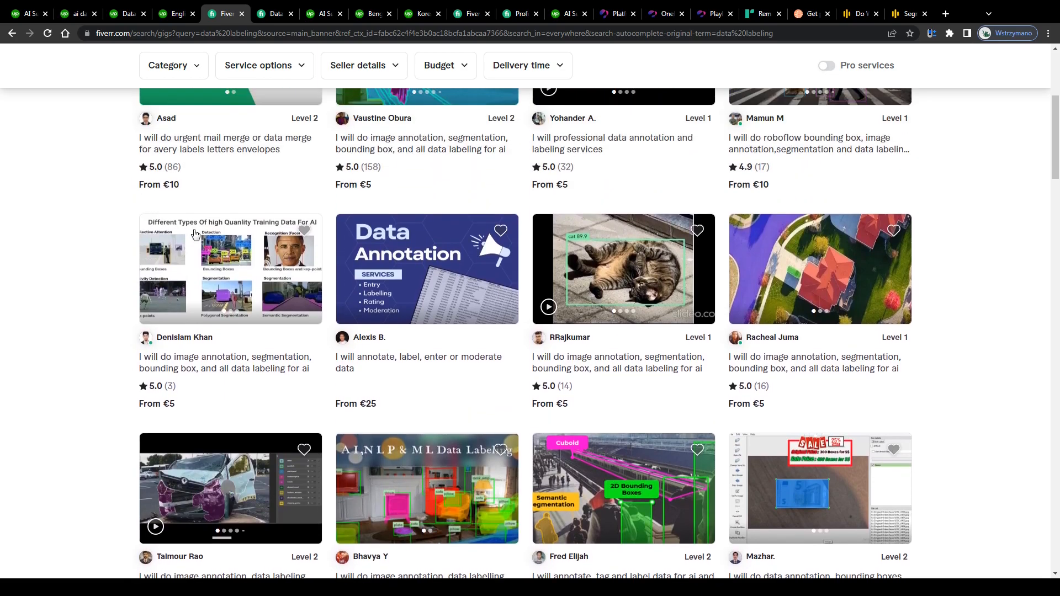
scroll(down, 3)
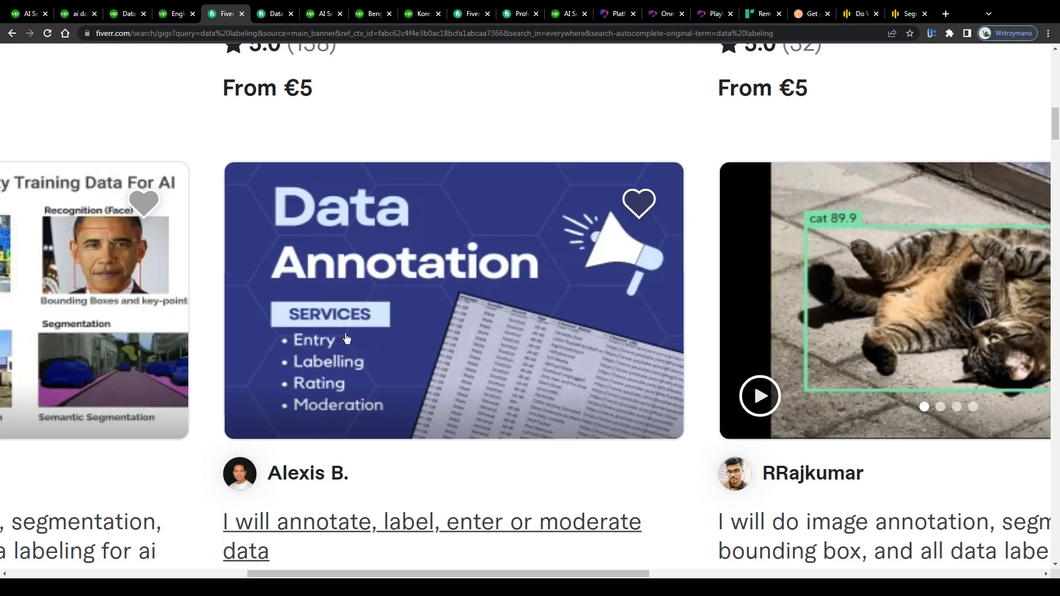
scroll(down, 3)
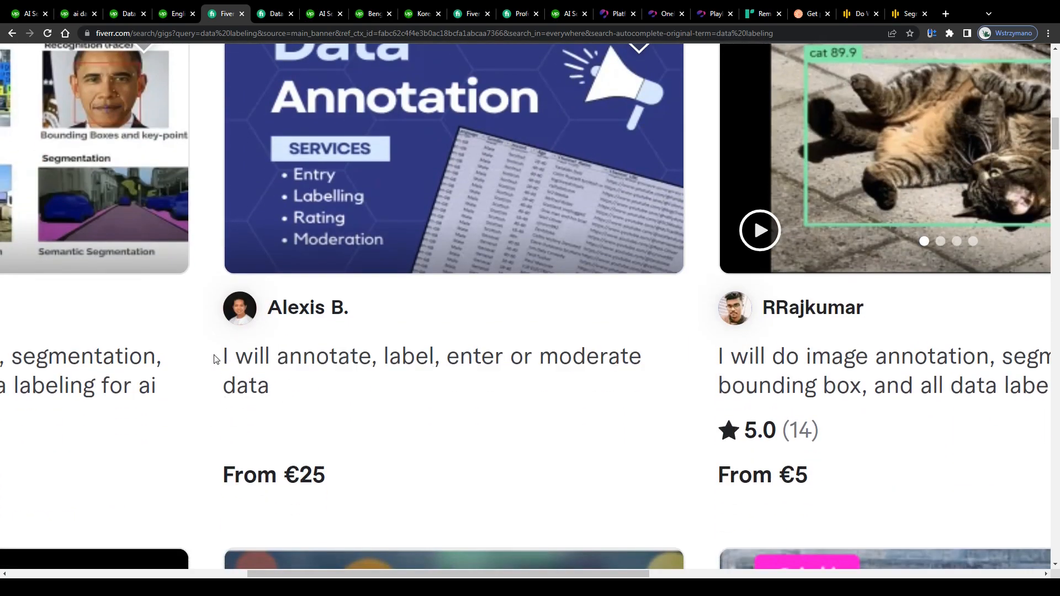
drag(223, 356, 430, 356)
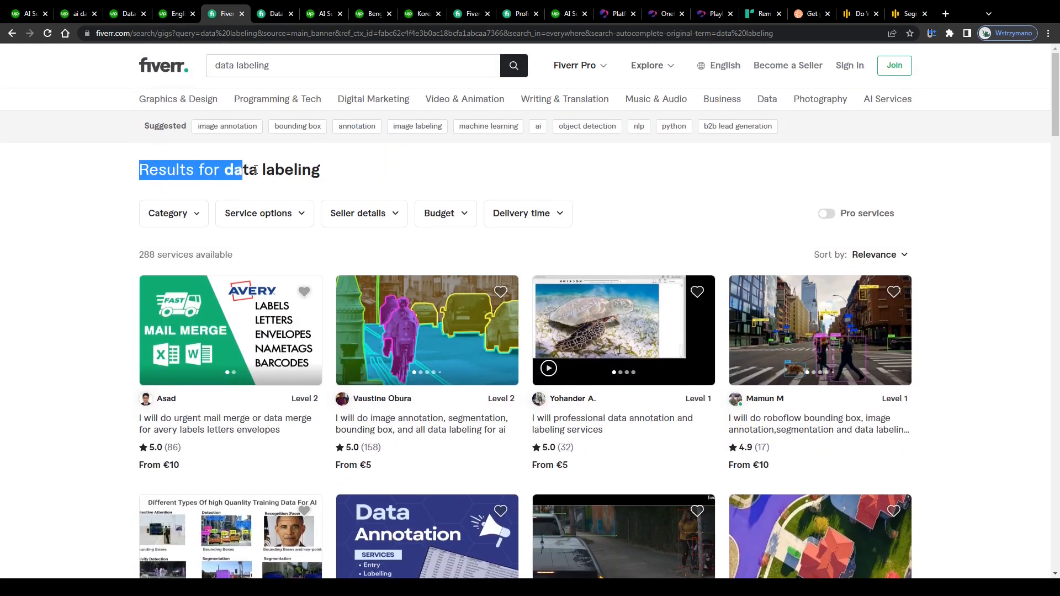
Step: Return to Upwork's data annotation listings and scroll through them
click(125, 13)
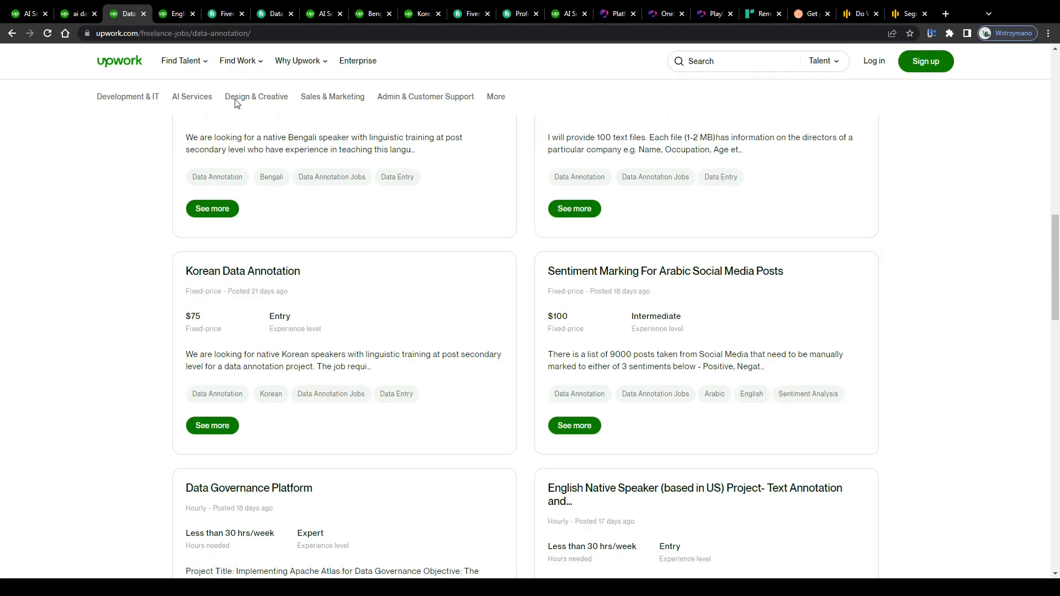
scroll(down, 3)
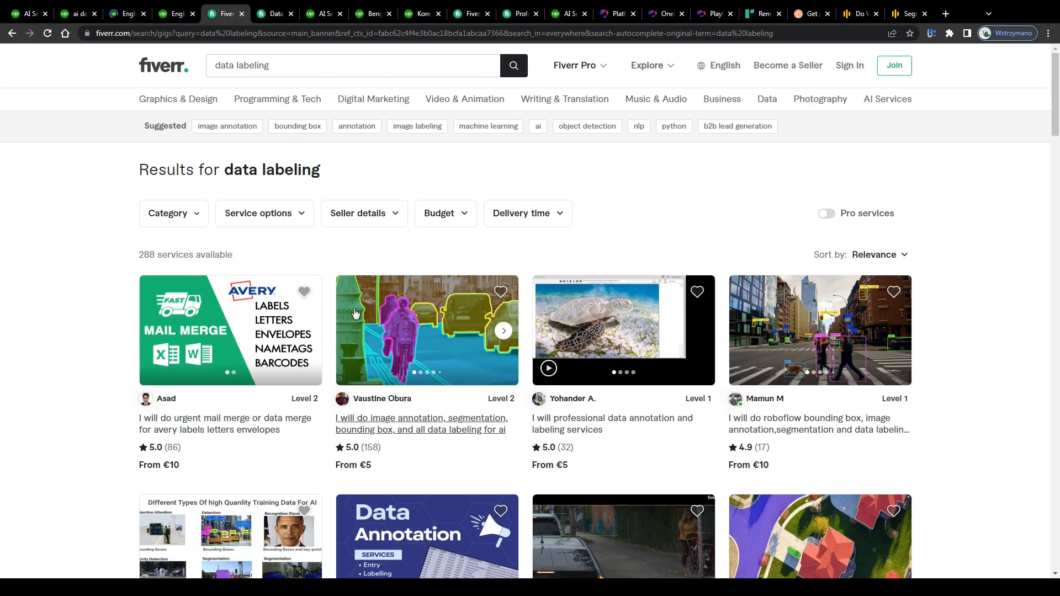
scroll(down, 3)
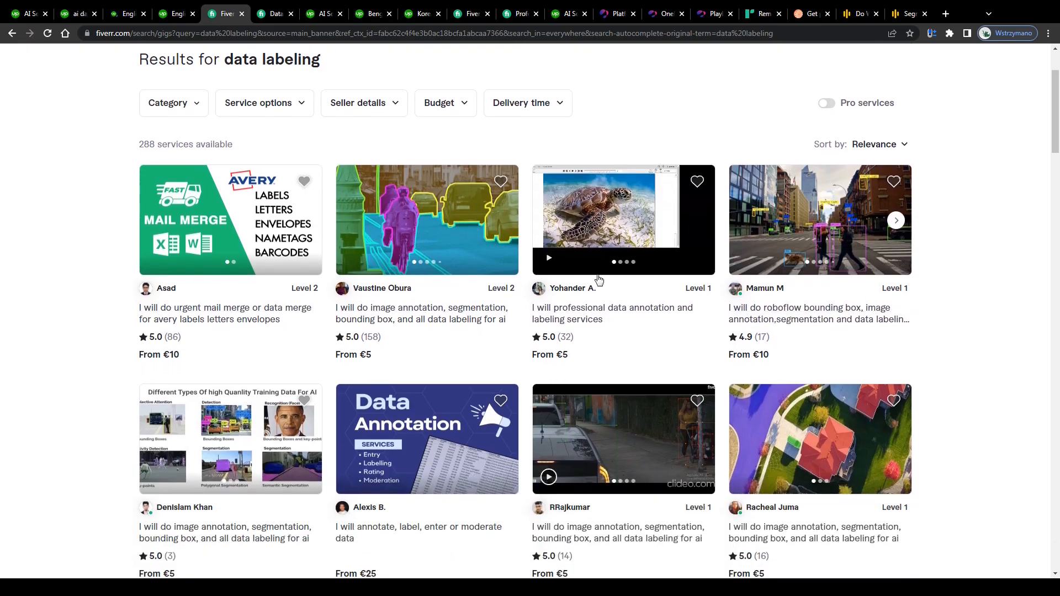
scroll(down, 3)
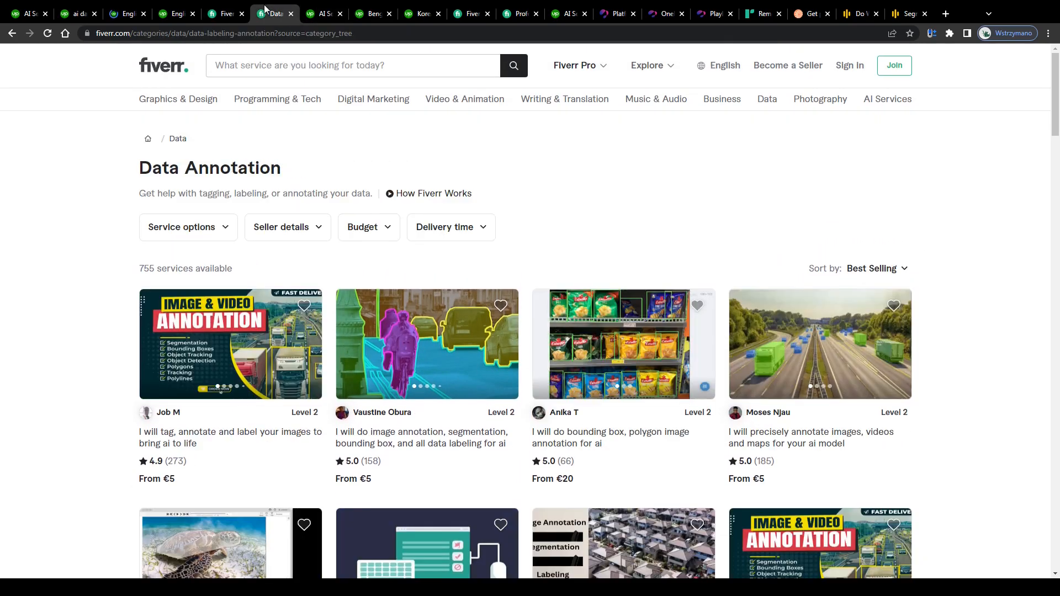
Step: Highlight the '755 services available' count and scroll through the Data Annotation gig grid
drag(139, 168, 230, 167)
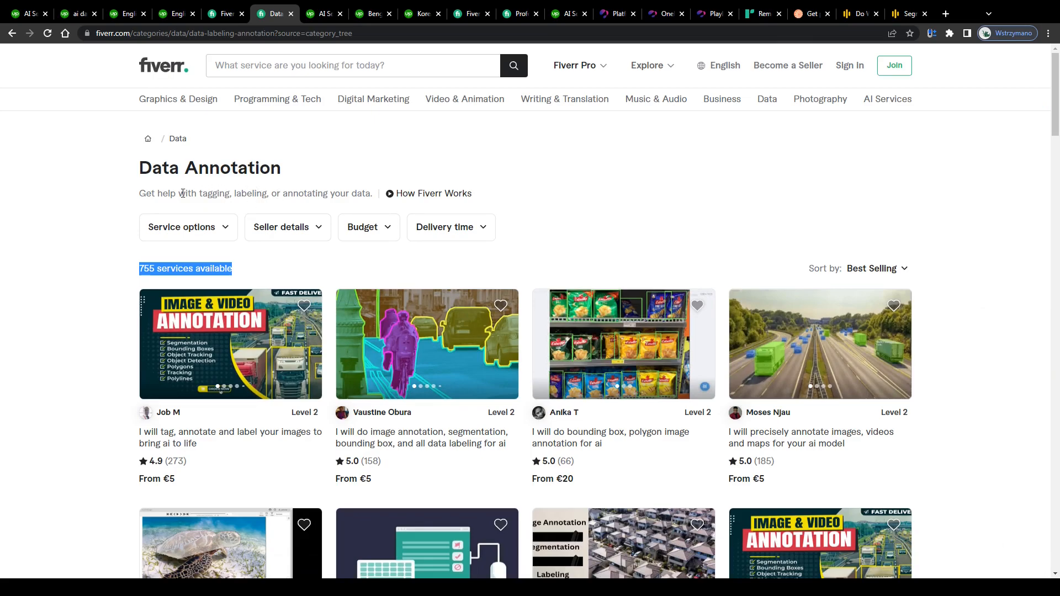
scroll(down, 3)
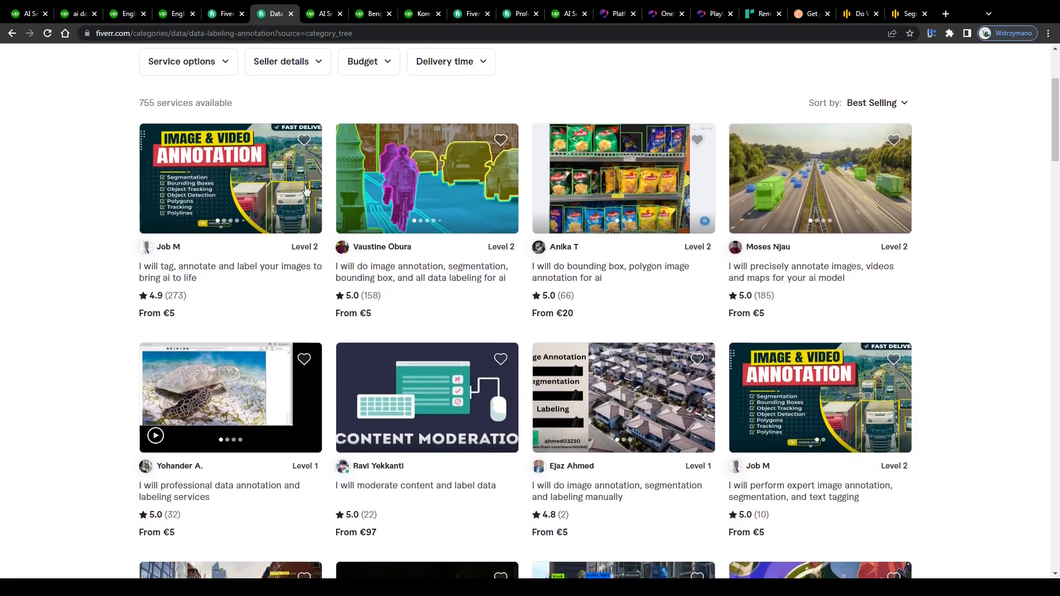
scroll(down, 3)
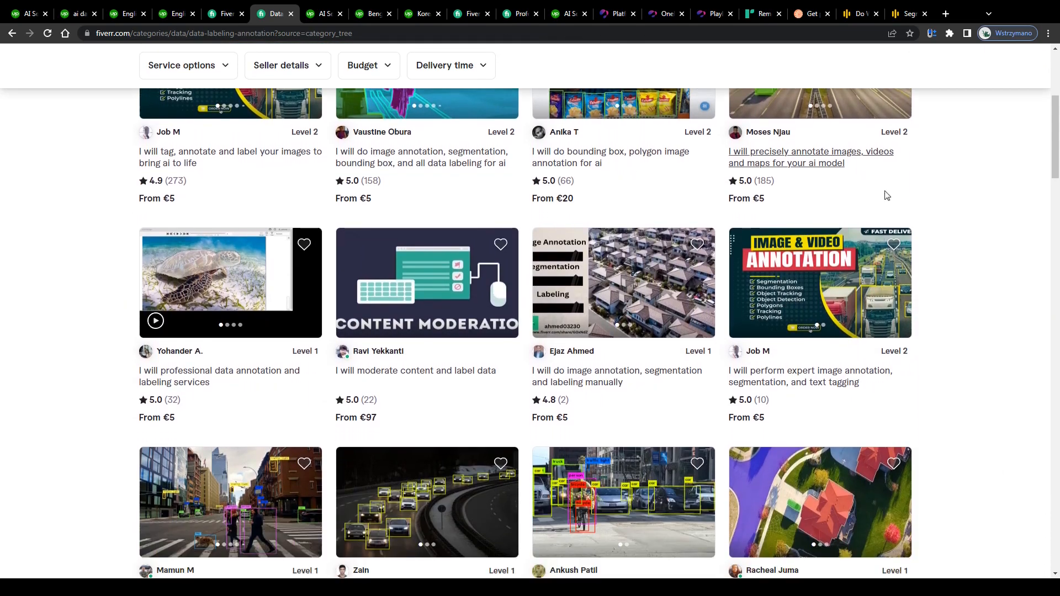
scroll(down, 3)
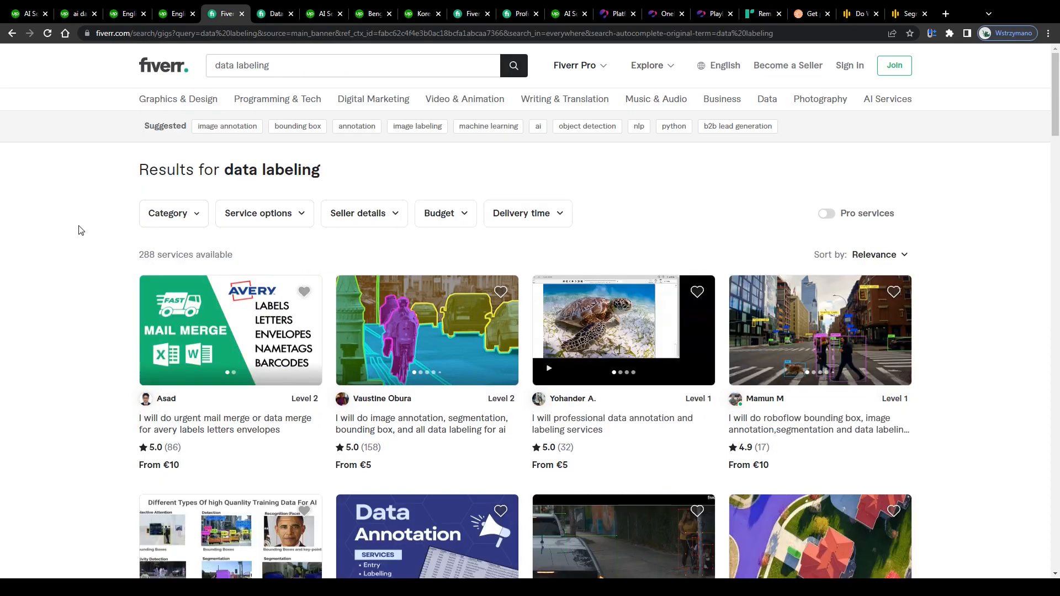
Step: Glance at the US English annotation job, then revisit Fiverr's data labeling results
scroll(down, 3)
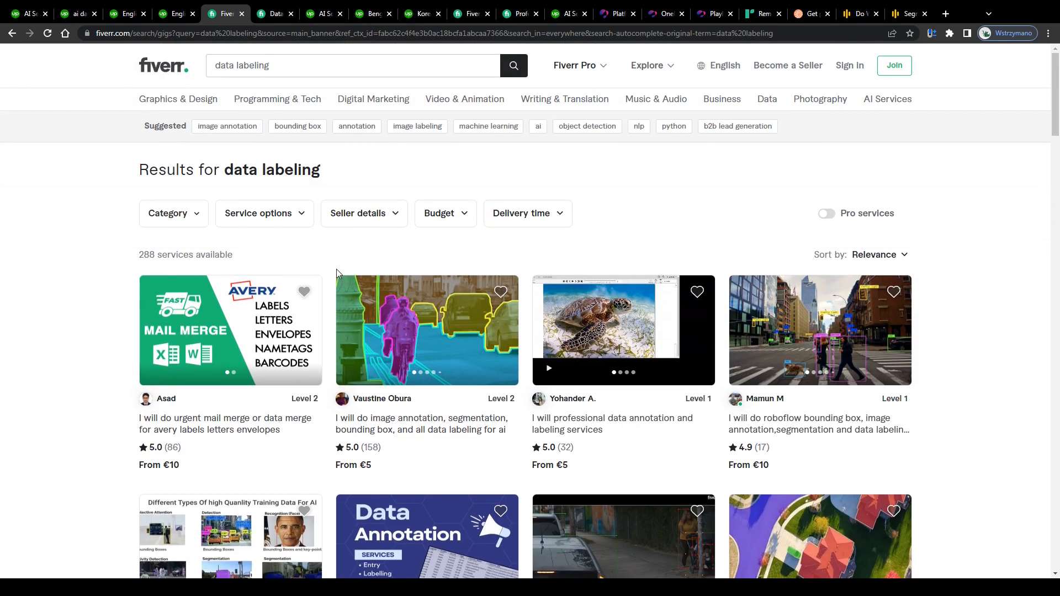
mouse_move(264, 213)
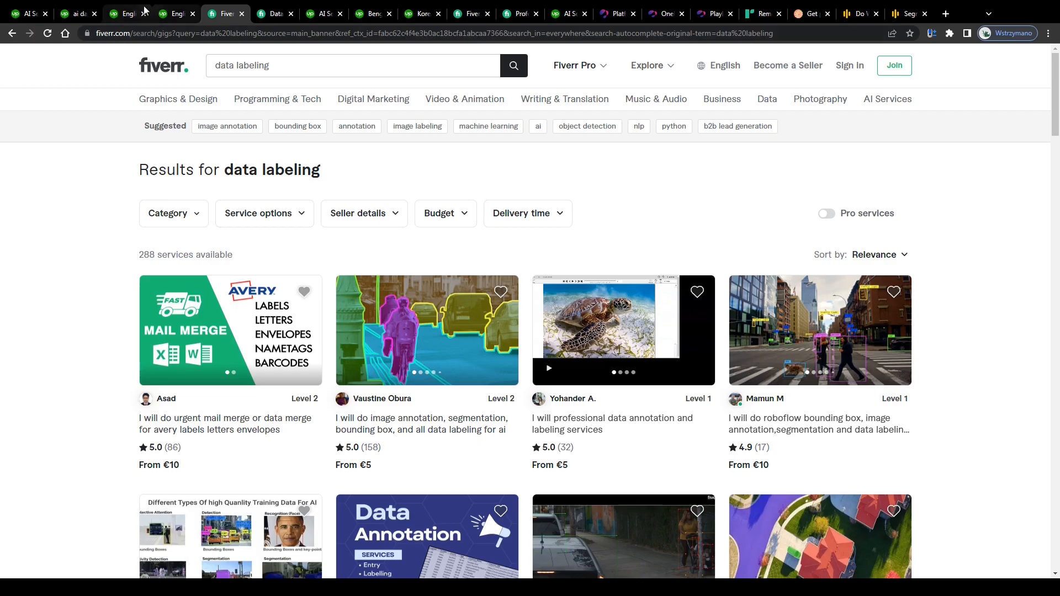
click(126, 13)
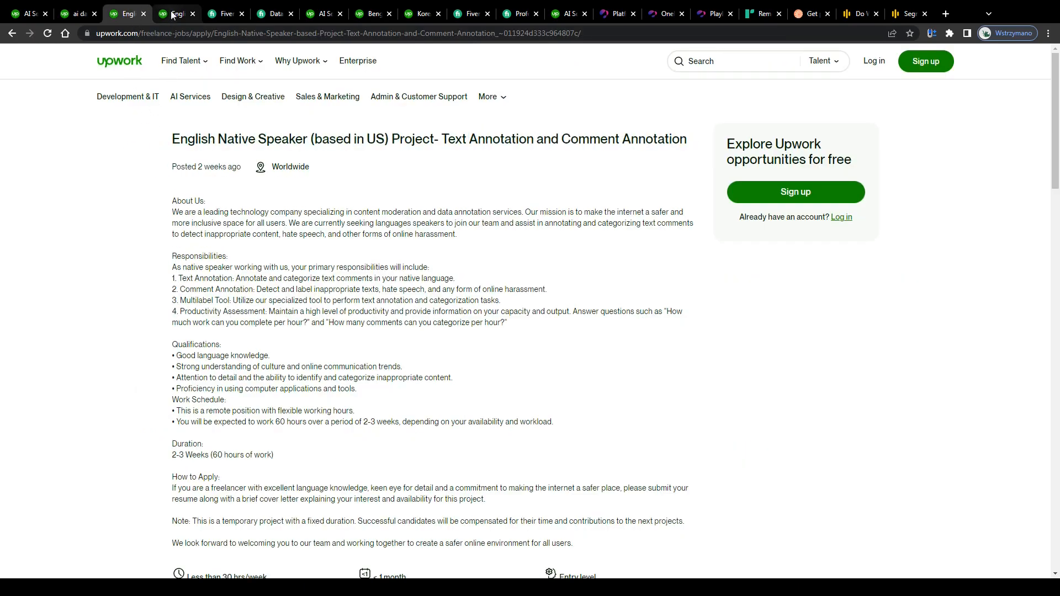
click(225, 13)
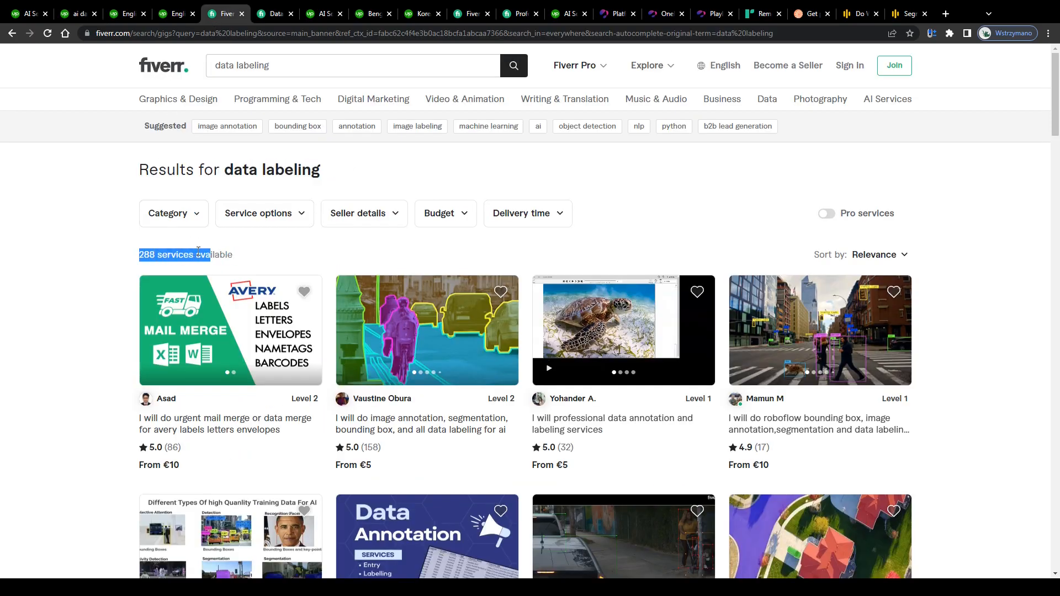
scroll(down, 3)
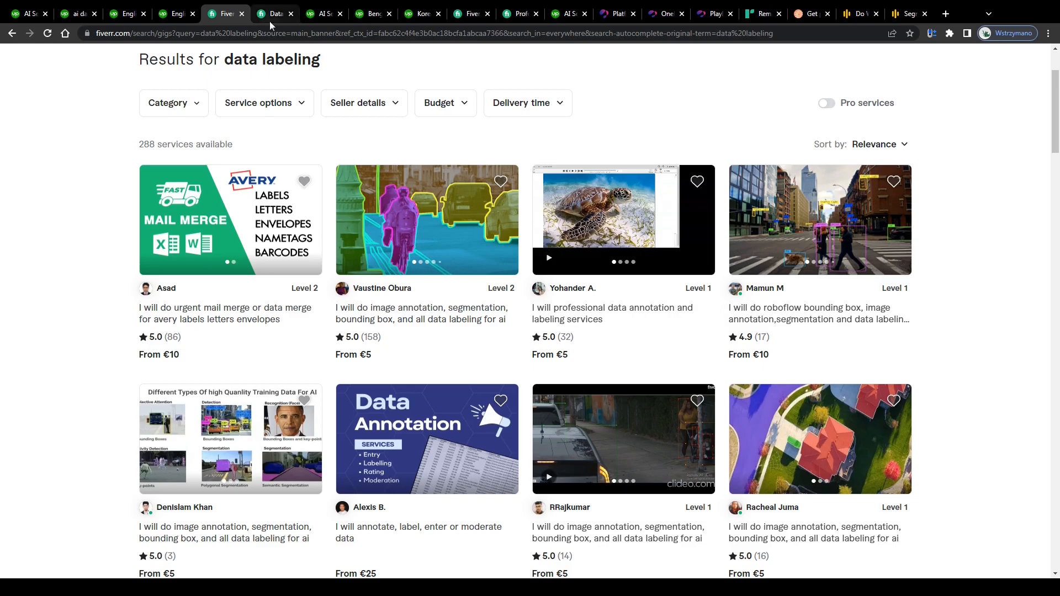
click(273, 13)
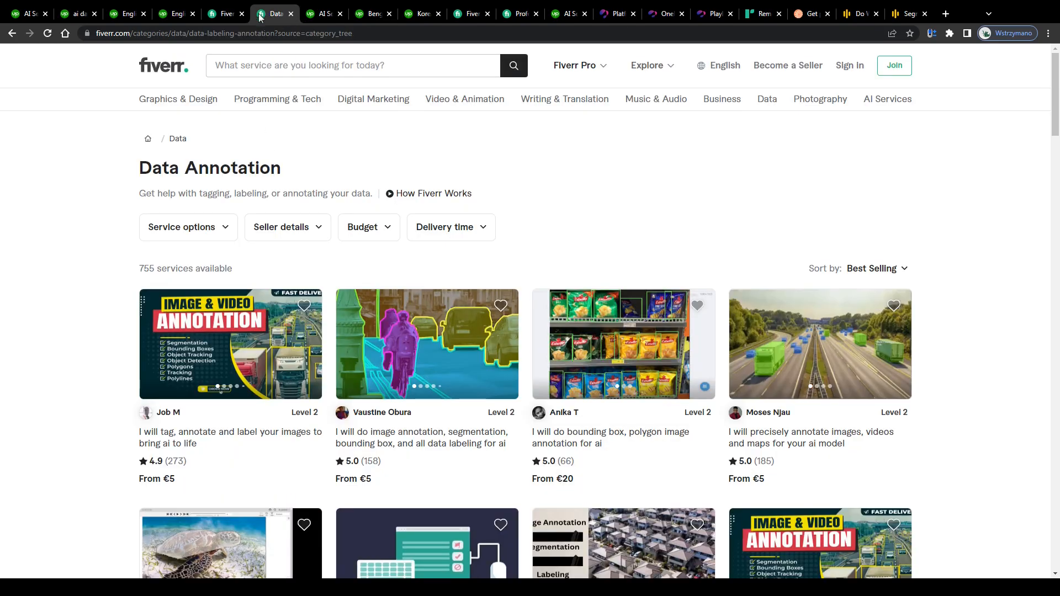
Step: Scroll through the 755 Fiverr Data Annotation services, then bring up the Bengali job post
scroll(down, 3)
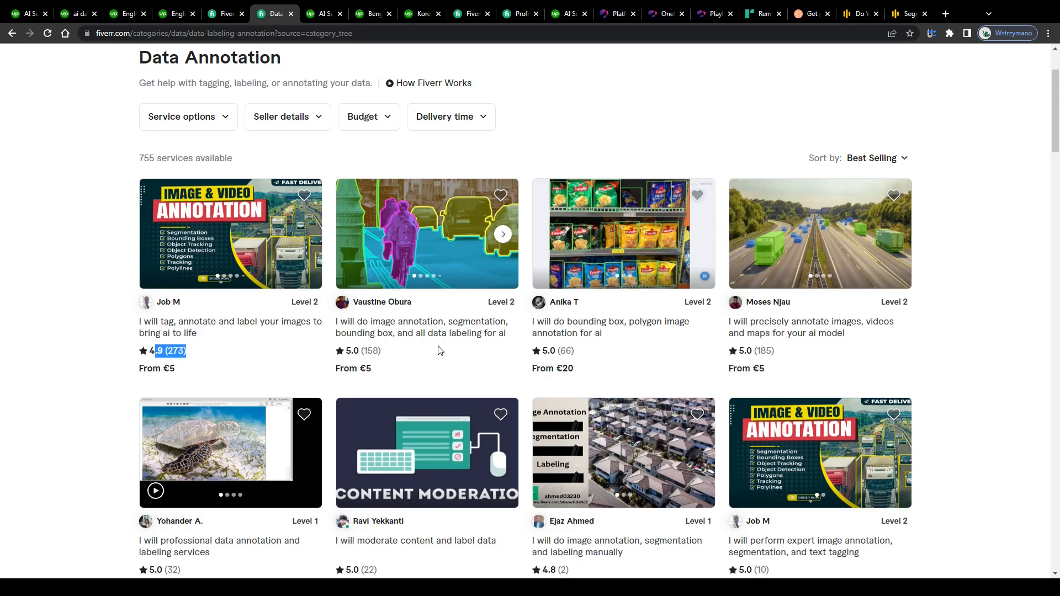
mouse_move(544, 324)
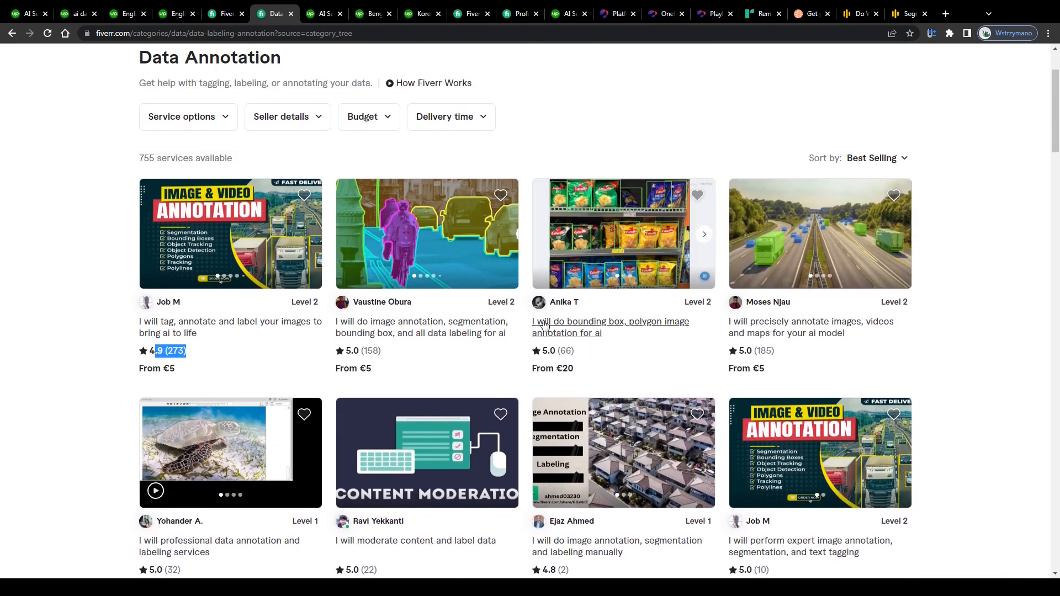
scroll(down, 3)
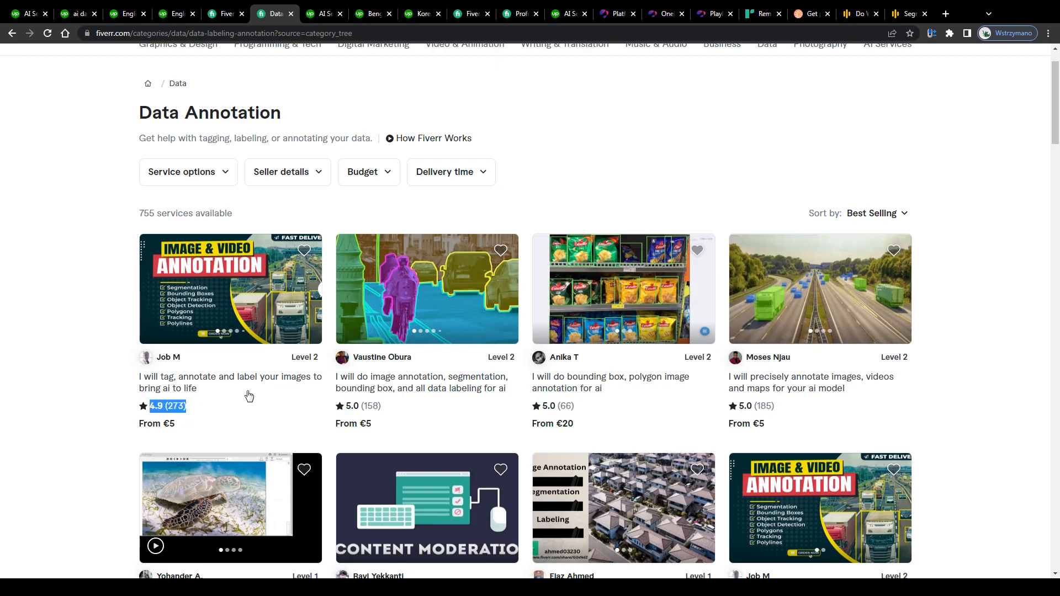
mouse_move(80, 318)
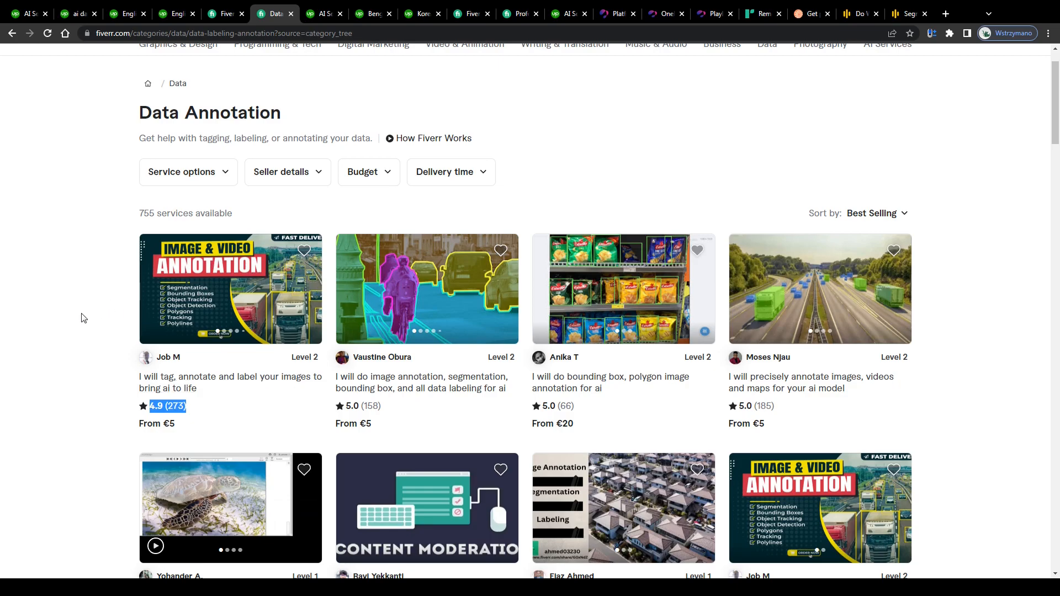
scroll(down, 3)
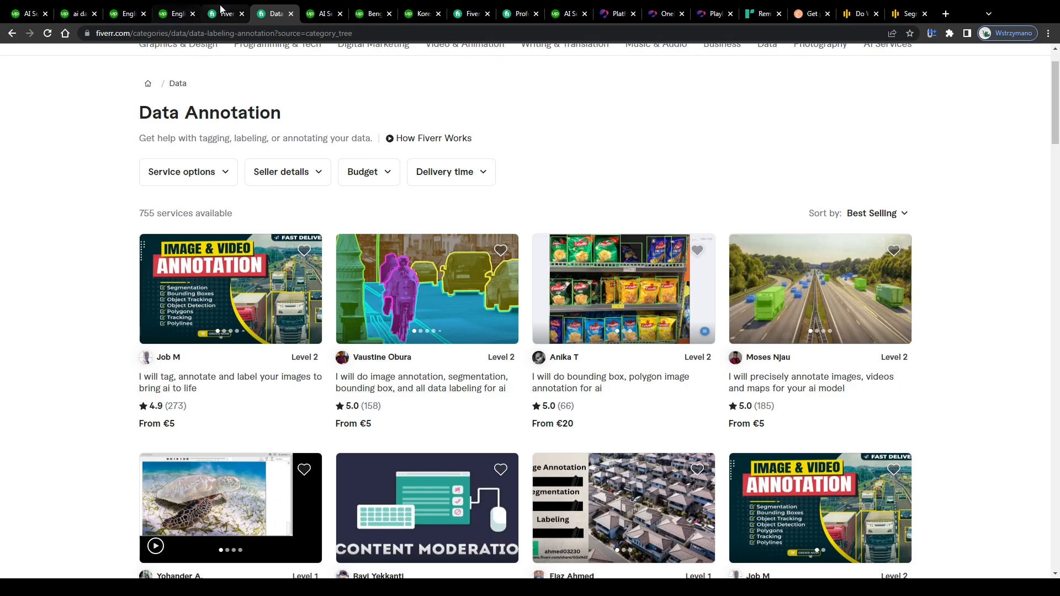
click(225, 13)
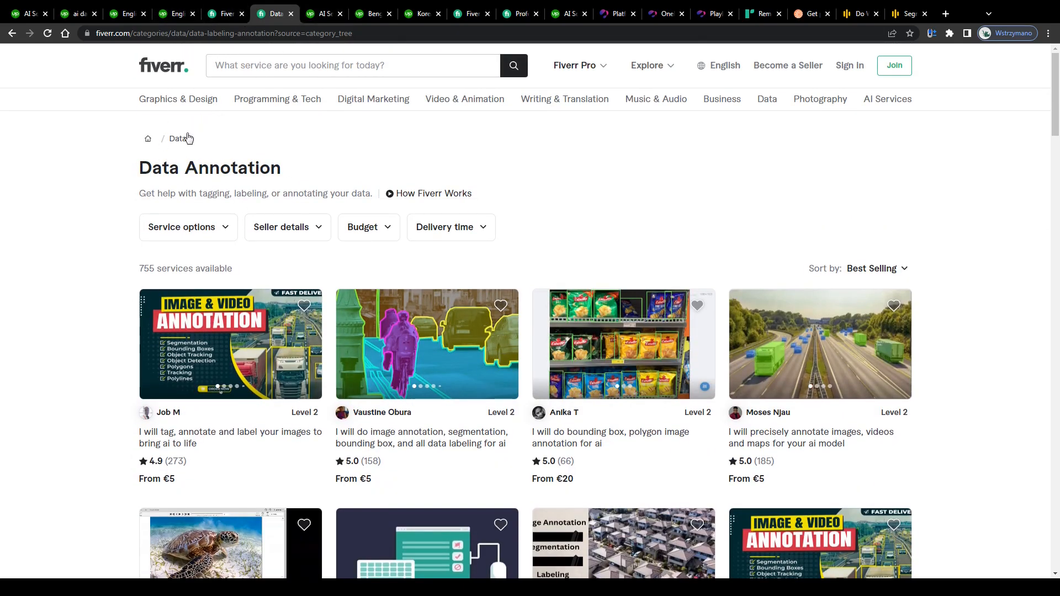
scroll(down, 3)
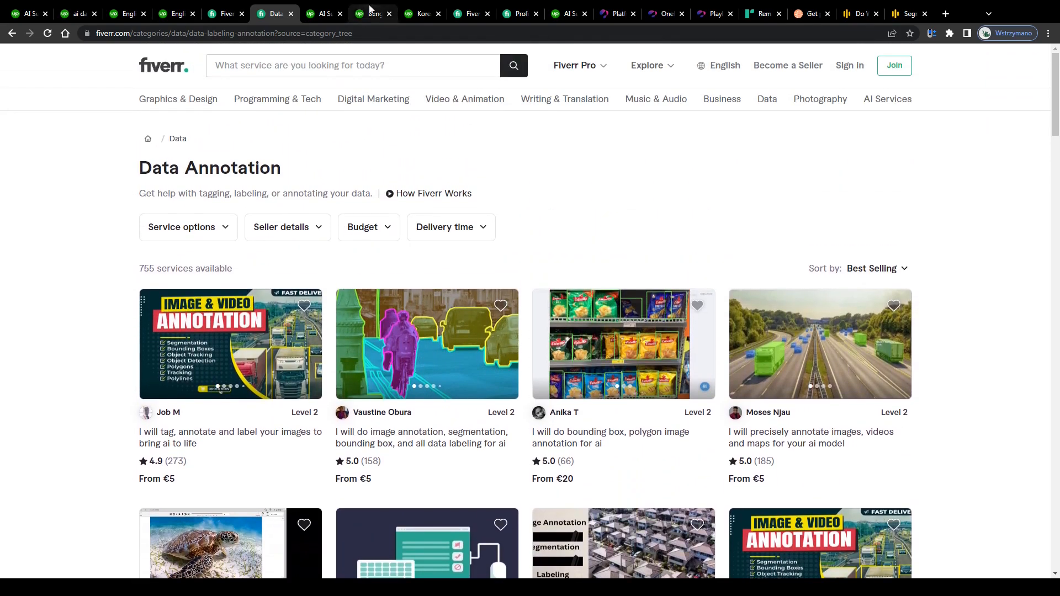
click(373, 13)
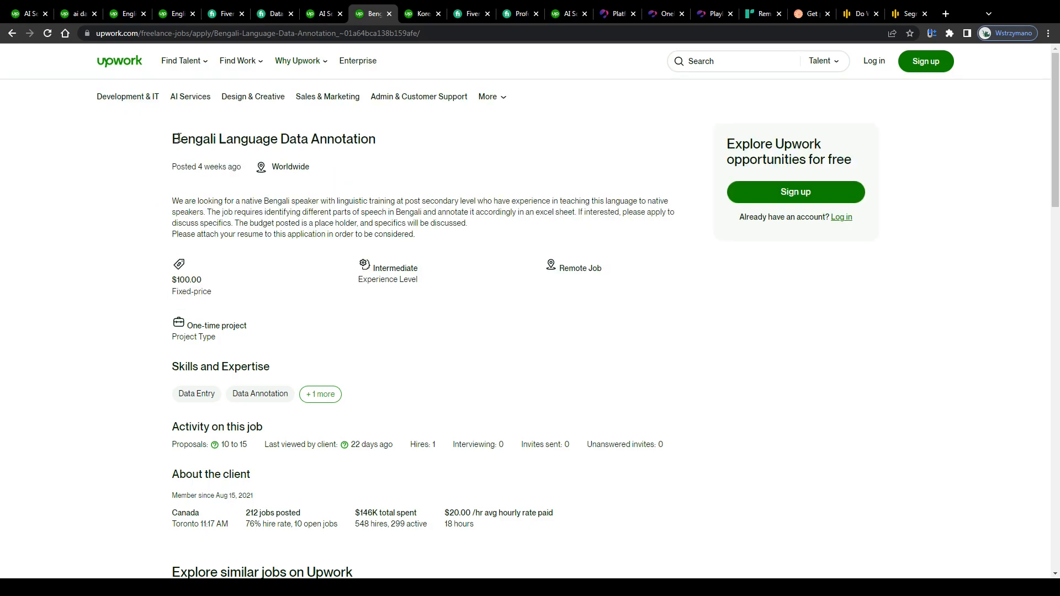
Step: Compare Bengali and Korean annotation posts, marking the Excel-sheet sentence and the Korean job title
drag(180, 139, 377, 139)
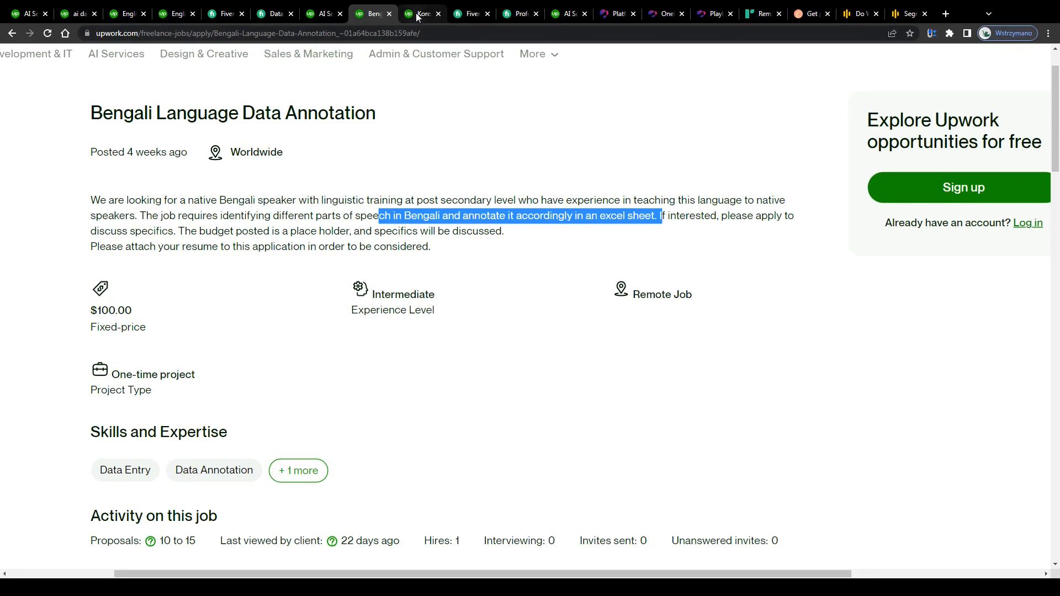
click(421, 13)
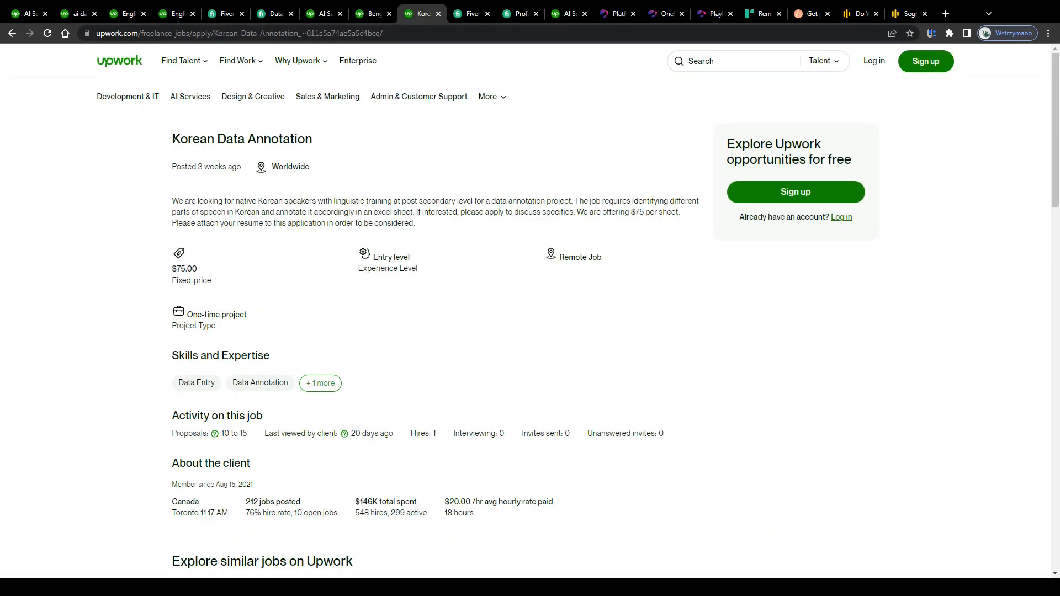
drag(172, 138, 277, 139)
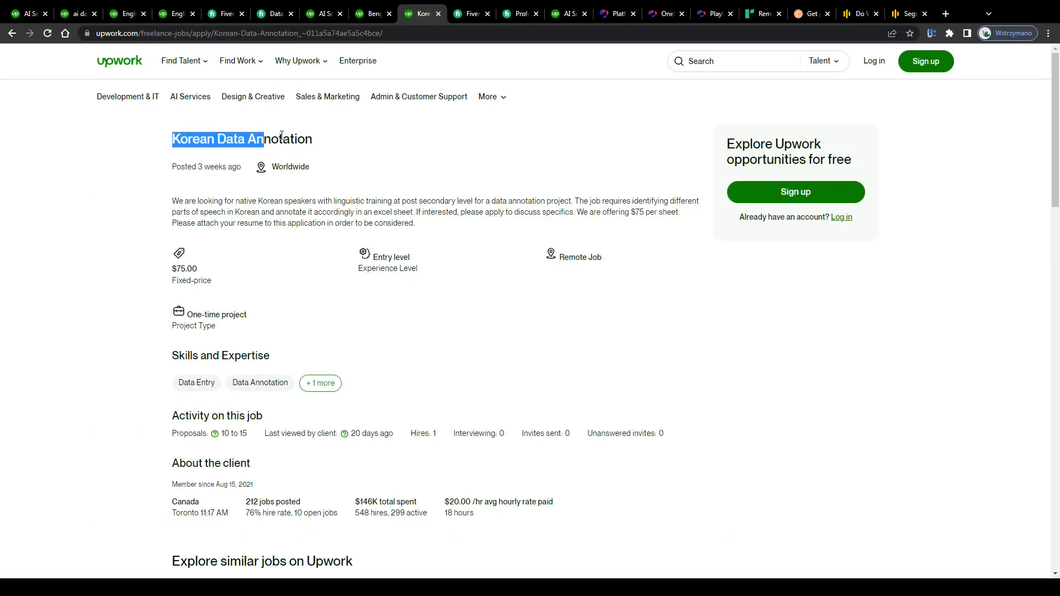
drag(247, 139, 288, 138)
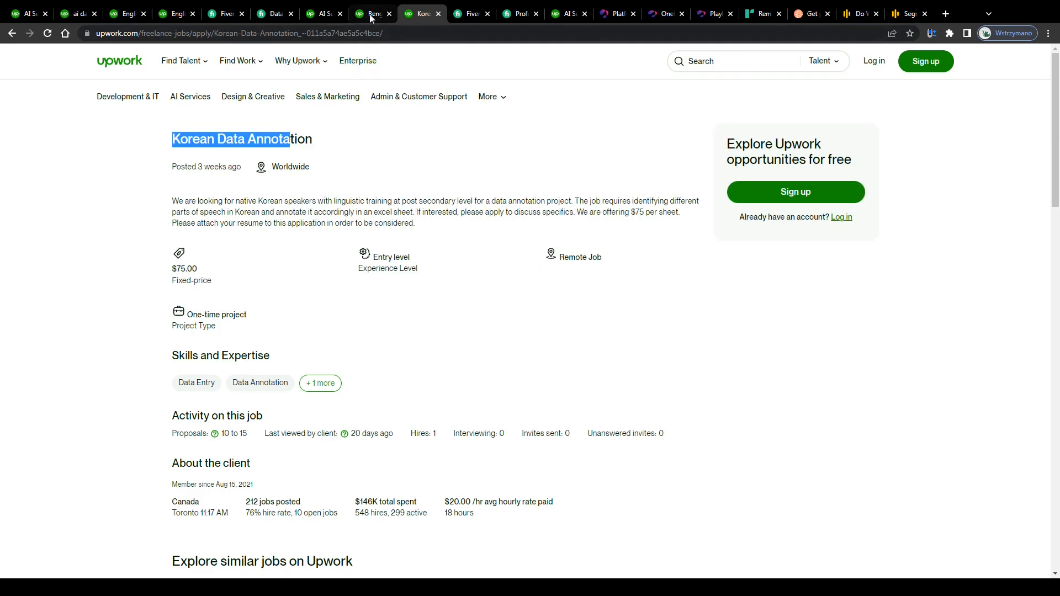
click(372, 13)
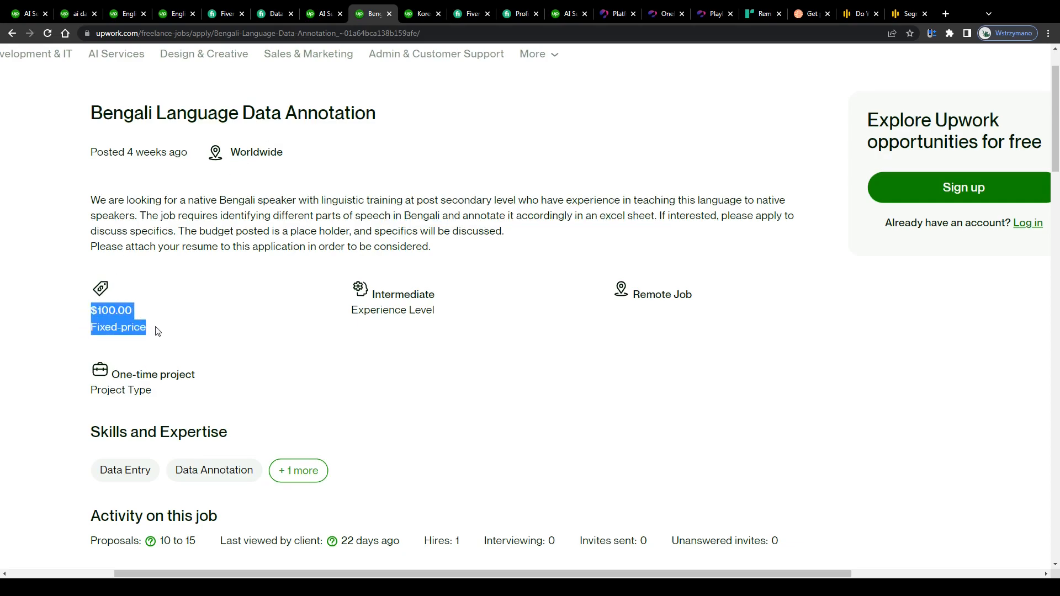
mouse_move(173, 328)
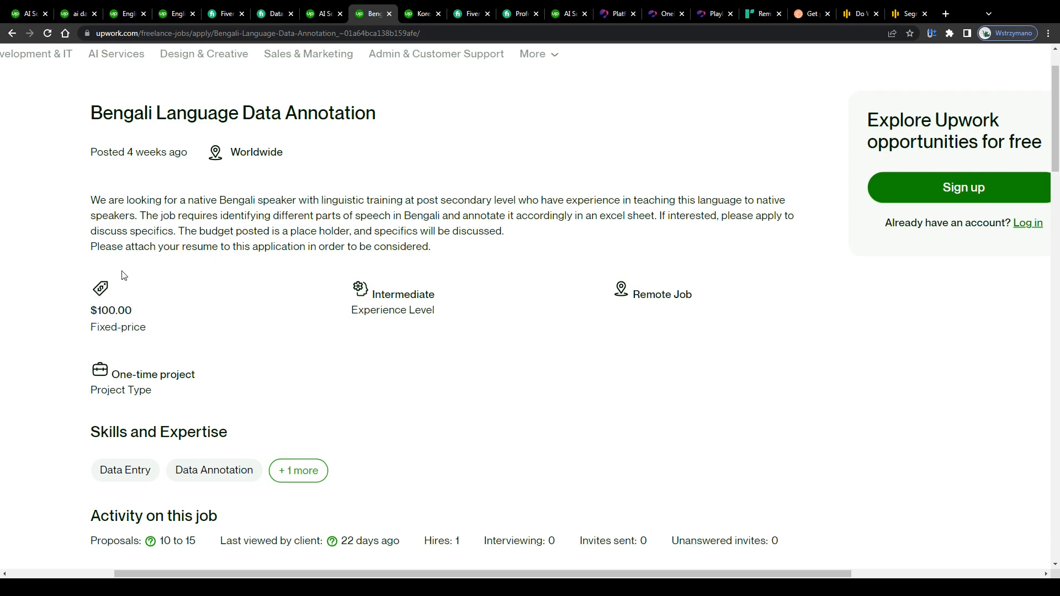
click(470, 13)
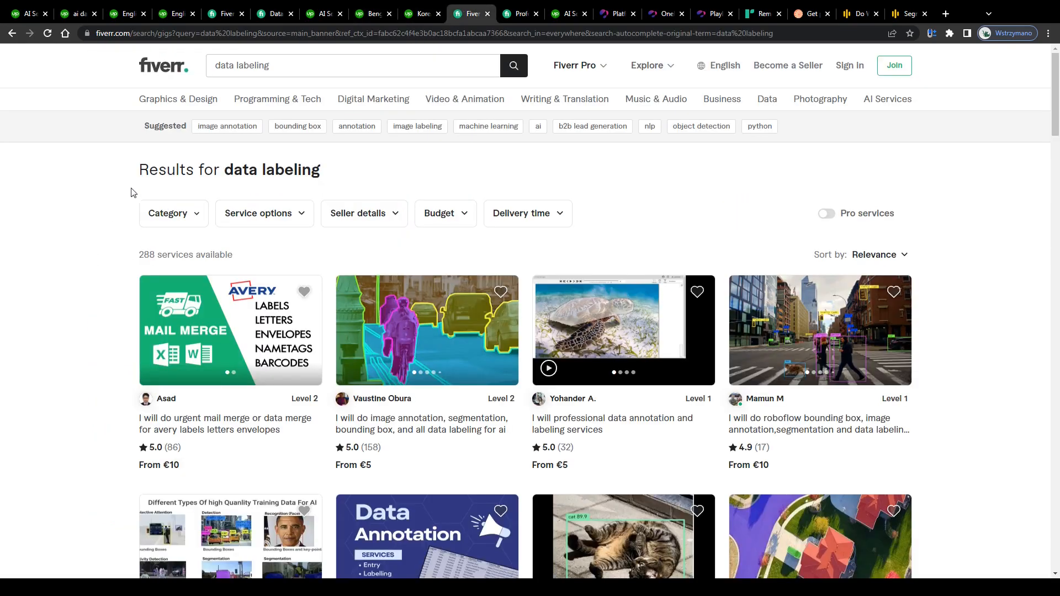
Step: Scroll the results and select the '500 Bounding Boxes' Basic package title (€4.81)
scroll(down, 3)
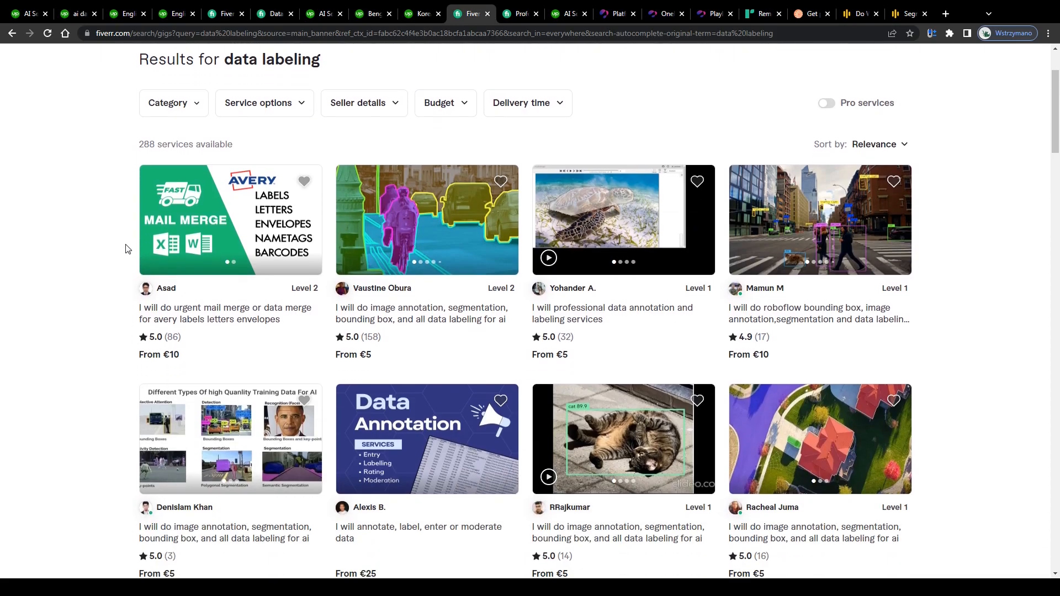
scroll(down, 3)
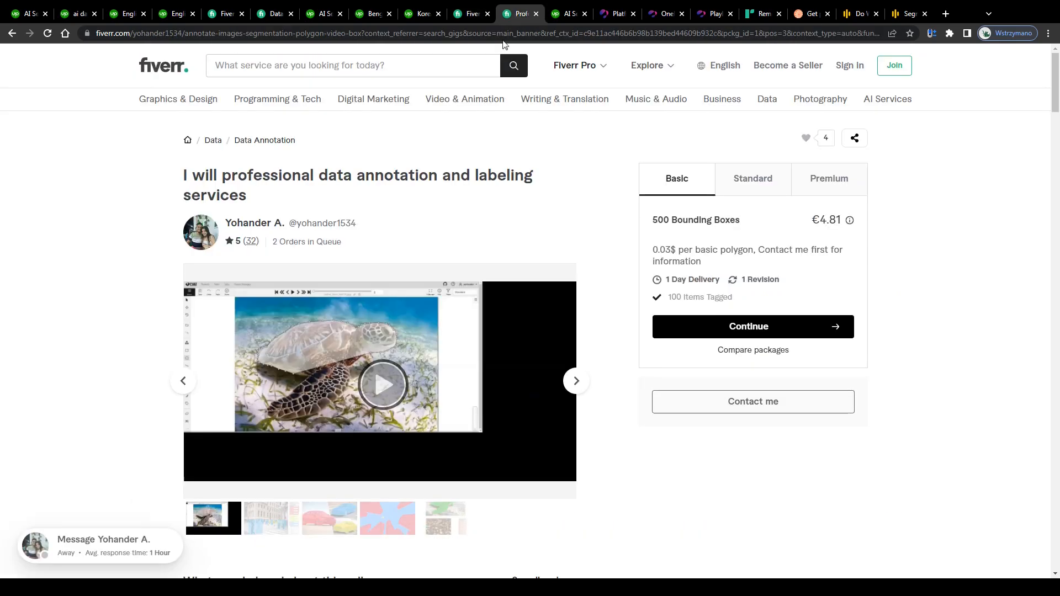
double_click(695, 220)
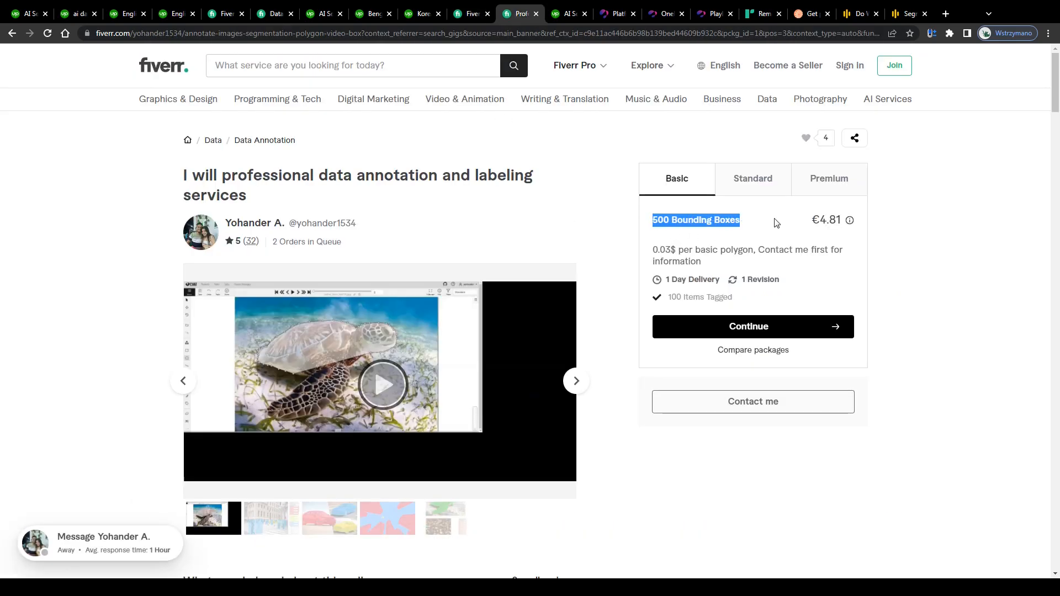
drag(653, 250, 755, 250)
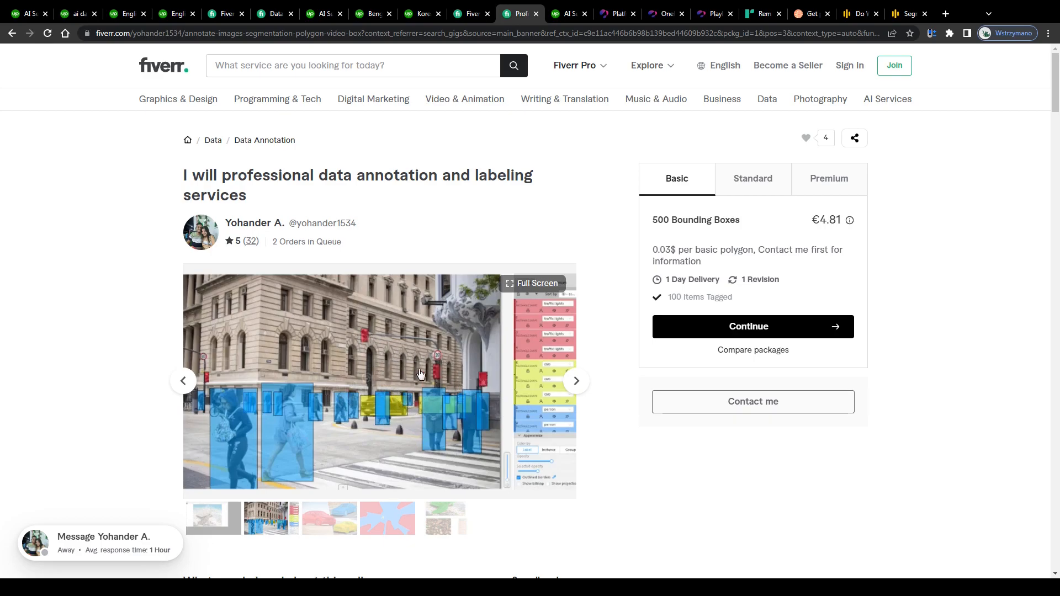
mouse_move(433, 337)
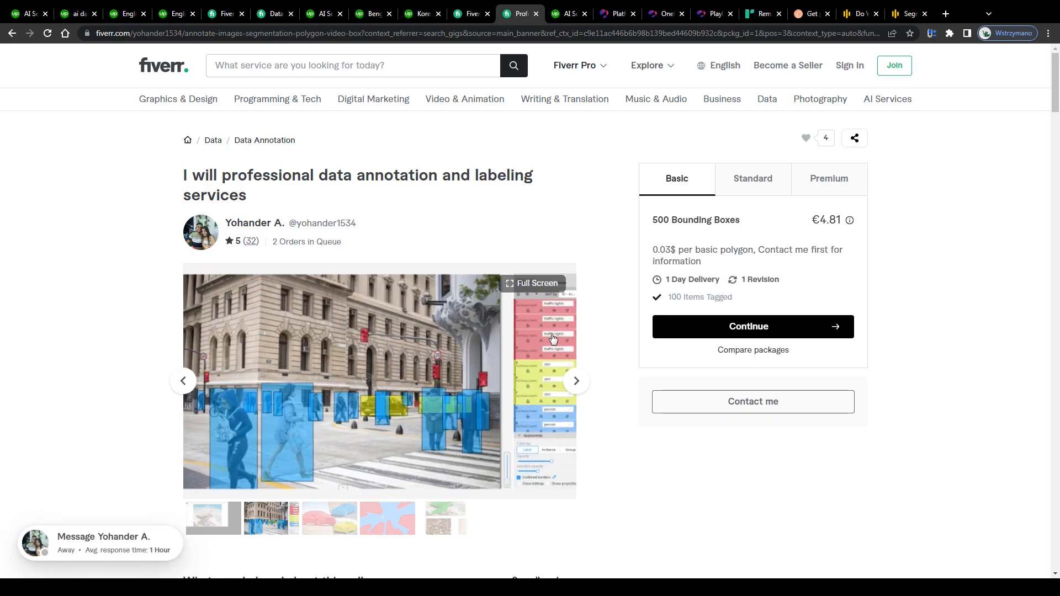
mouse_move(510, 337)
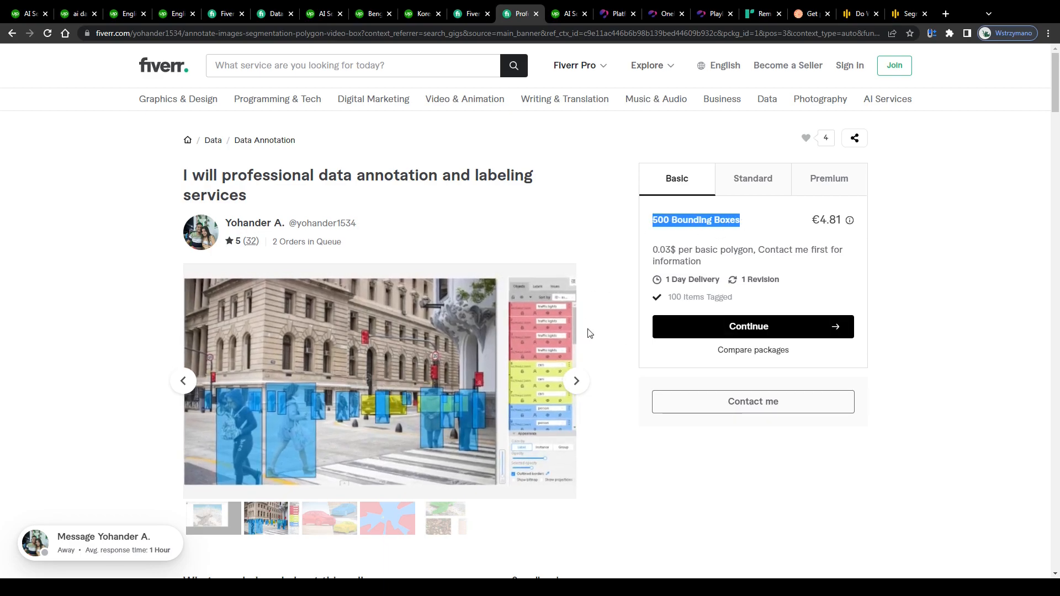
Step: Browse the gig's sample images, including aerial and colour-segmented car samples
click(329, 518)
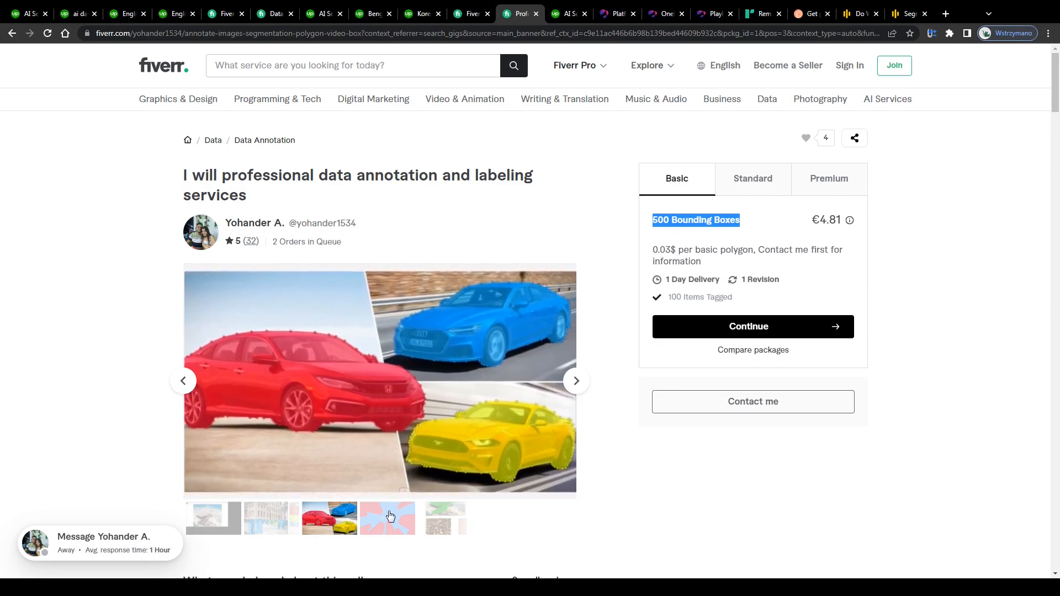
click(387, 517)
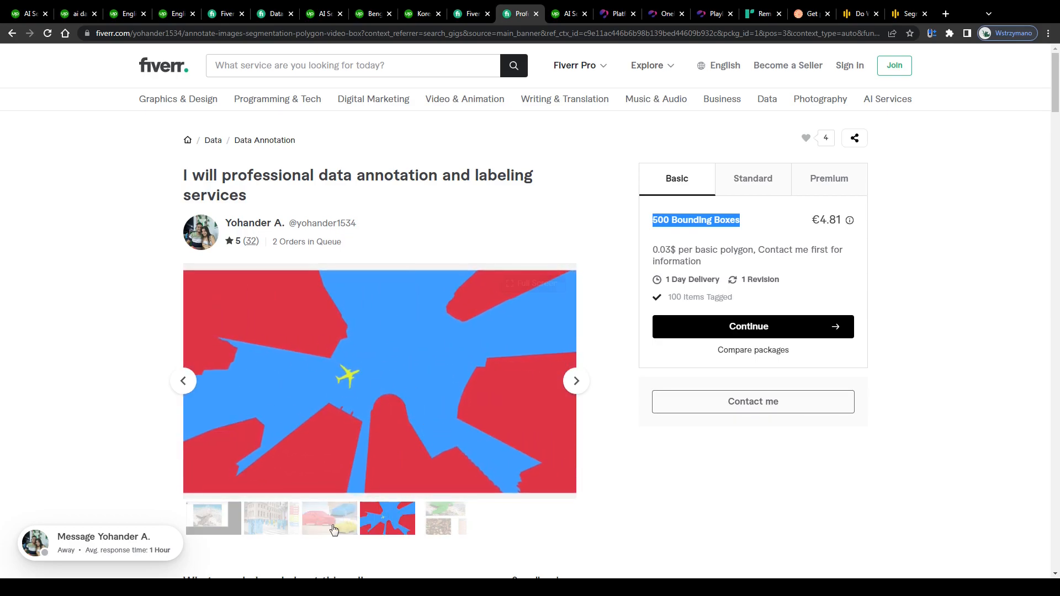
click(329, 519)
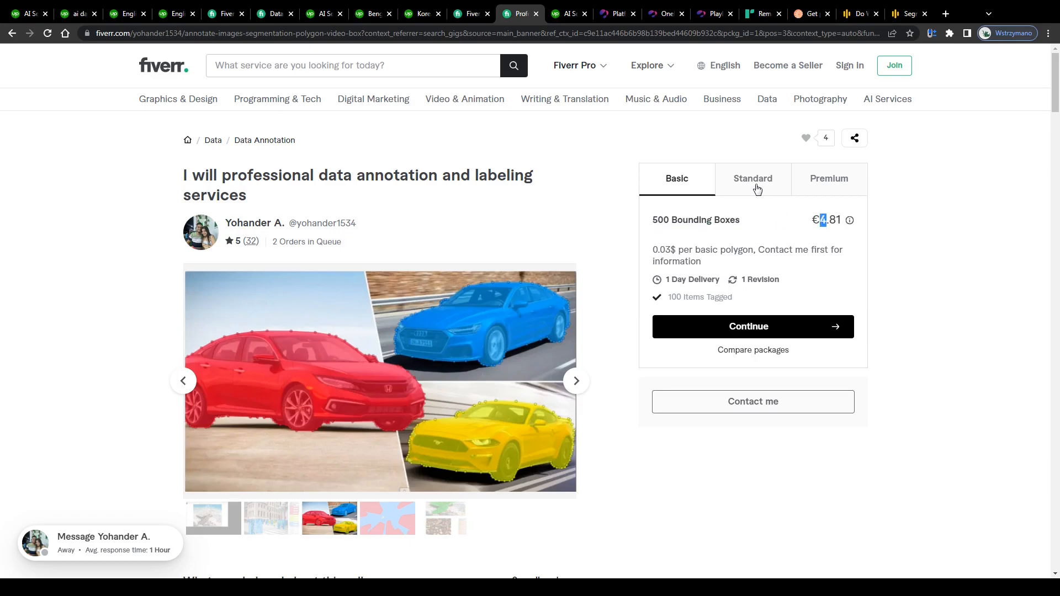
Step: Compare Standard (€33.69, 3500 boxes) and Premium (€96.27, 10000 boxes) packages, then switch to Upwork
click(753, 178)
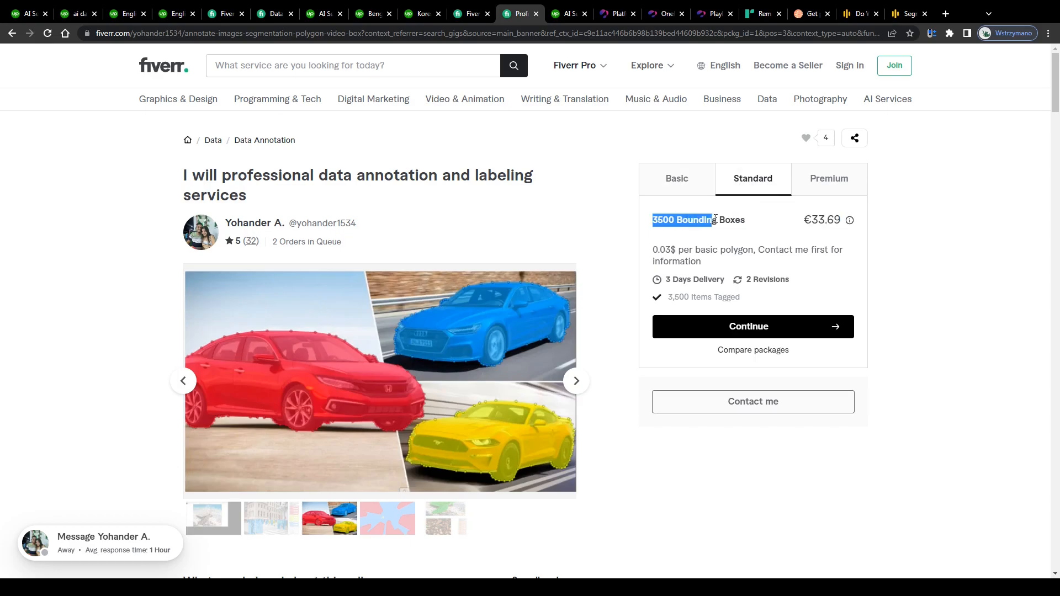
click(828, 178)
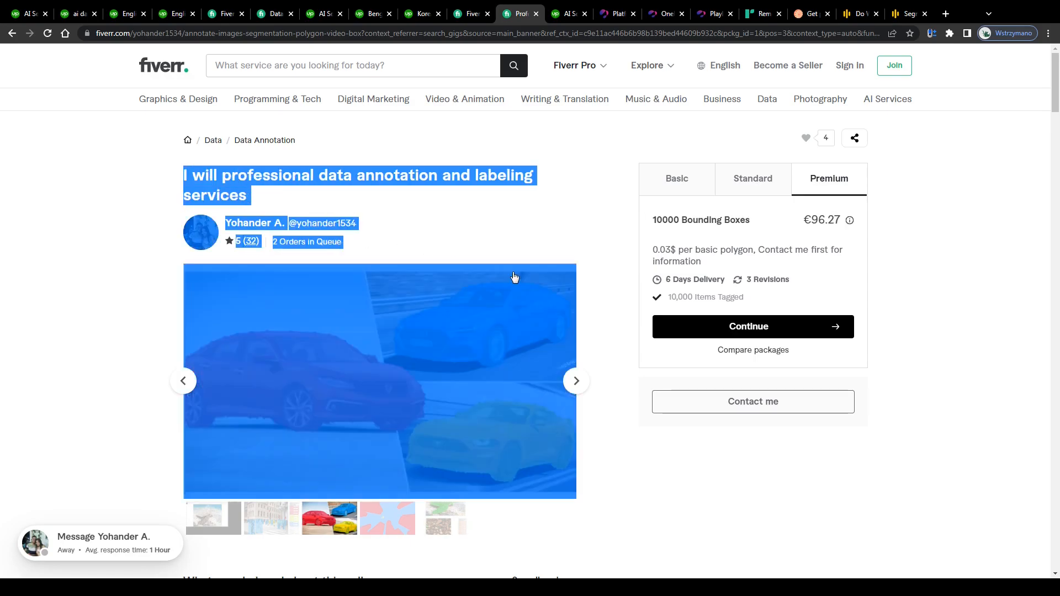
click(133, 241)
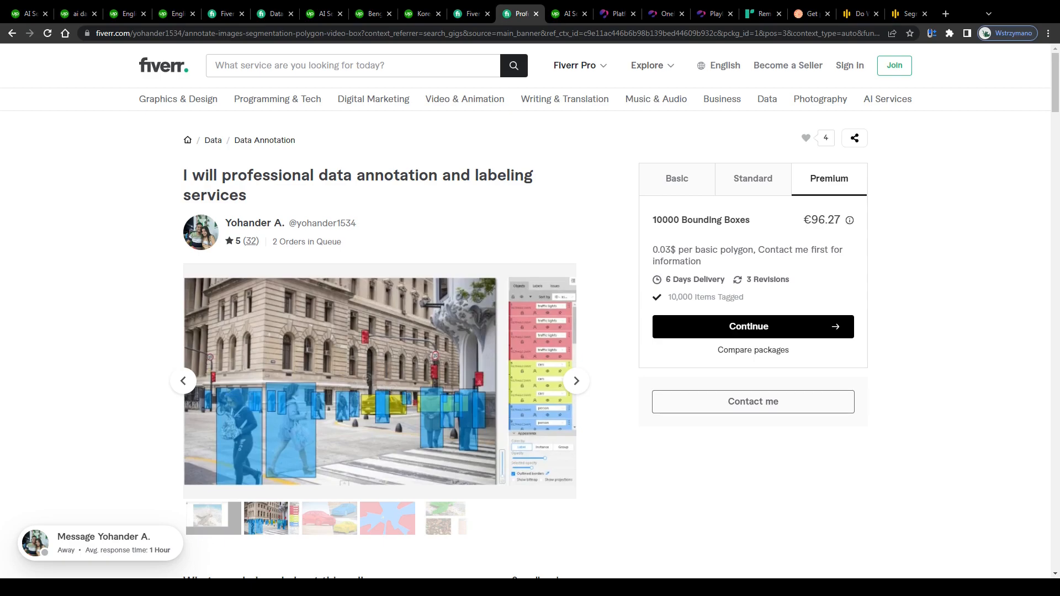
click(568, 13)
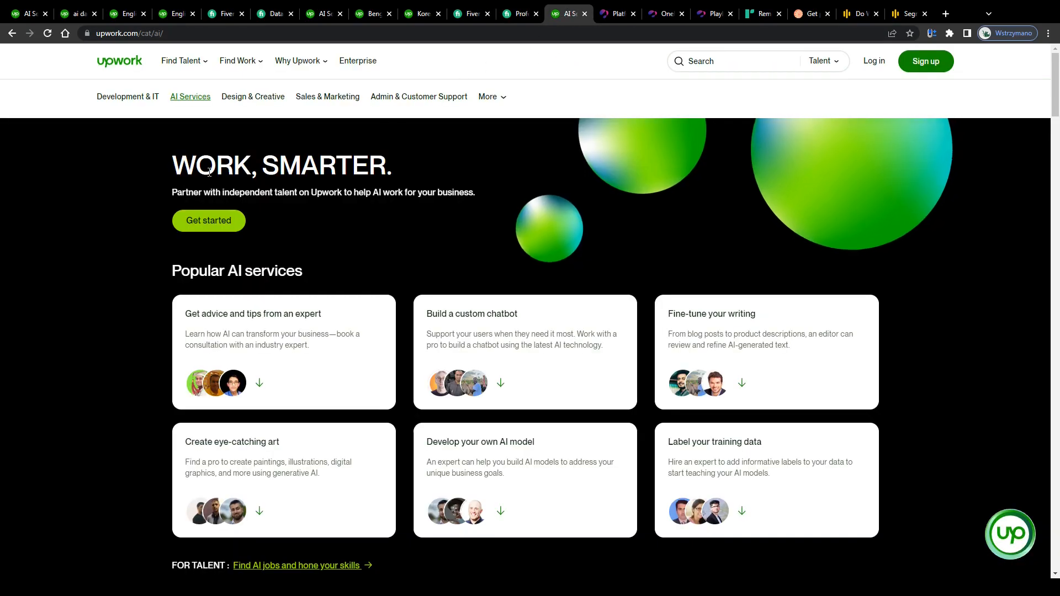
Step: Scroll Upwork's AI Services page to 'Label your training data', then move to OneForma
scroll(down, 3)
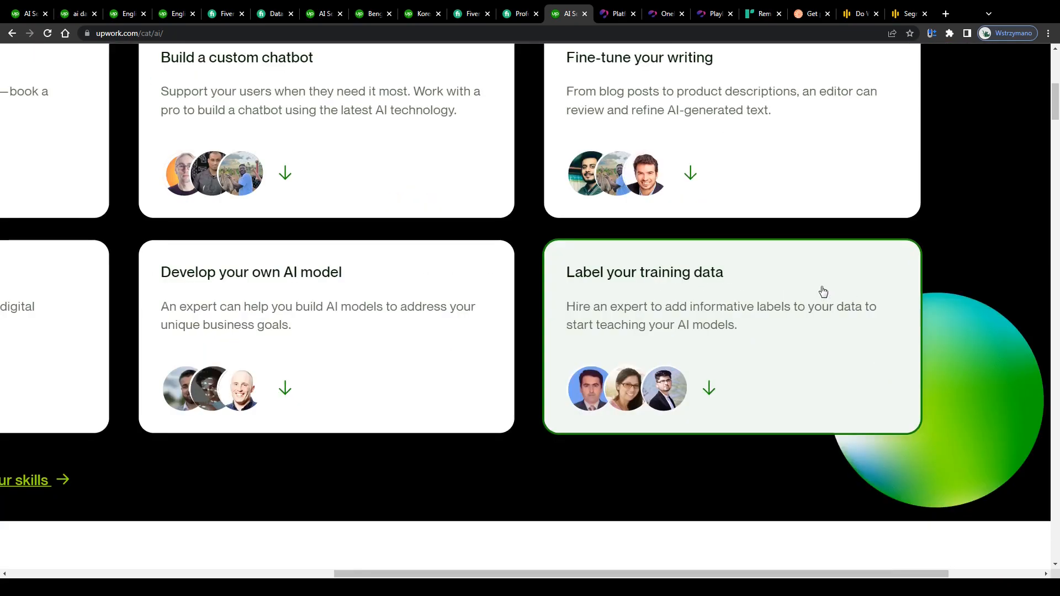
scroll(down, 3)
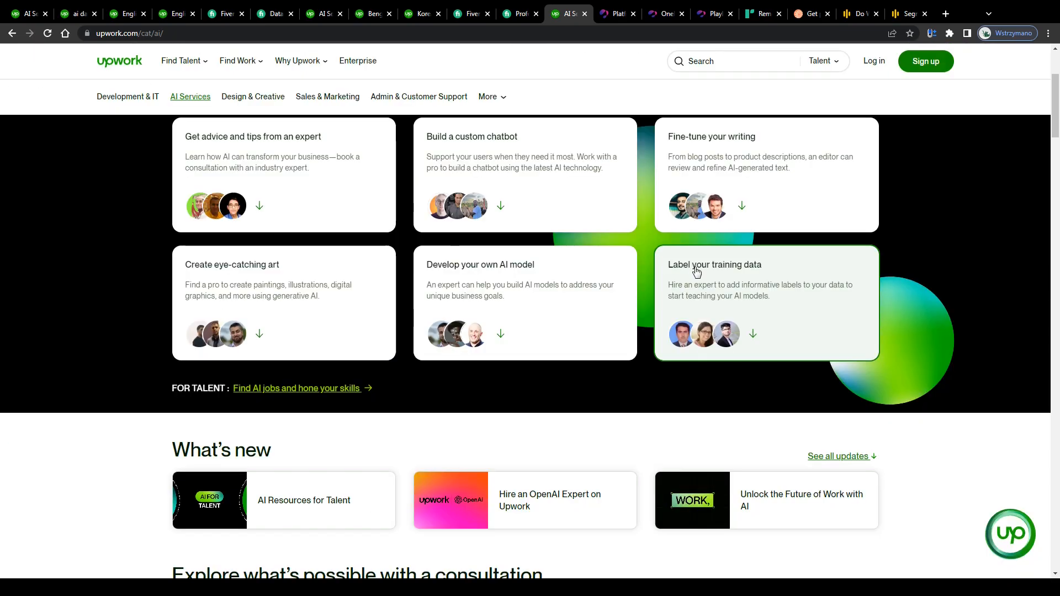
scroll(up, 3)
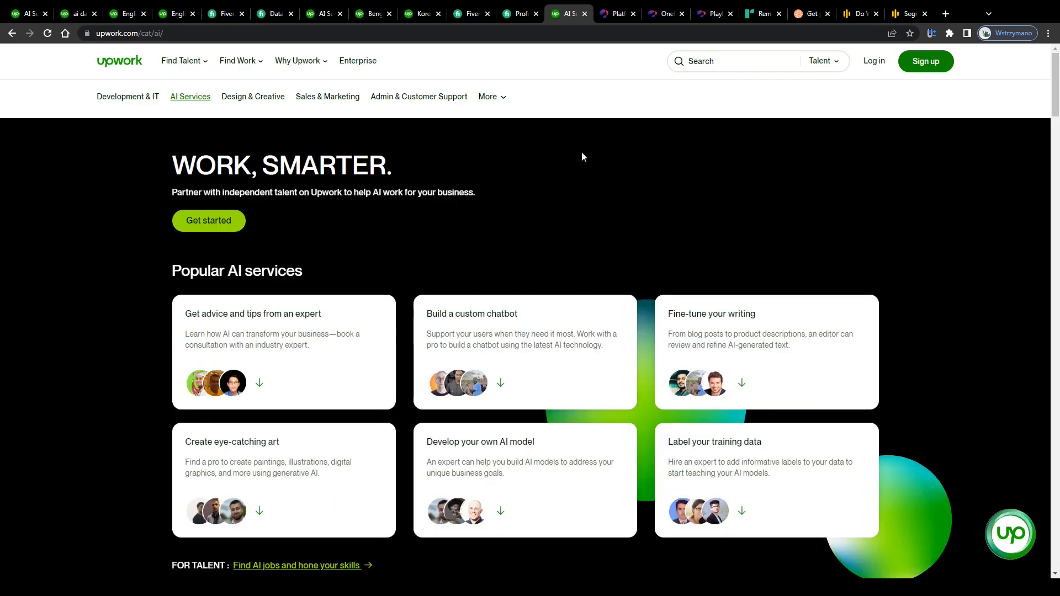
click(614, 14)
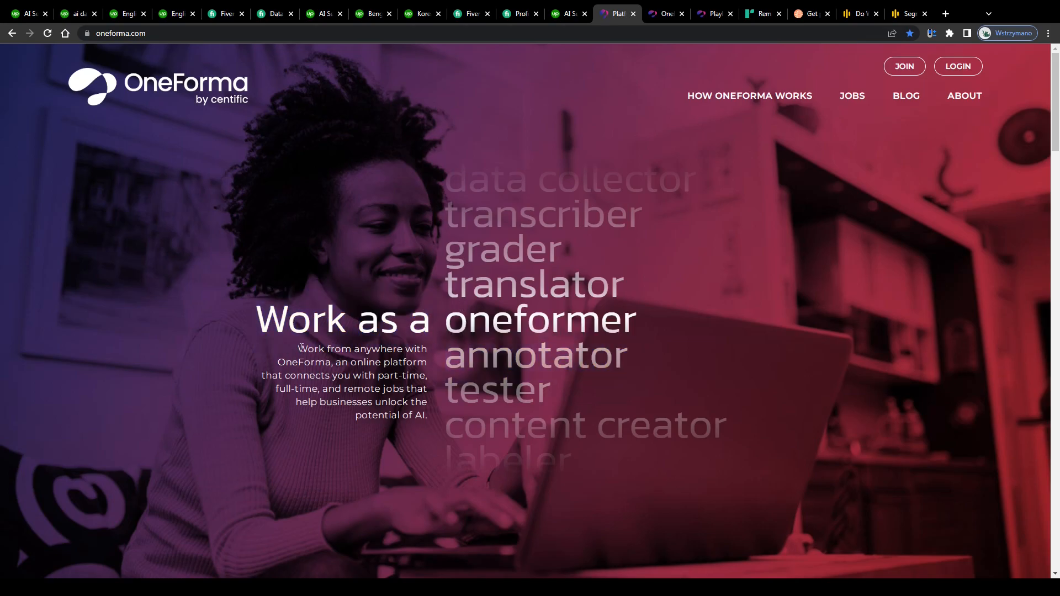
drag(299, 349, 425, 376)
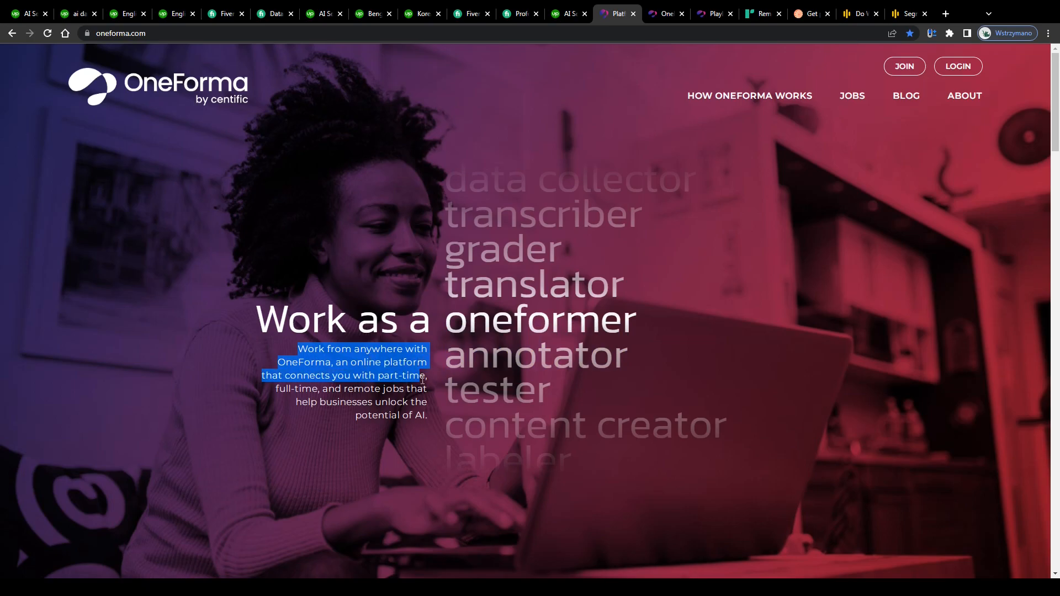
drag(423, 380, 424, 416)
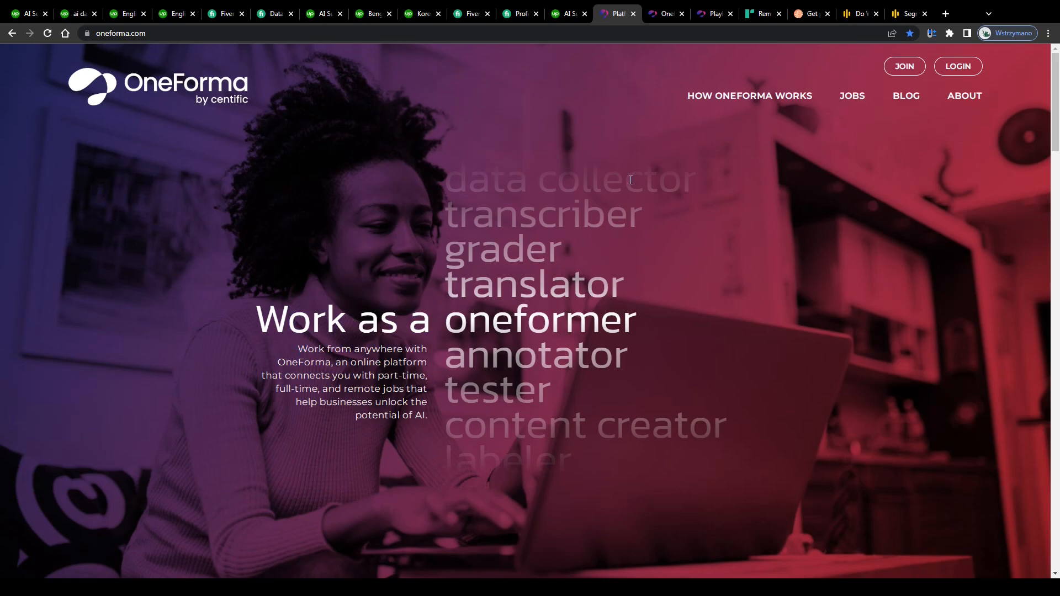
click(664, 14)
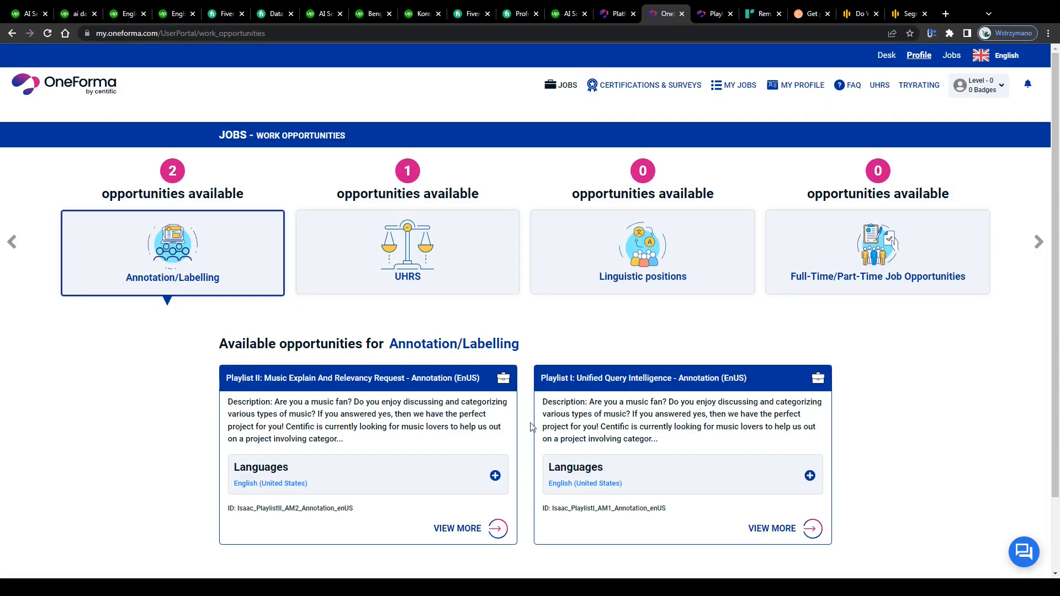
mouse_move(212, 266)
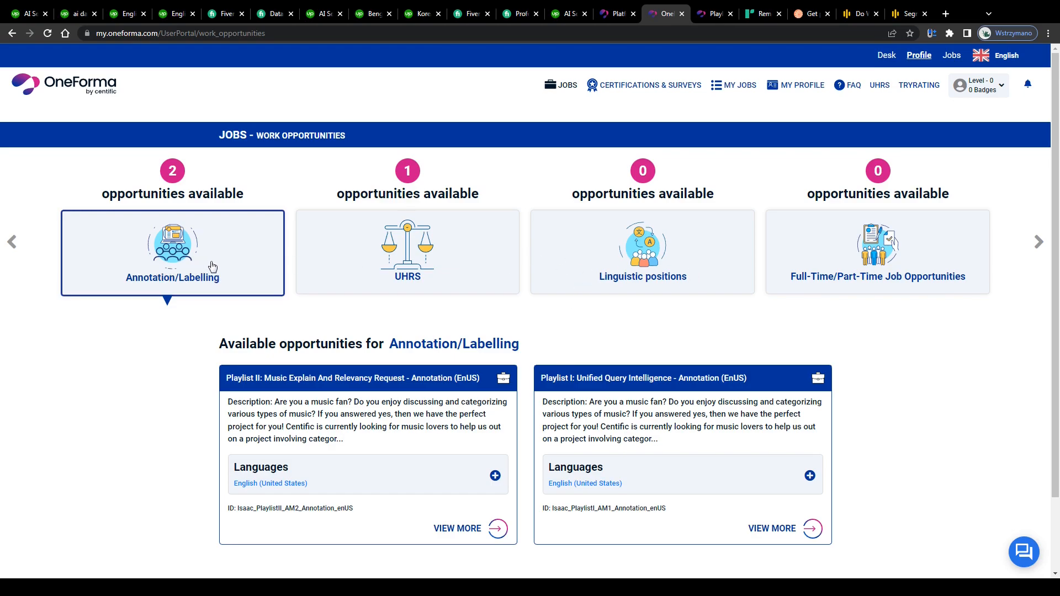
Step: Shift the category carousel left and scroll down to OneForma's Annotation/Labelling openings
click(11, 242)
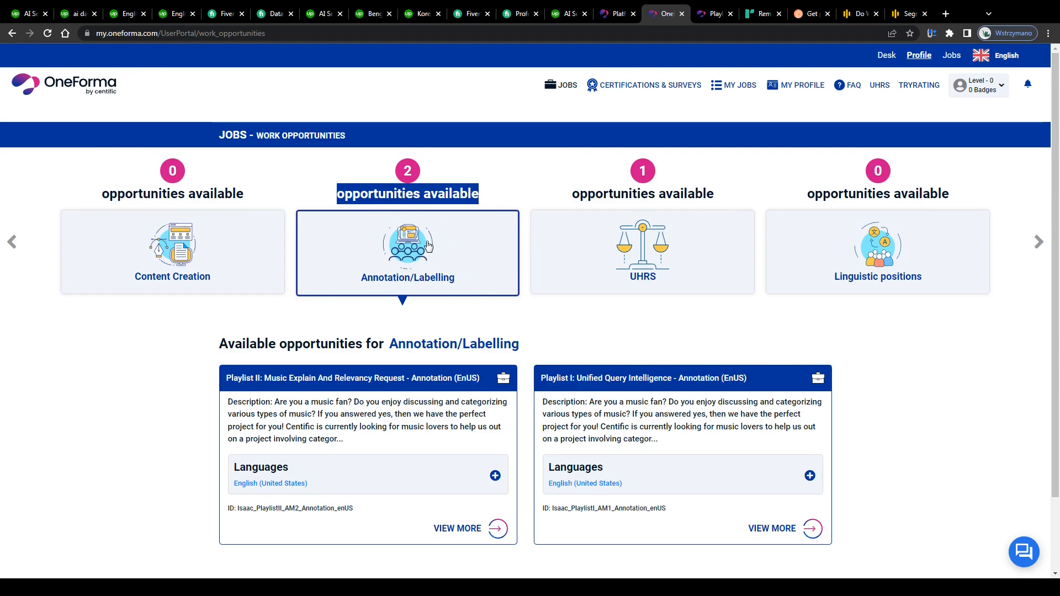
scroll(down, 3)
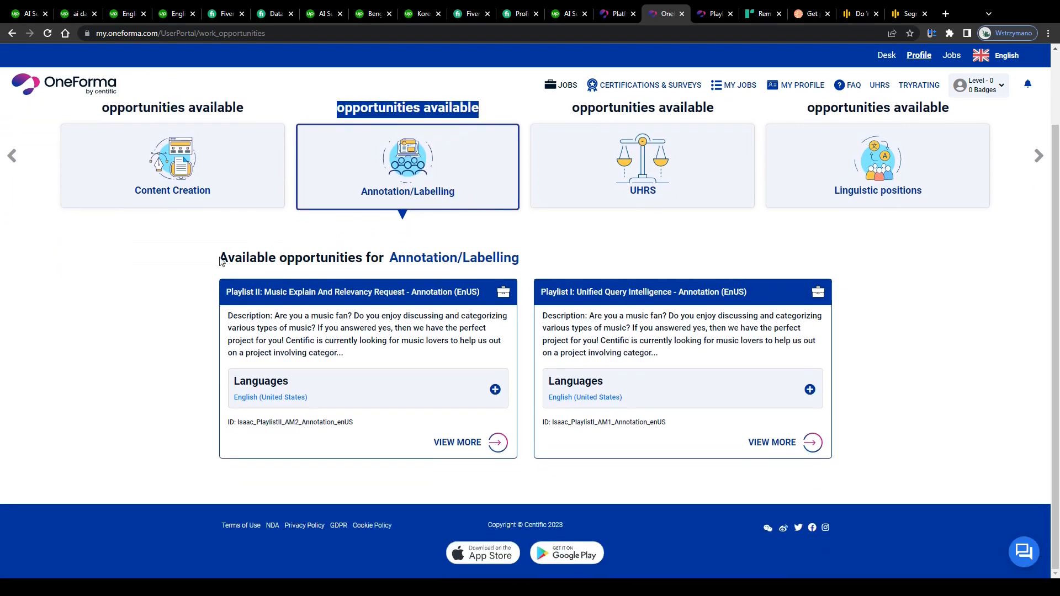
scroll(down, 3)
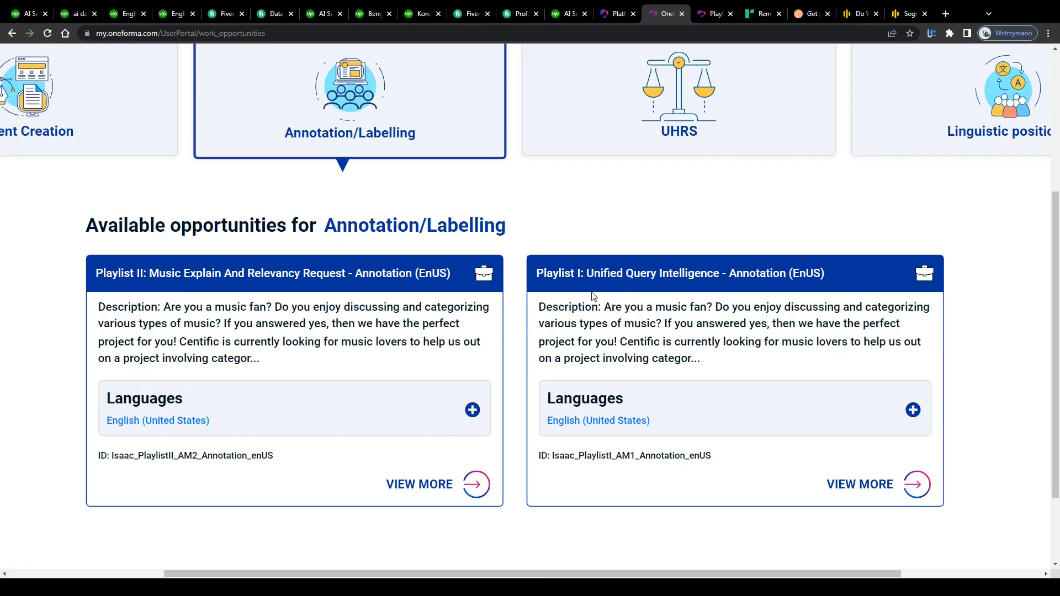
mouse_move(666, 318)
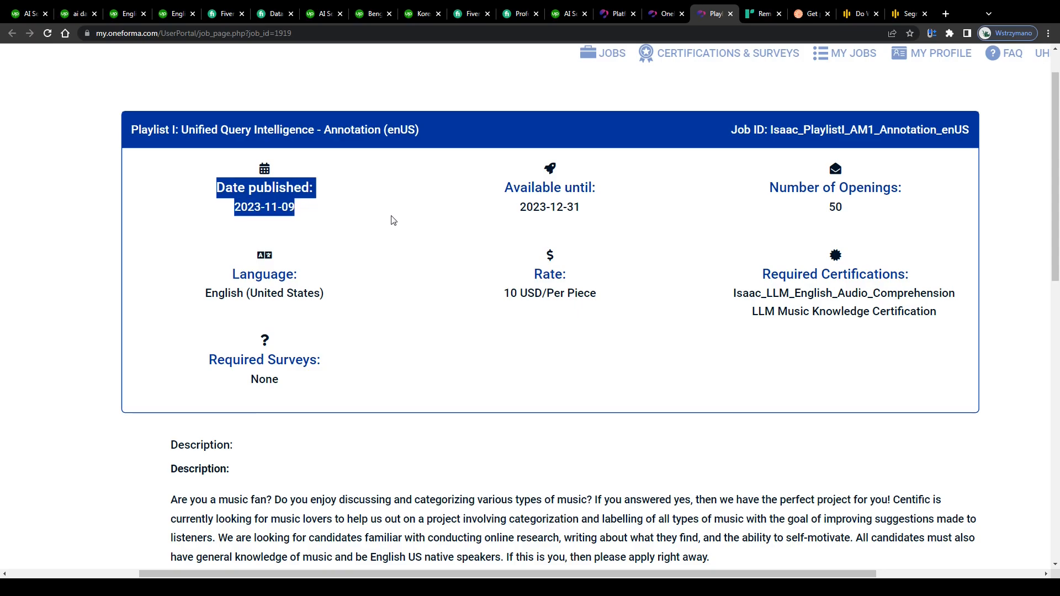
Step: Read the Playlist I job description, highlighting its purpose sentence, then move to Remotasks
scroll(down, 3)
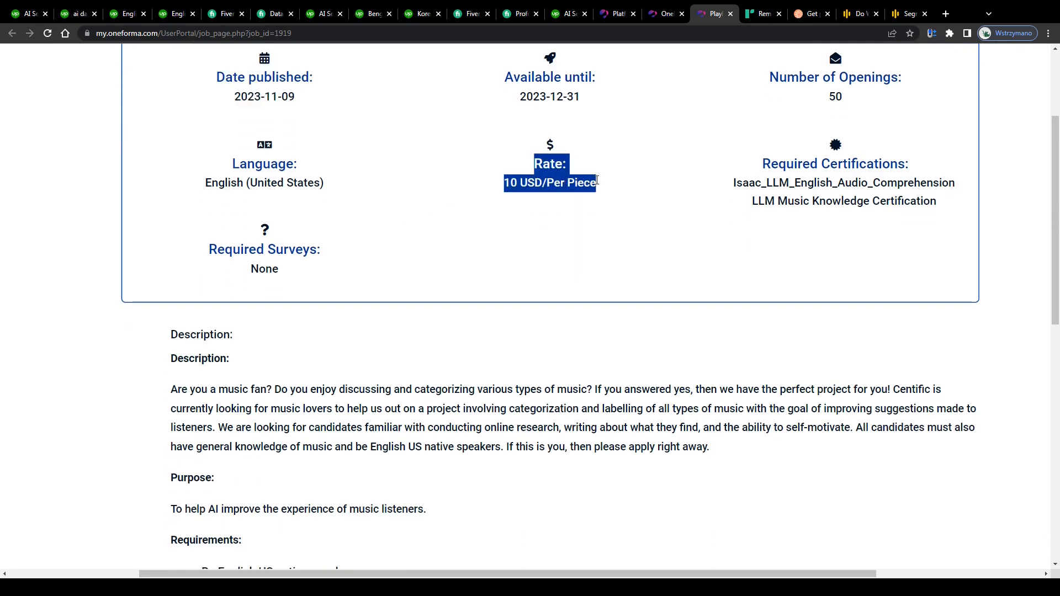
scroll(down, 3)
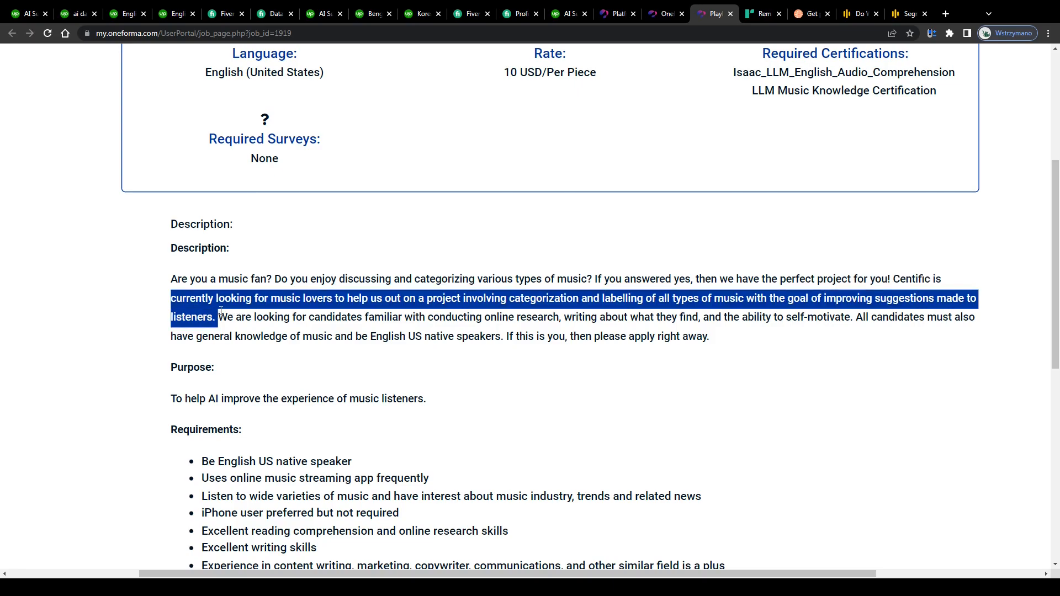
mouse_move(169, 404)
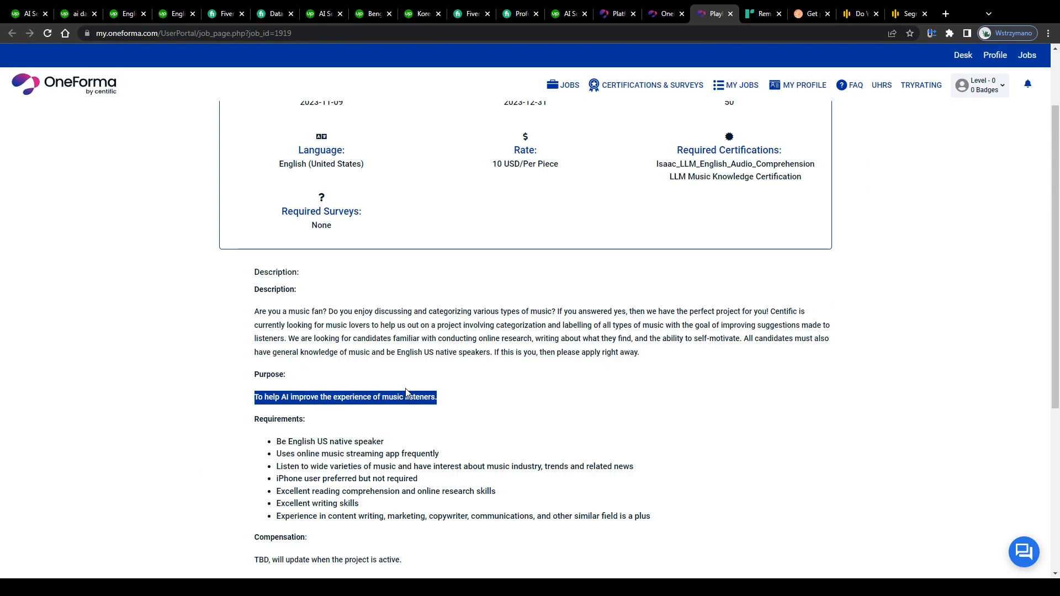
drag(436, 397, 289, 401)
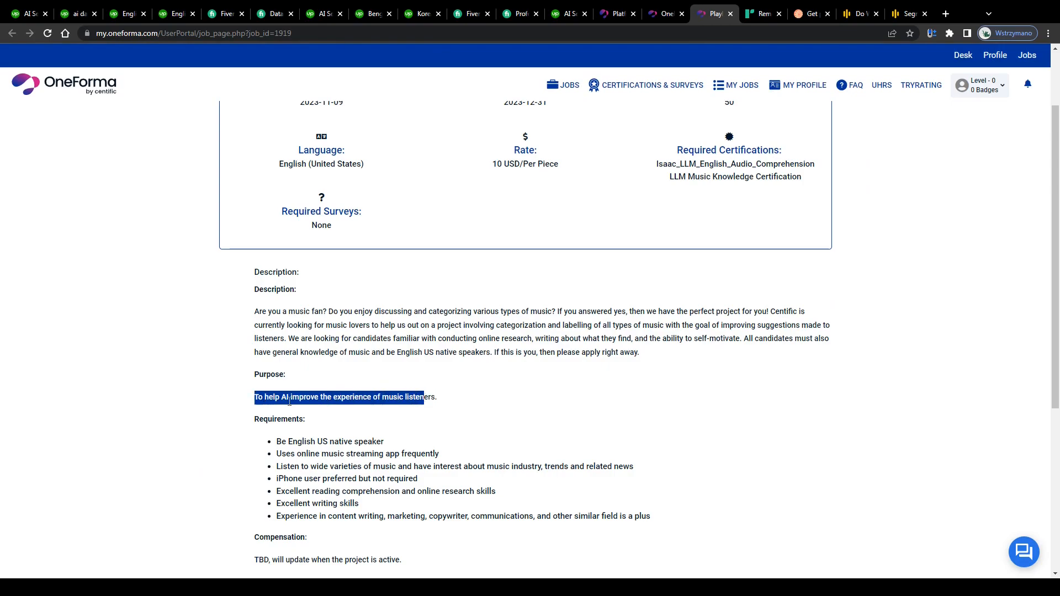
scroll(down, 3)
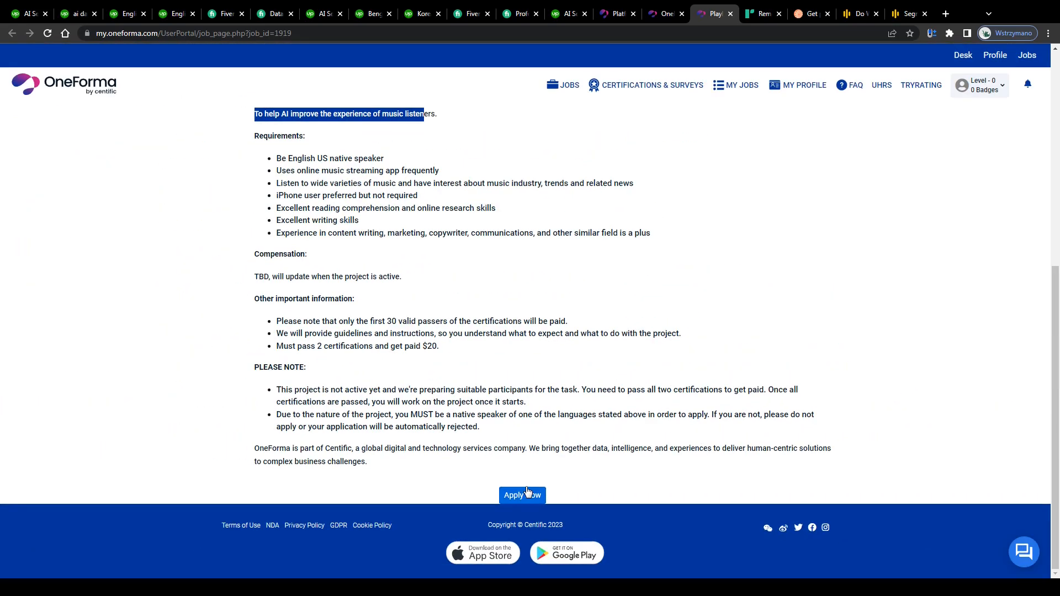
scroll(up, 3)
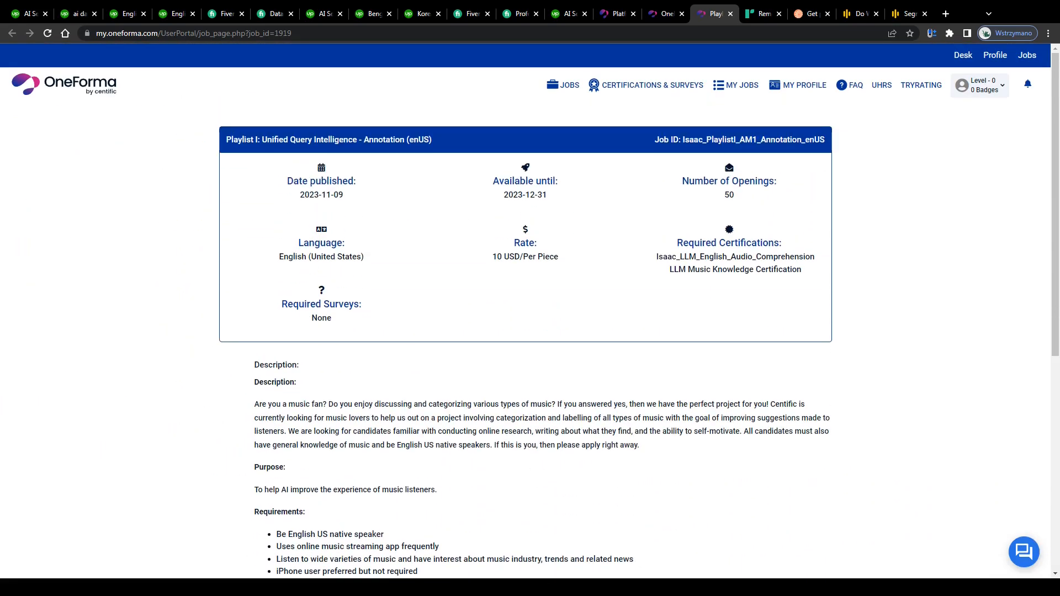
click(763, 13)
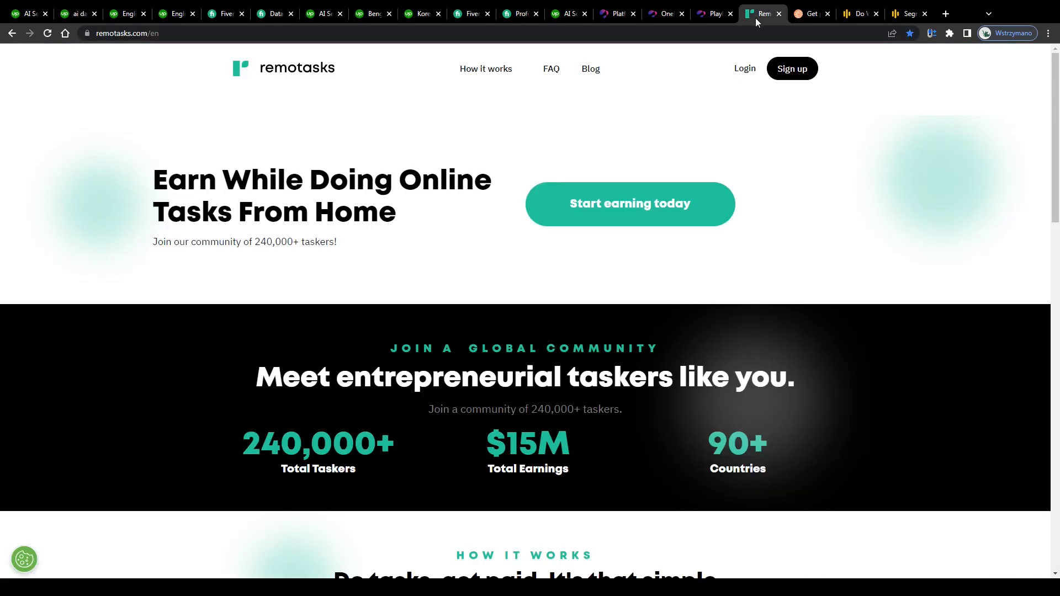
mouse_move(368, 294)
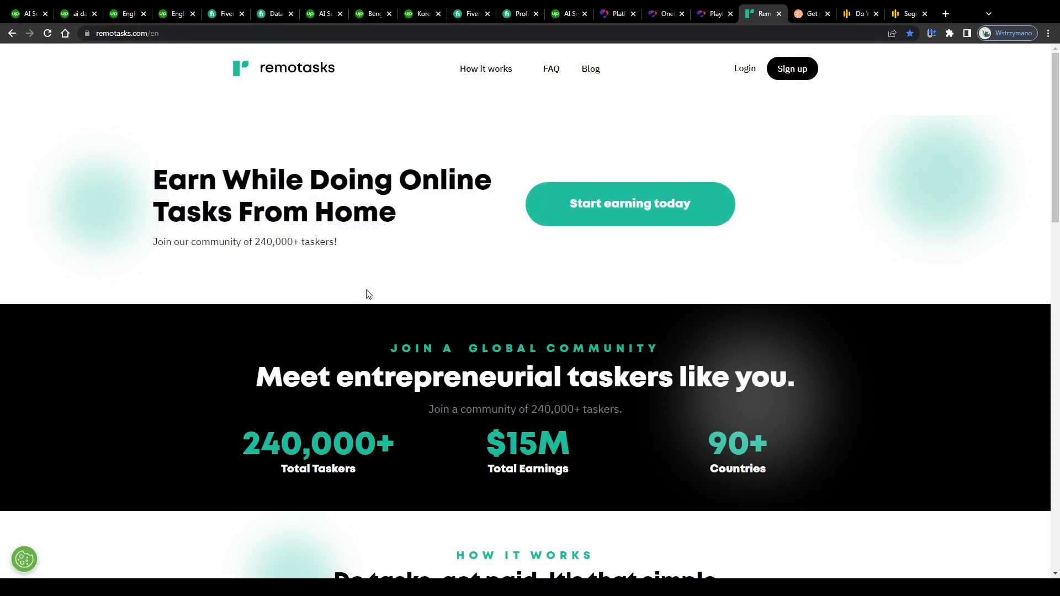
Step: Scroll Remotasks' homepage to 'Level up, earn more' difficulty and pay, then move to Toloka
scroll(down, 3)
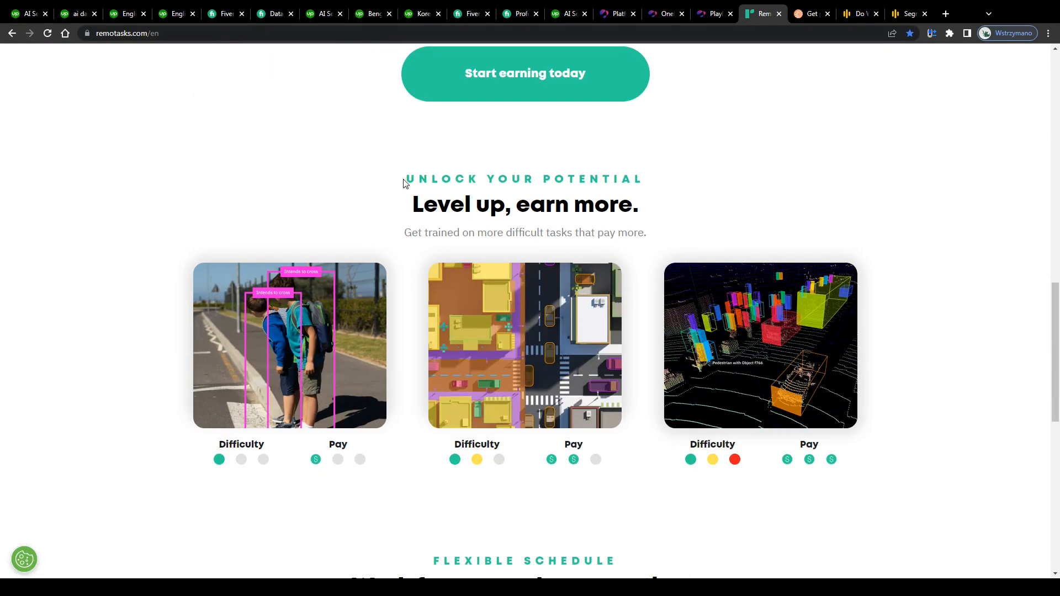
scroll(down, 3)
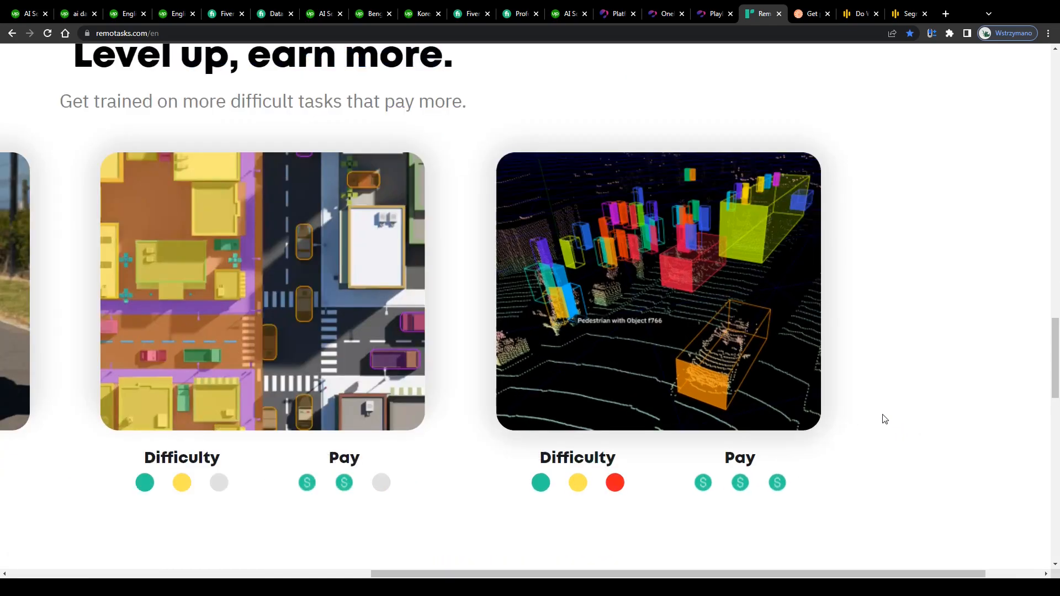
scroll(down, 3)
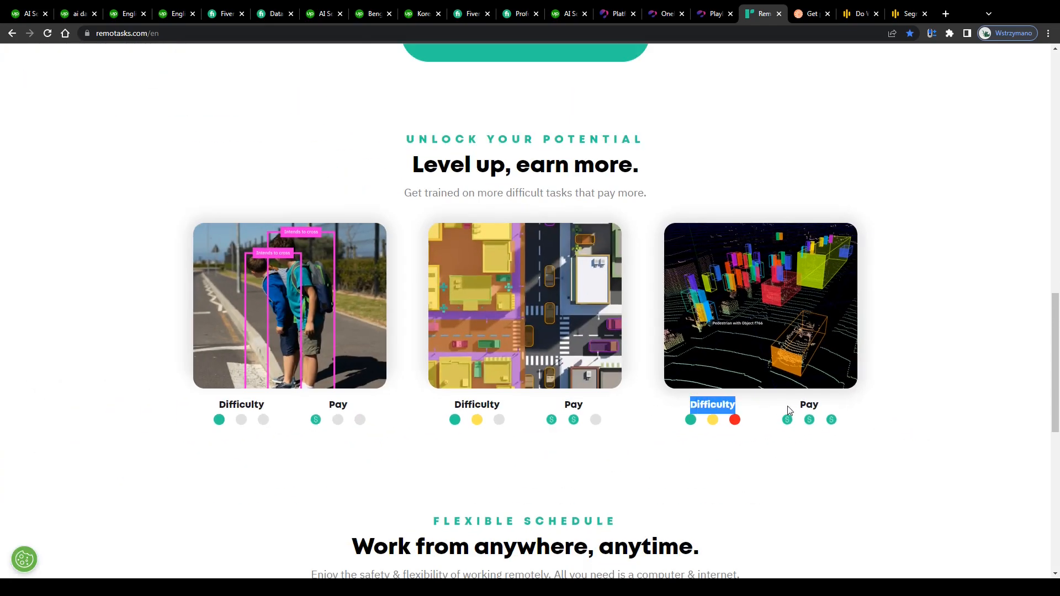
scroll(down, 3)
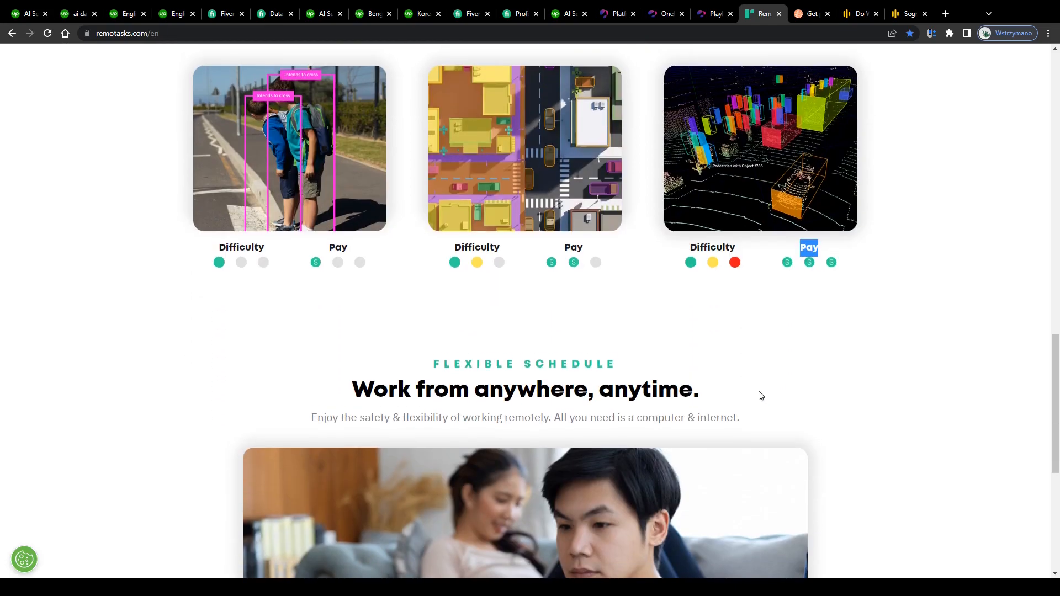
click(808, 13)
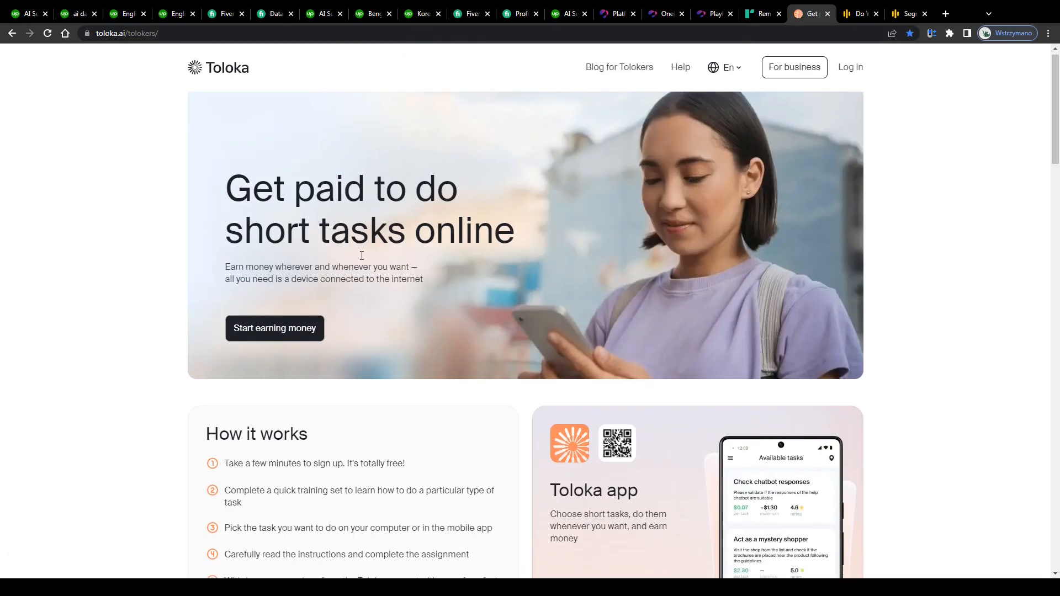
Step: View Toloka's task types, then open Audio Bee's Segmentation jobs page ($7.2 per audio hour)
scroll(down, 3)
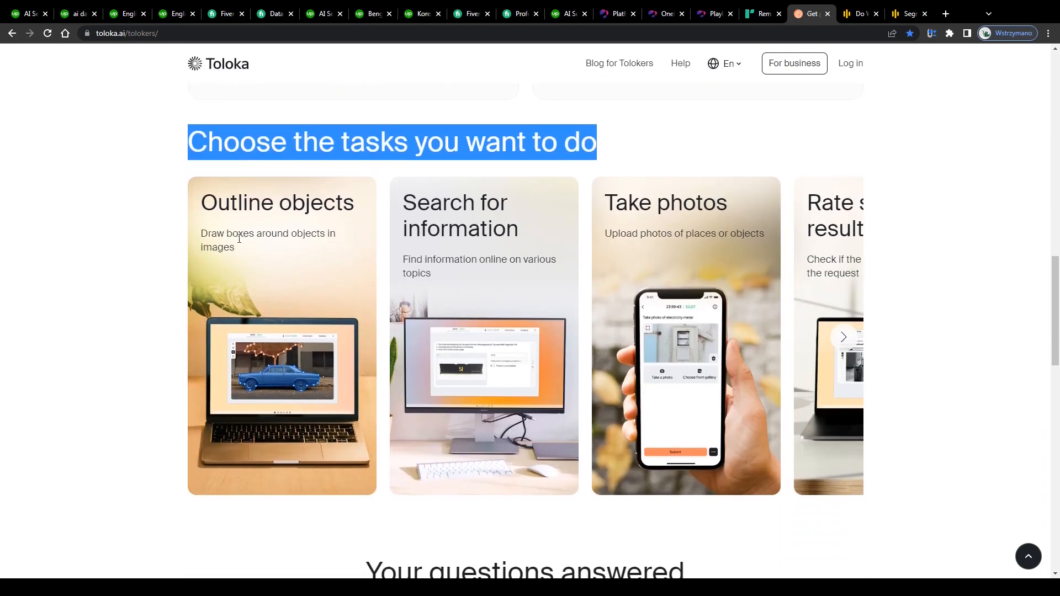
mouse_move(237, 365)
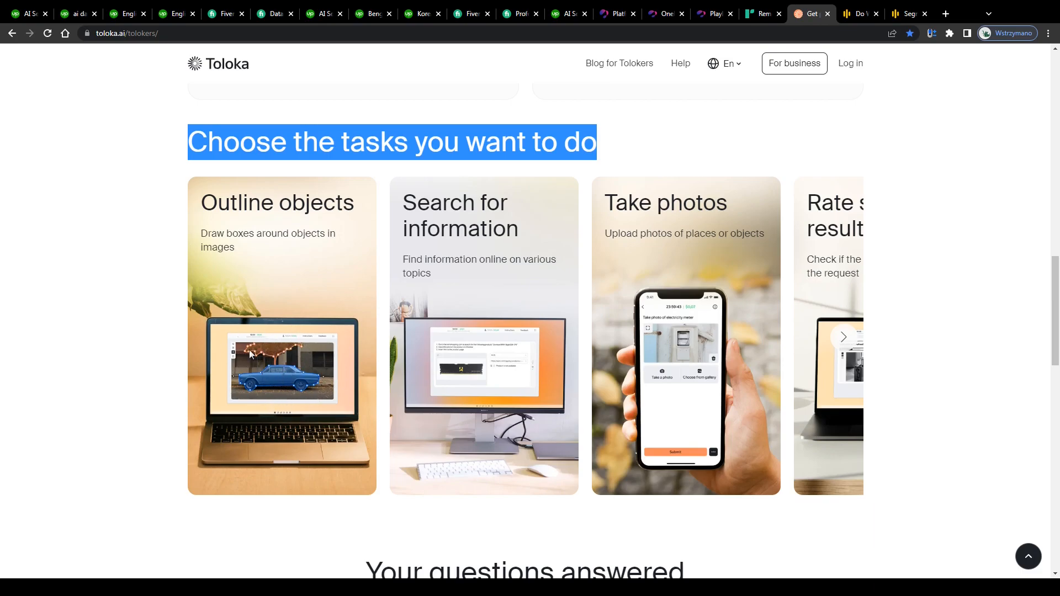
click(857, 13)
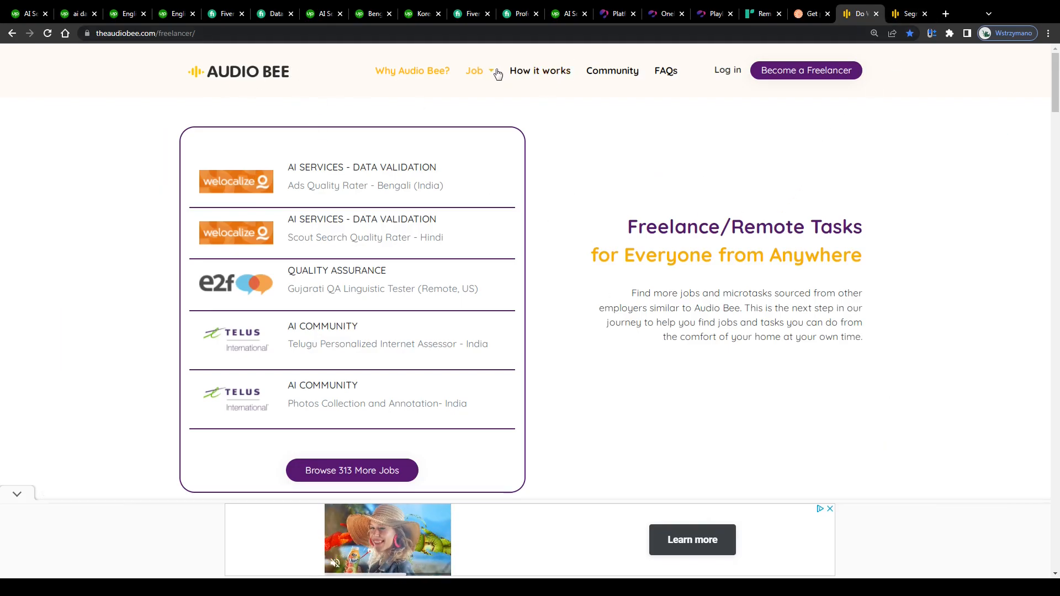
click(475, 70)
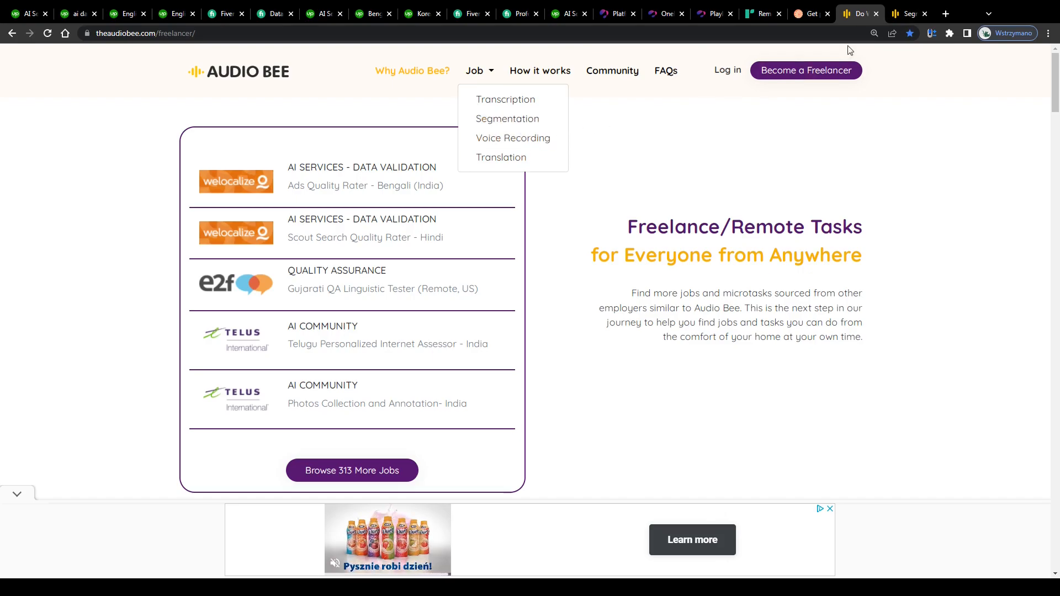
click(507, 118)
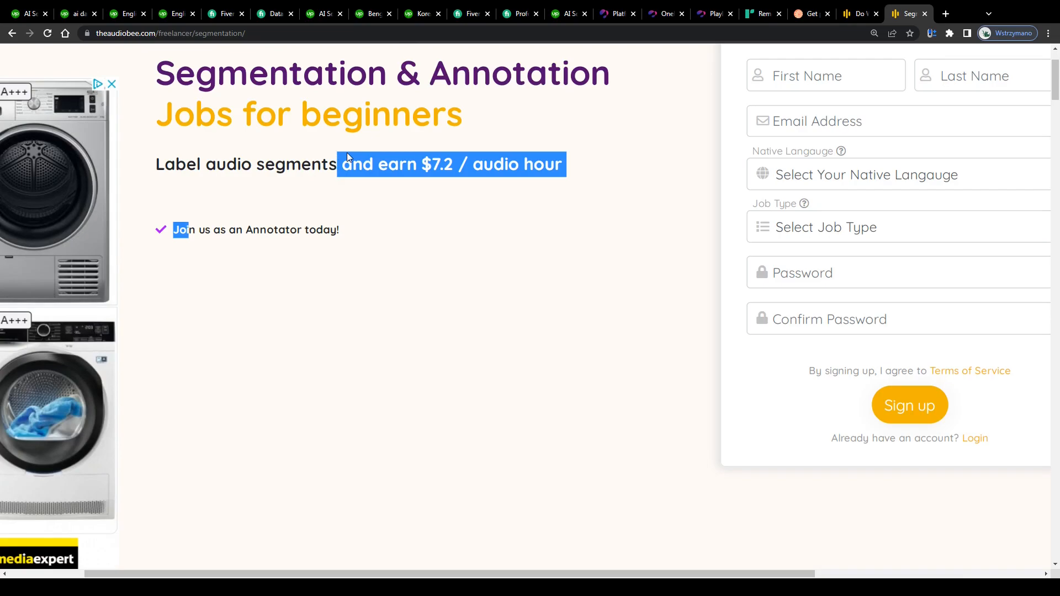
Step: Scroll through Audio Bee's Segmentation job page and annotator explainer
scroll(down, 3)
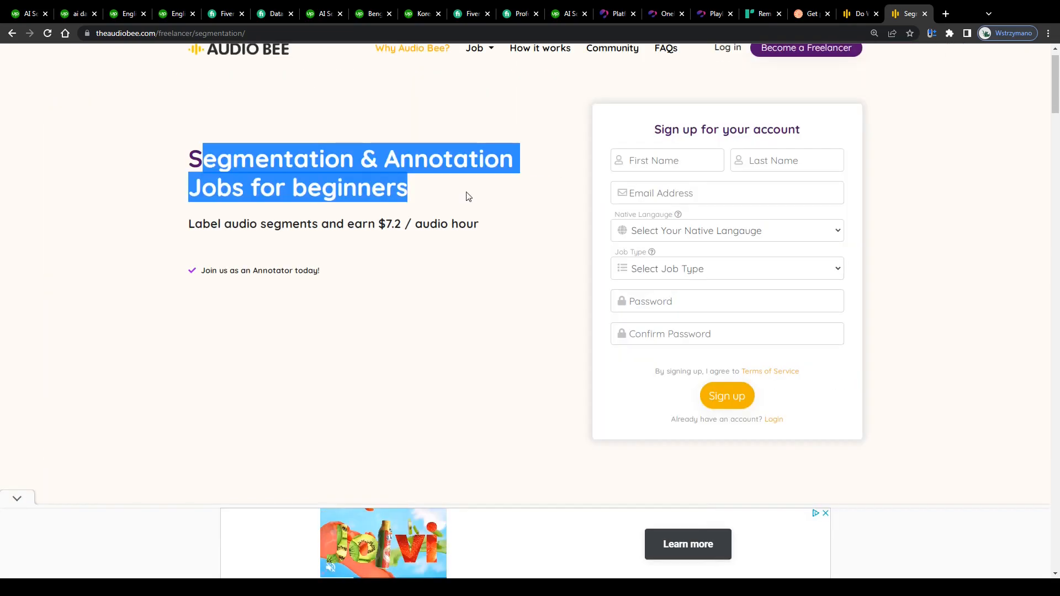
scroll(down, 3)
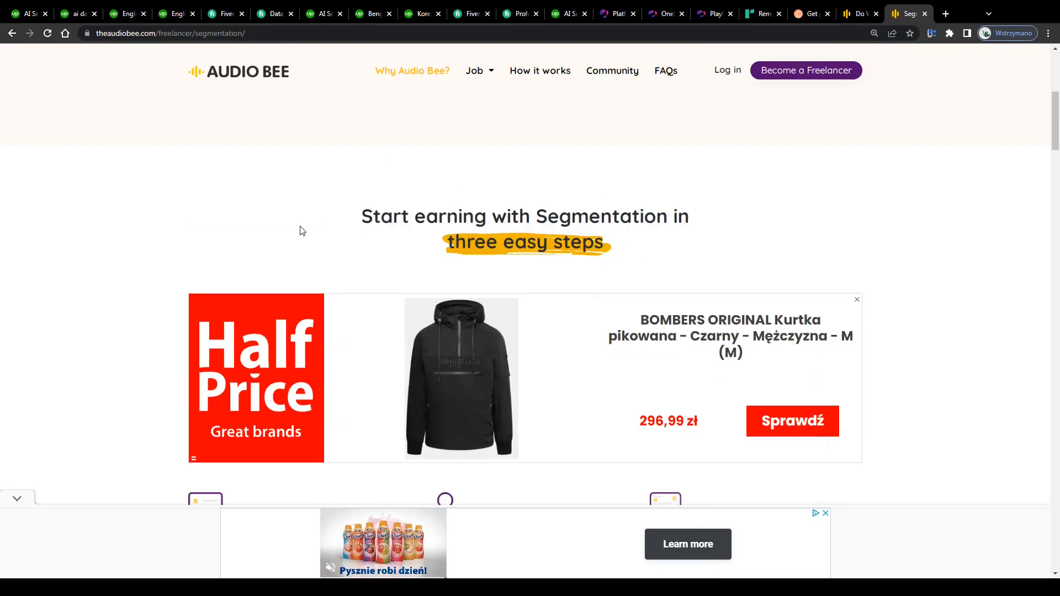
scroll(down, 3)
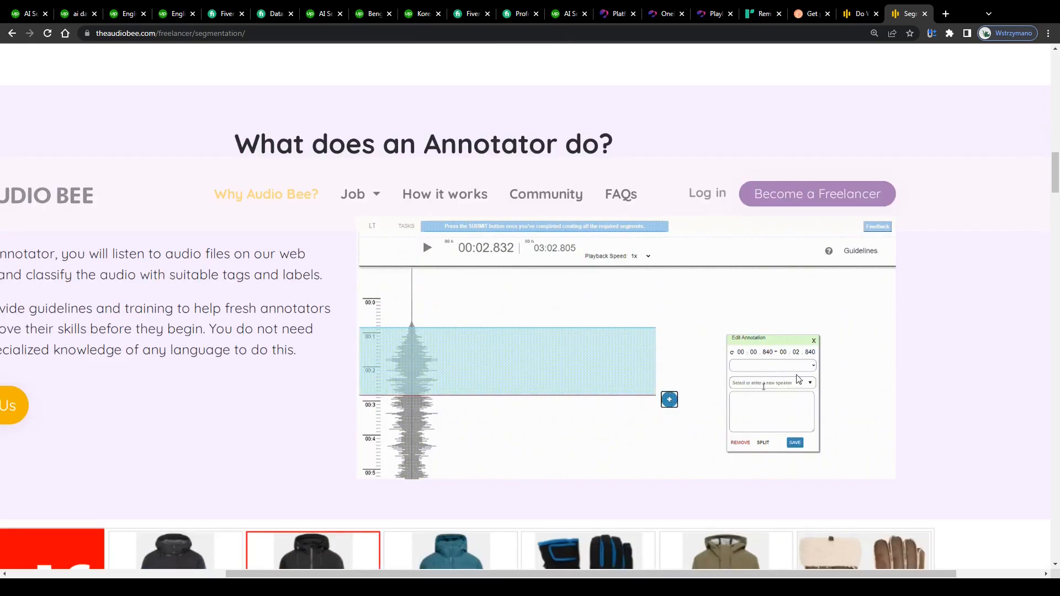
Step: Enter 'speaker' and 'A person' in the labeling demo, then return to Fiverr's Data Annotation listings
text(speaker 1)
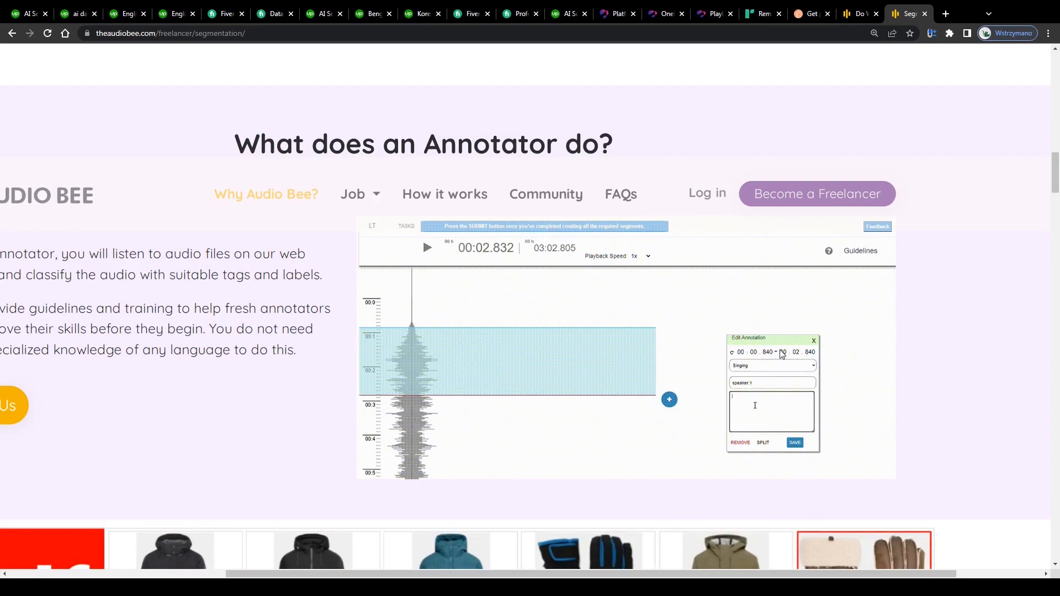
text(A person is singing)
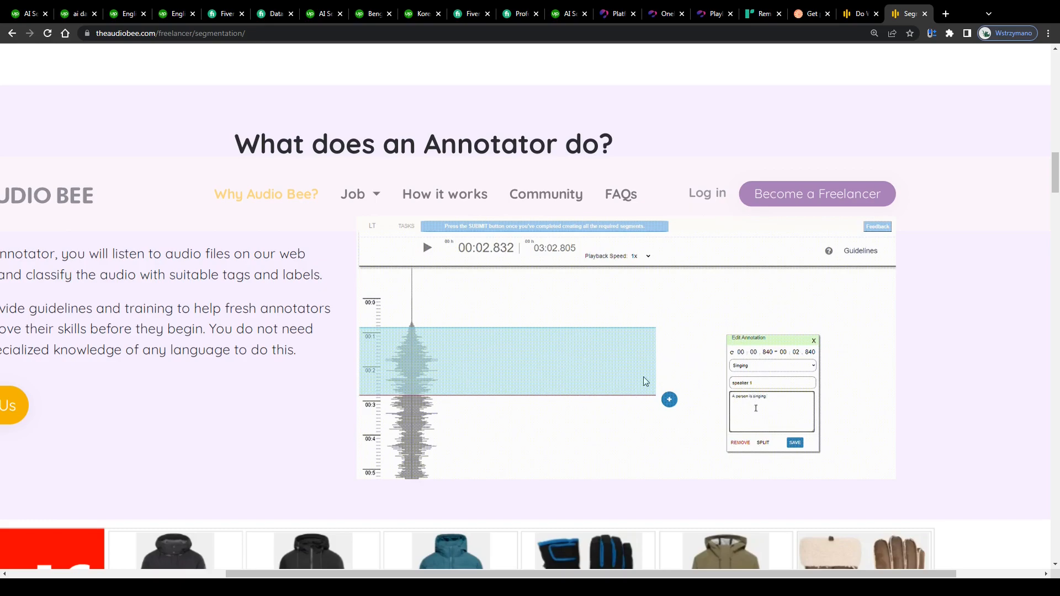
click(795, 443)
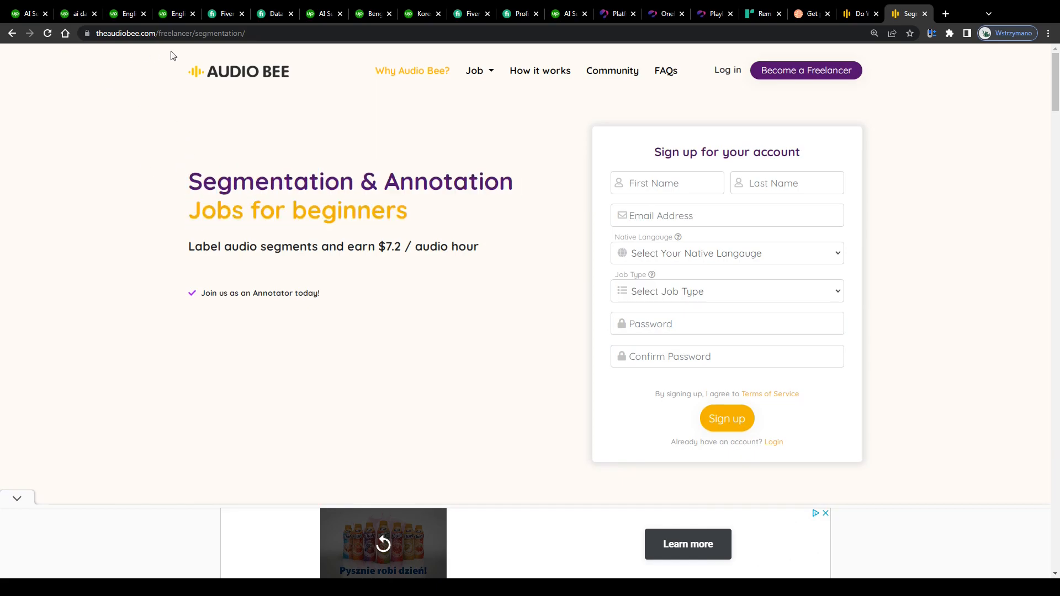
click(270, 13)
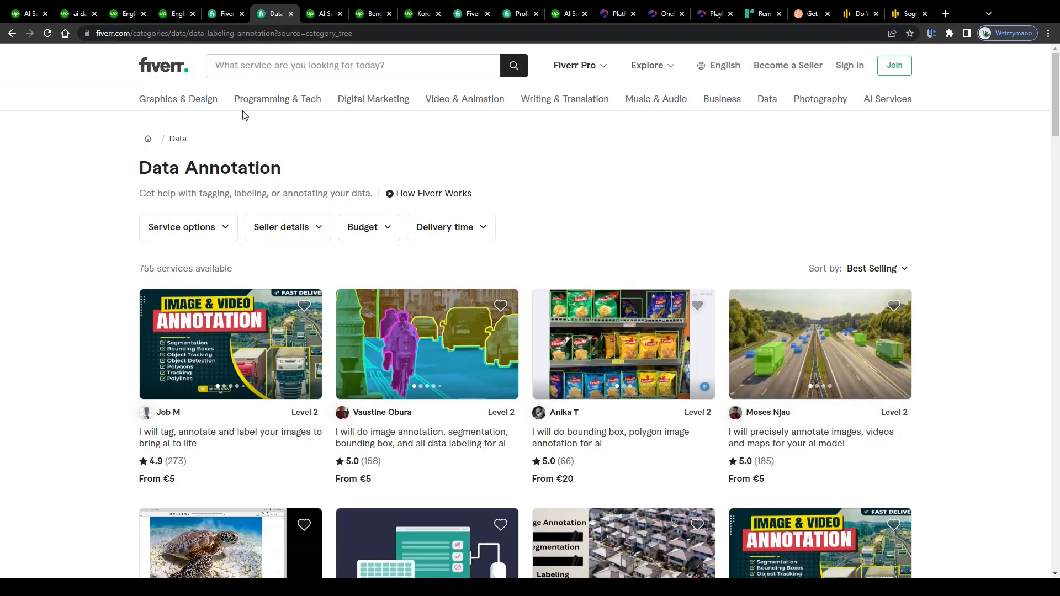